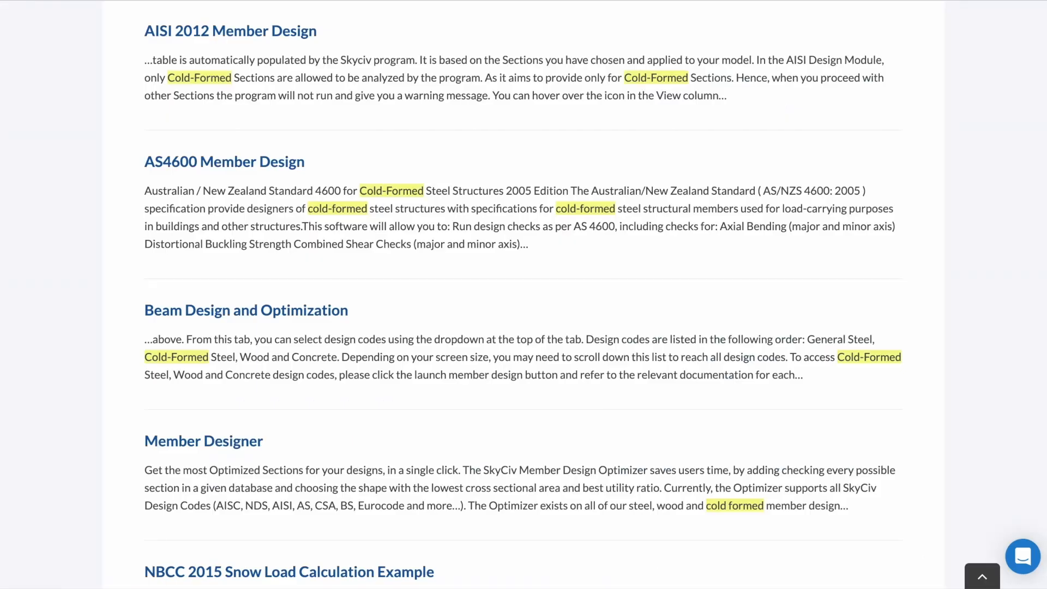
# - Start a brand-new blank model from the Welcome dialog
pyautogui.scroll(-3)
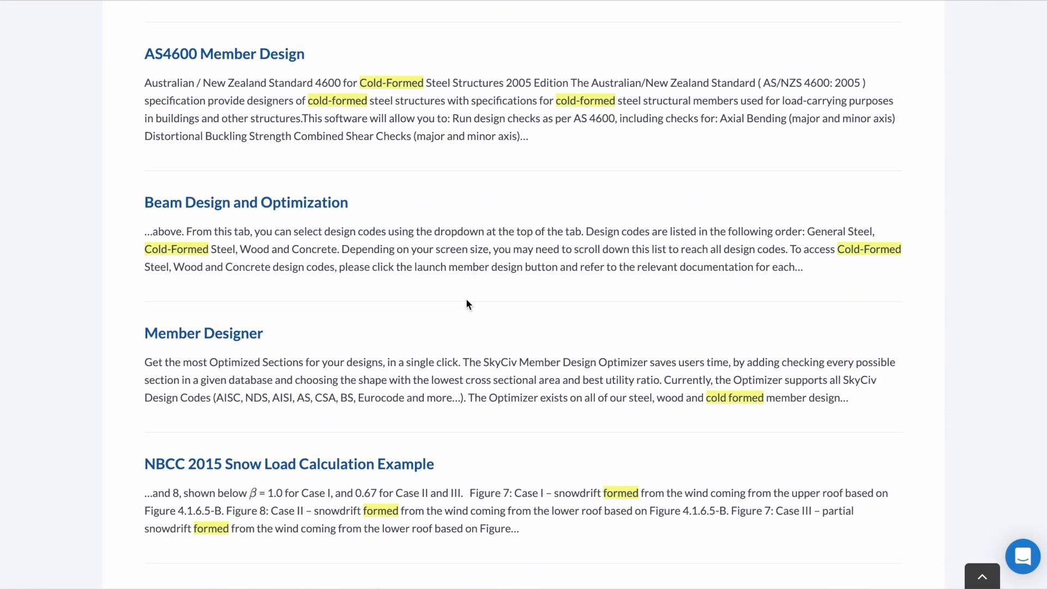
pyautogui.scroll(-3)
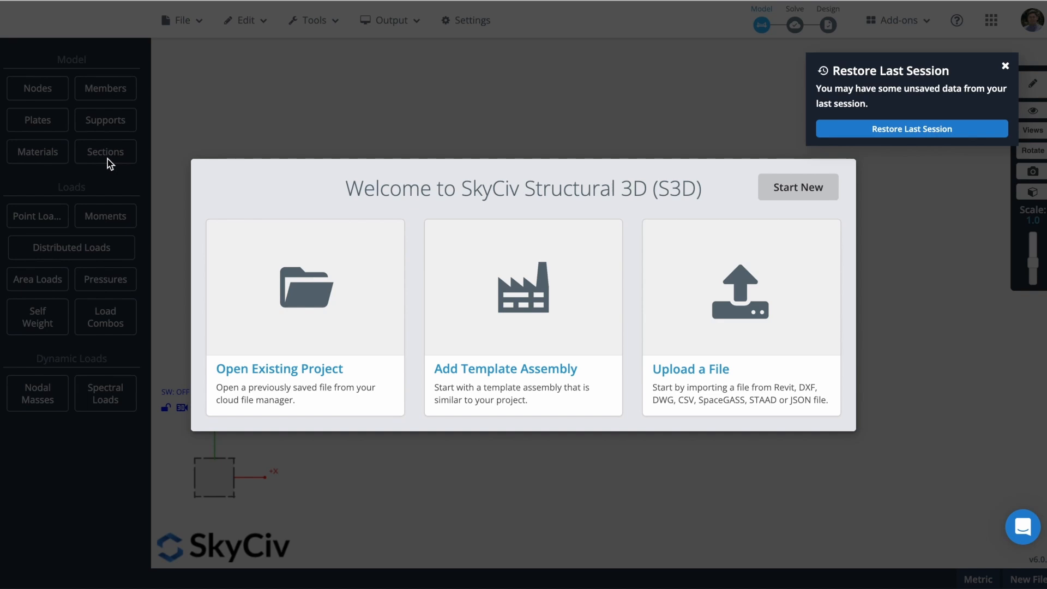
pyautogui.moveTo(808, 198)
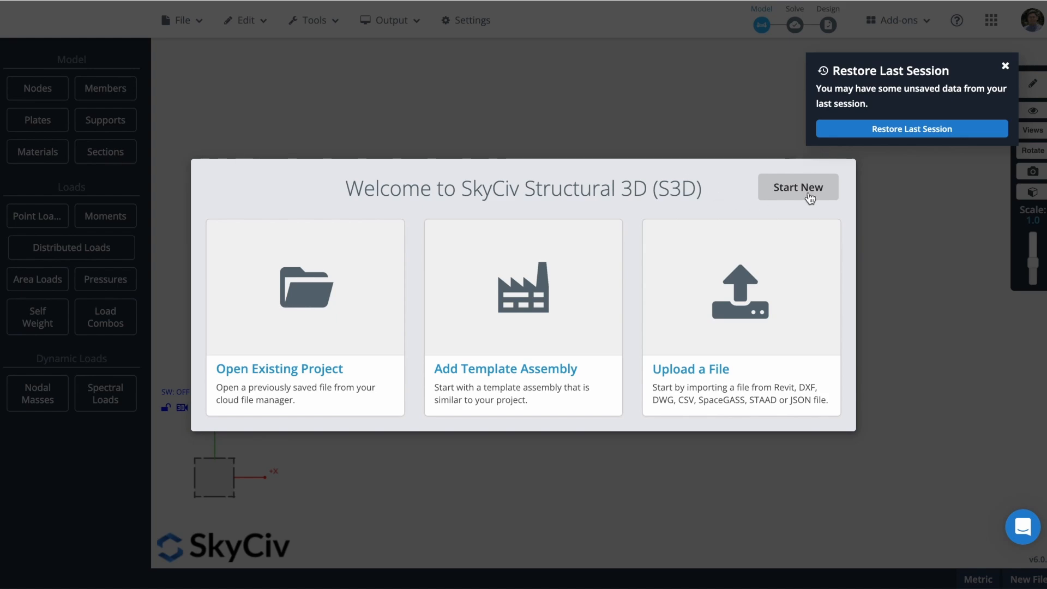
pyautogui.click(797, 187)
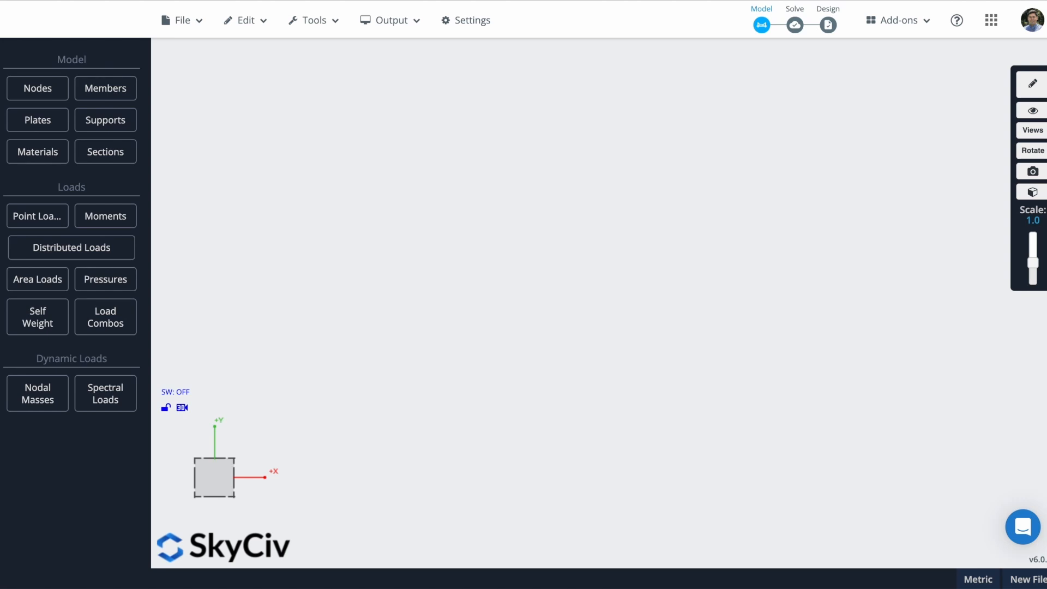
pyautogui.moveTo(30, 94)
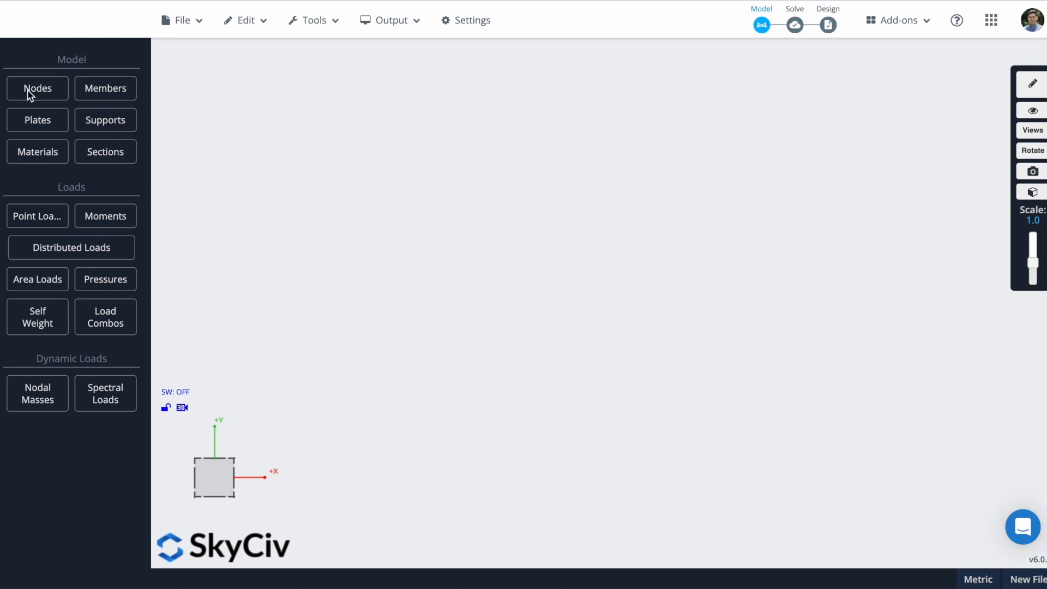
# - Create node 1 at the origin (0, 0, 0) via the Nodes form
pyautogui.click(37, 87)
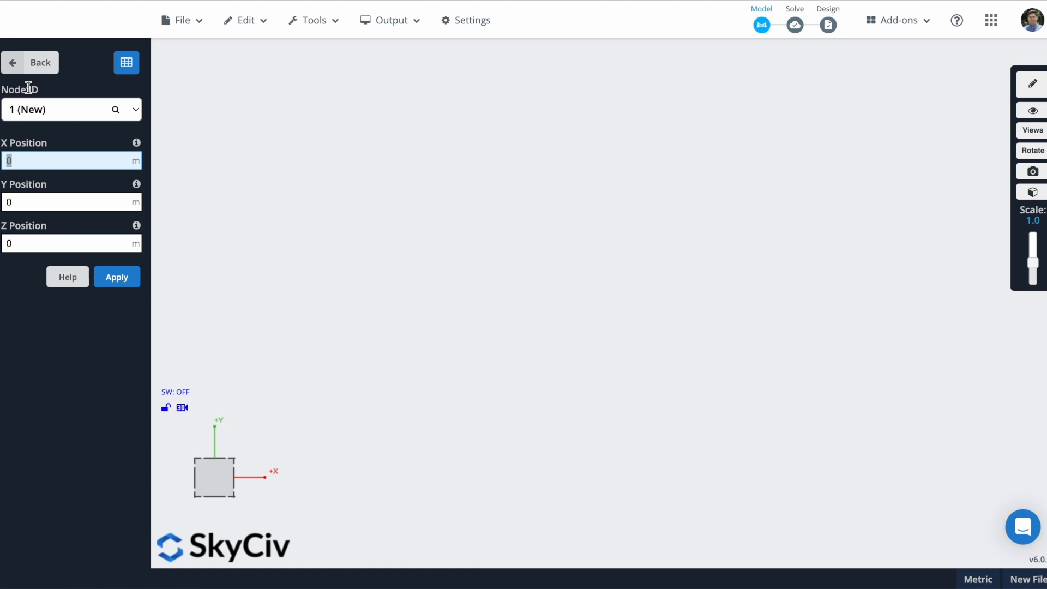
pyautogui.moveTo(64, 152)
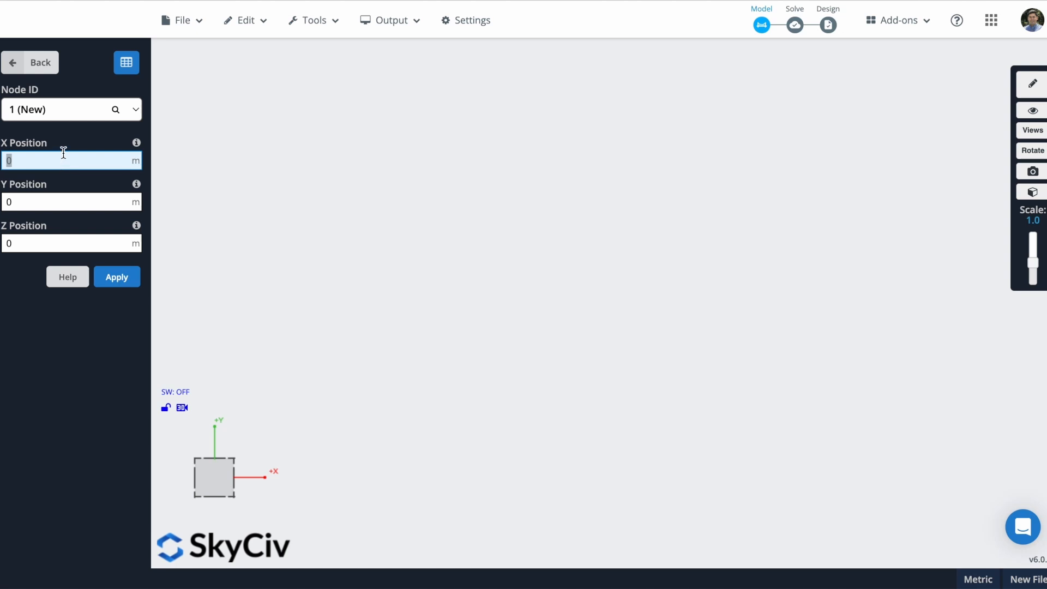
pyautogui.moveTo(132, 34)
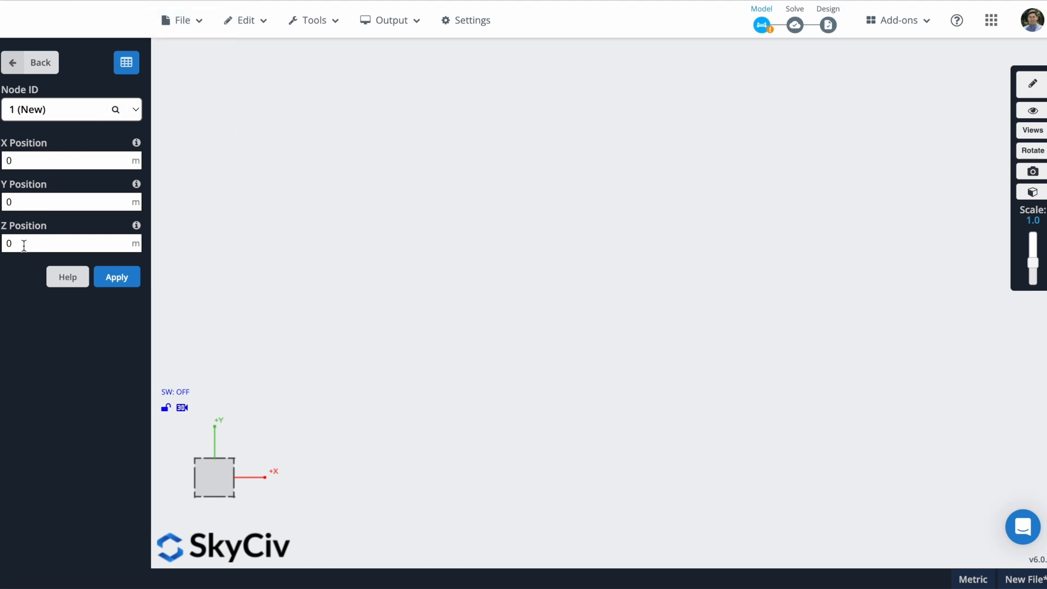
pyautogui.click(117, 276)
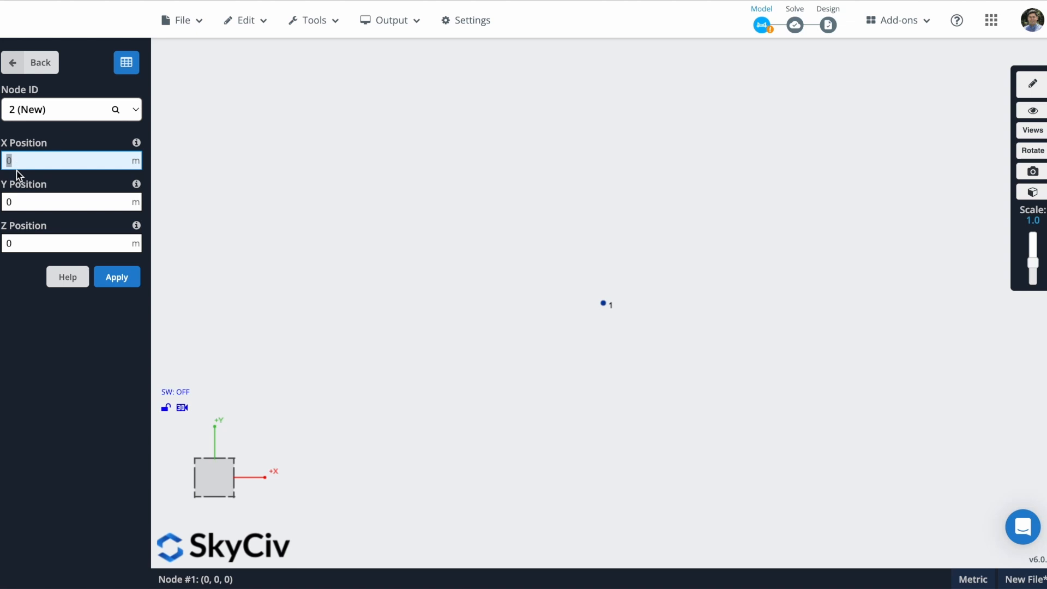
pyautogui.moveTo(43, 211)
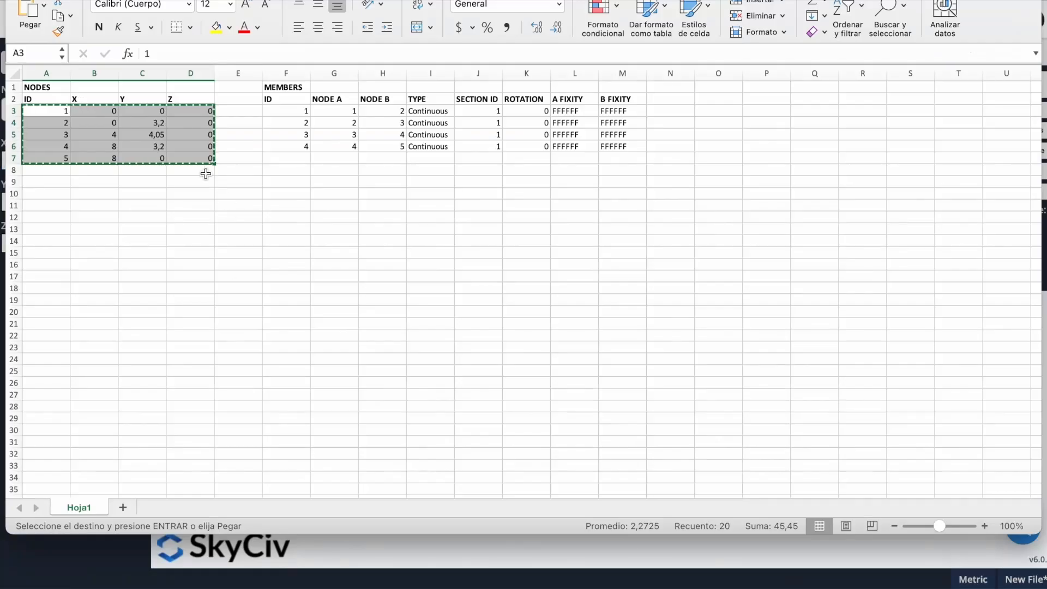
pyautogui.moveTo(371, 270)
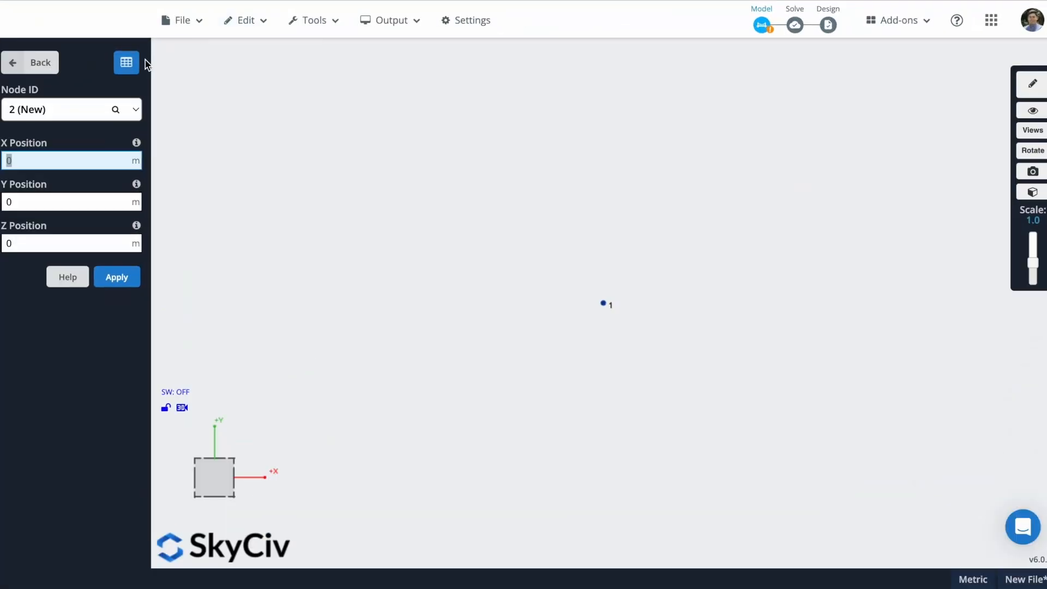
# - Paste the spreadsheet coordinates into the nodes table so nodes 1–5 outline the frame
pyautogui.click(125, 62)
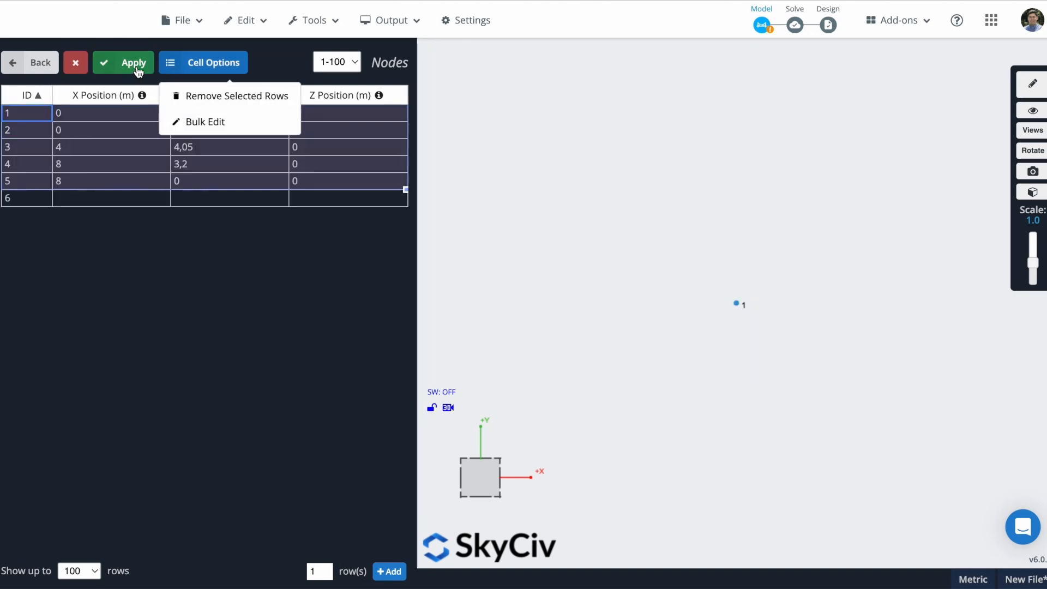
pyautogui.click(133, 63)
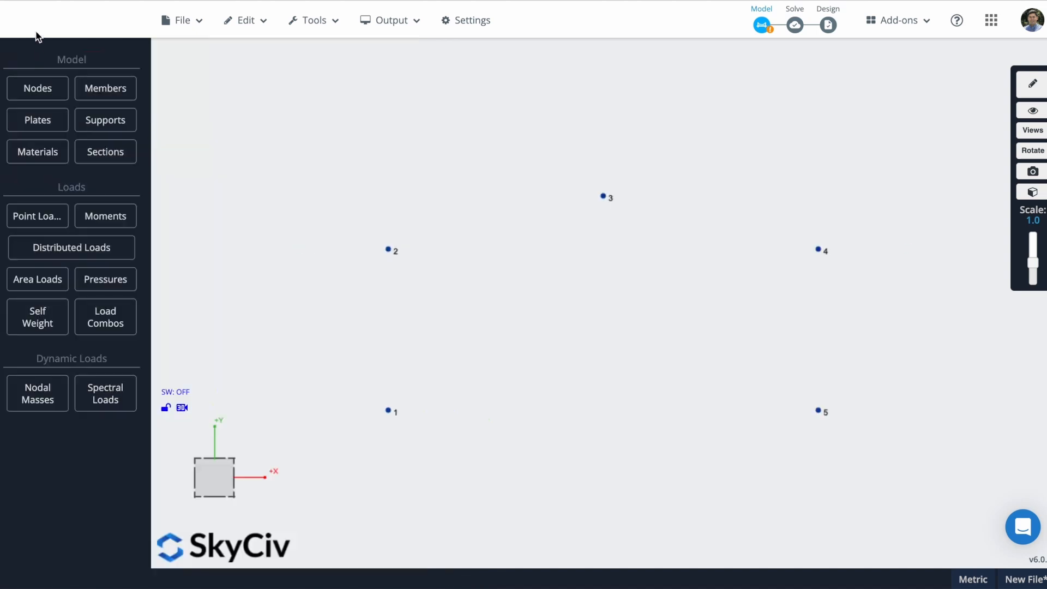
# - Create member 1 as the column from node 1 to node 2
pyautogui.click(37, 87)
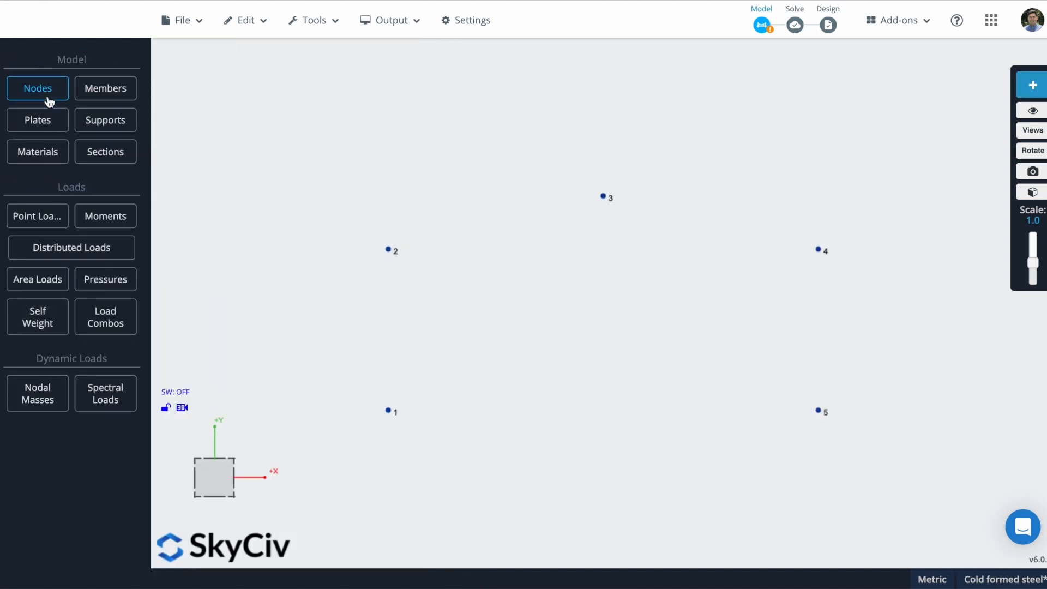
pyautogui.click(105, 87)
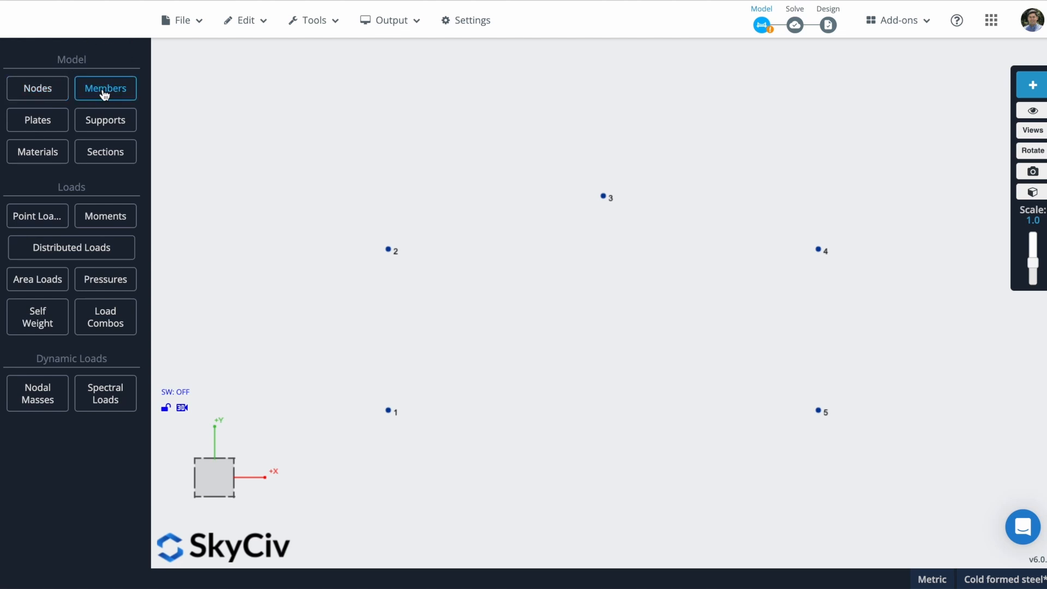
pyautogui.click(104, 88)
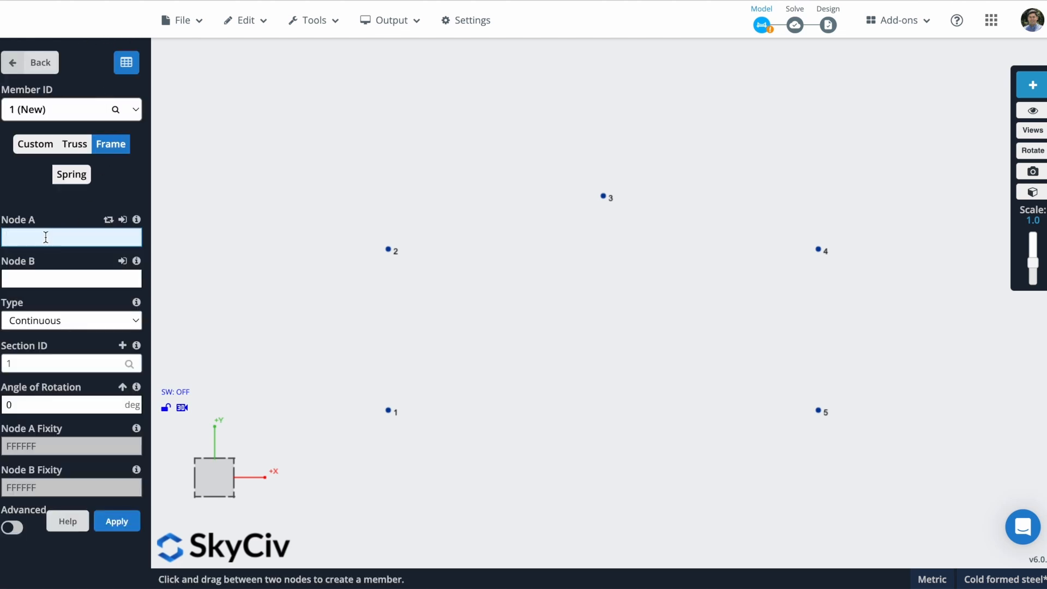
pyautogui.write('2')
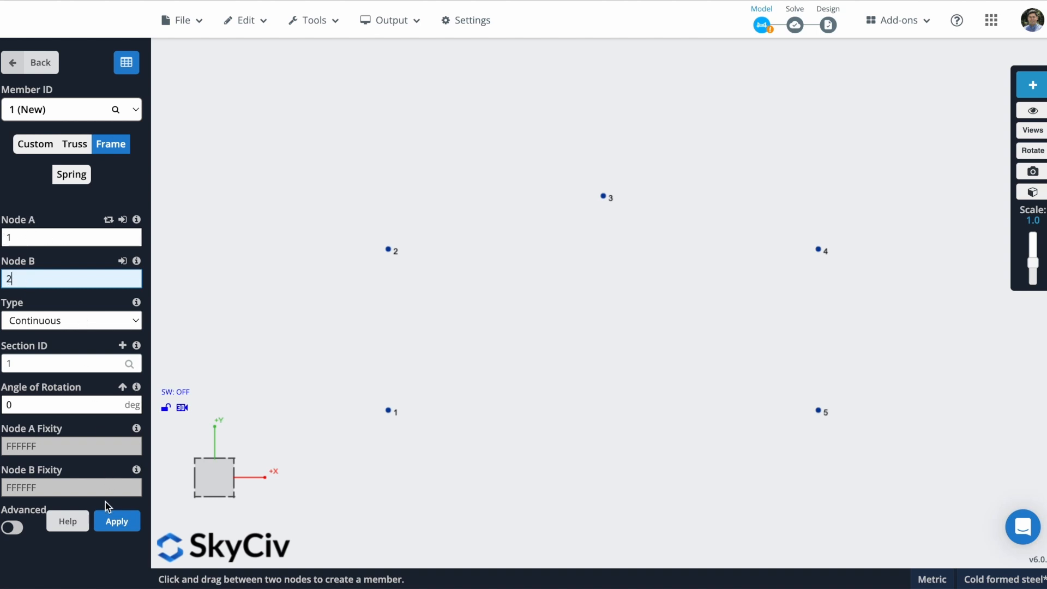
pyautogui.click(117, 522)
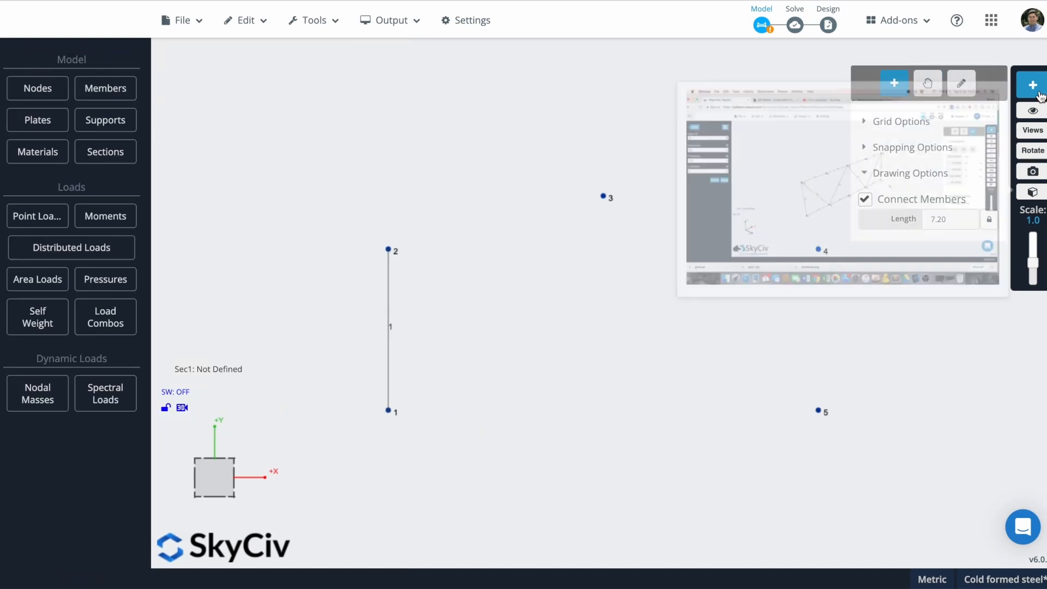
# - Draw members 2, 3 and 4 through nodes 2–3–4–5 with the Pen tool
pyautogui.click(961, 83)
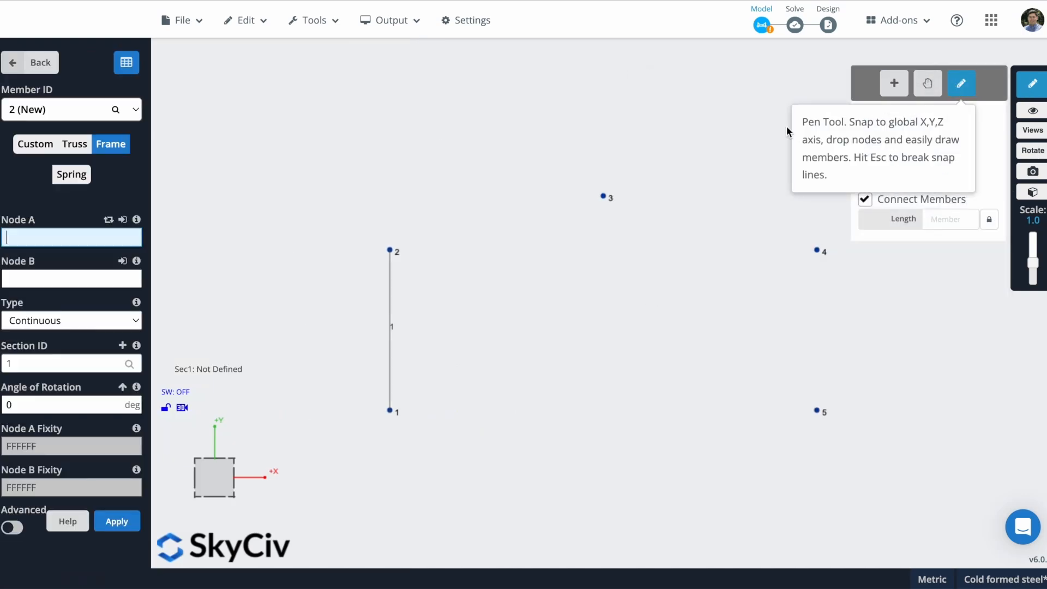
pyautogui.click(391, 248)
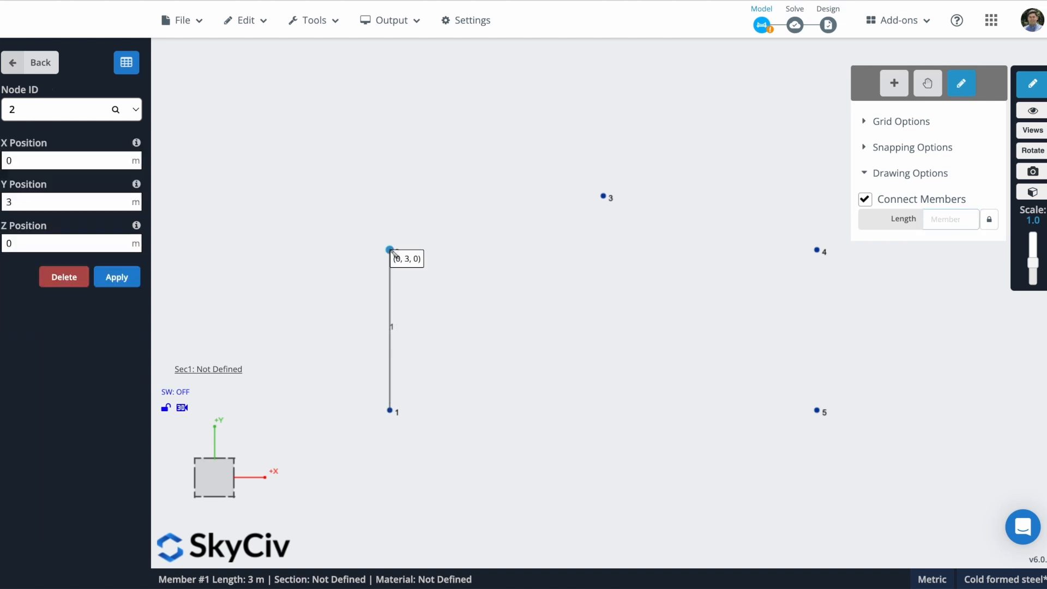
pyautogui.click(603, 196)
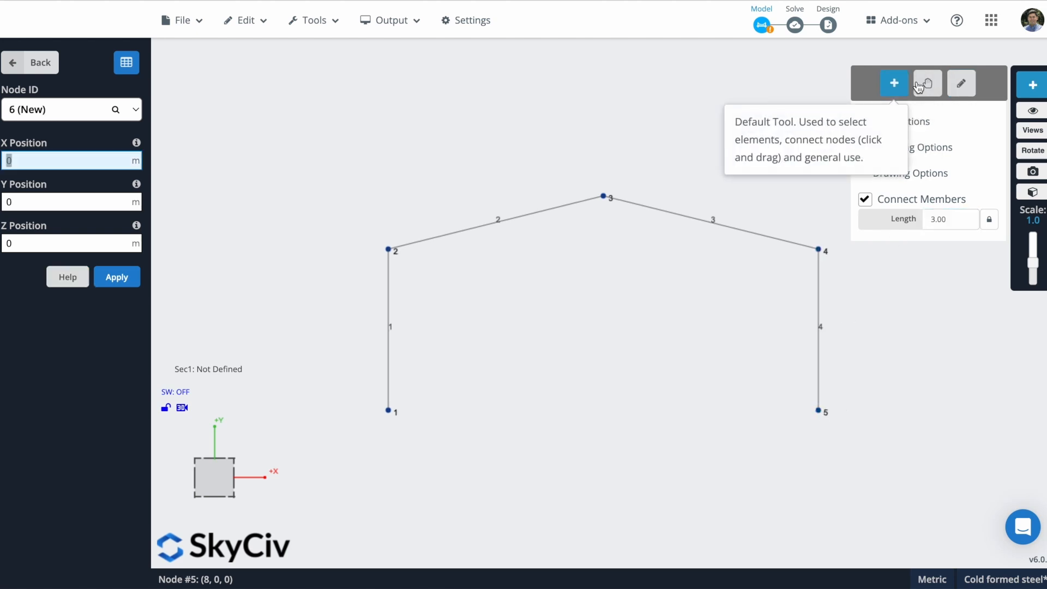
pyautogui.moveTo(673, 39)
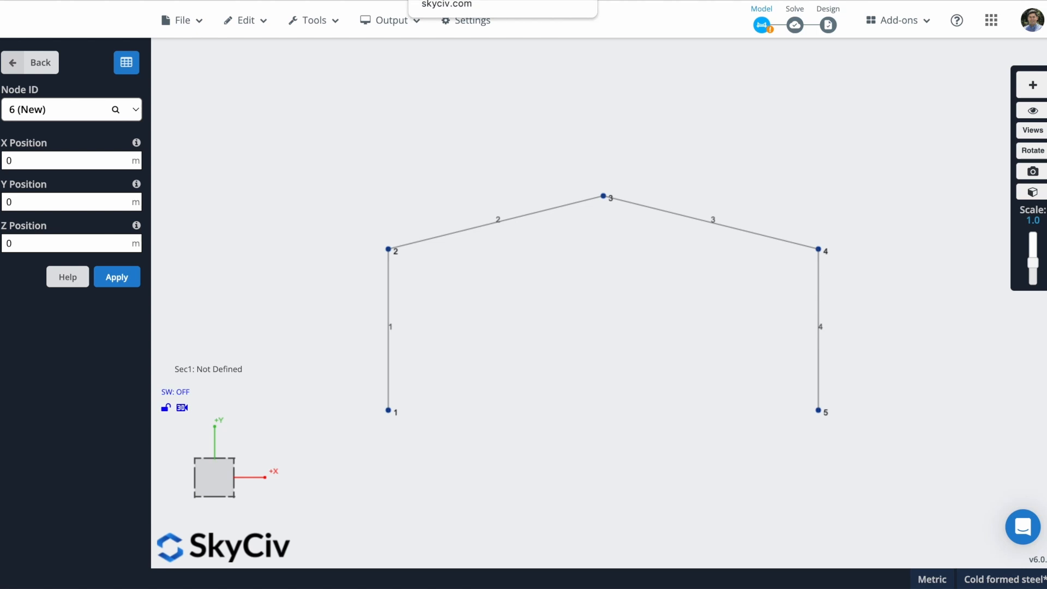
pyautogui.click(30, 62)
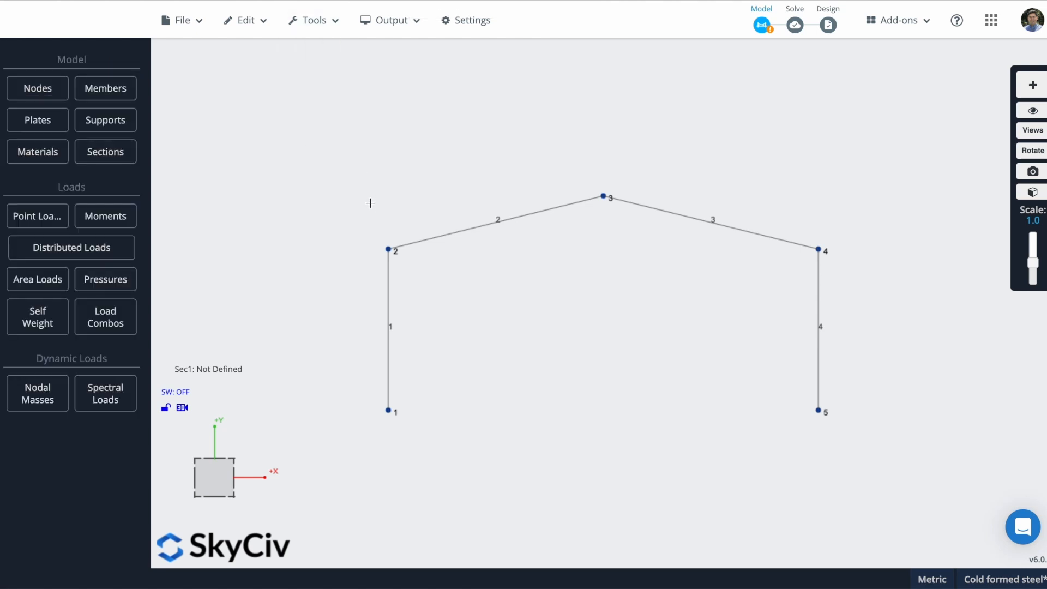
pyautogui.moveTo(427, 444)
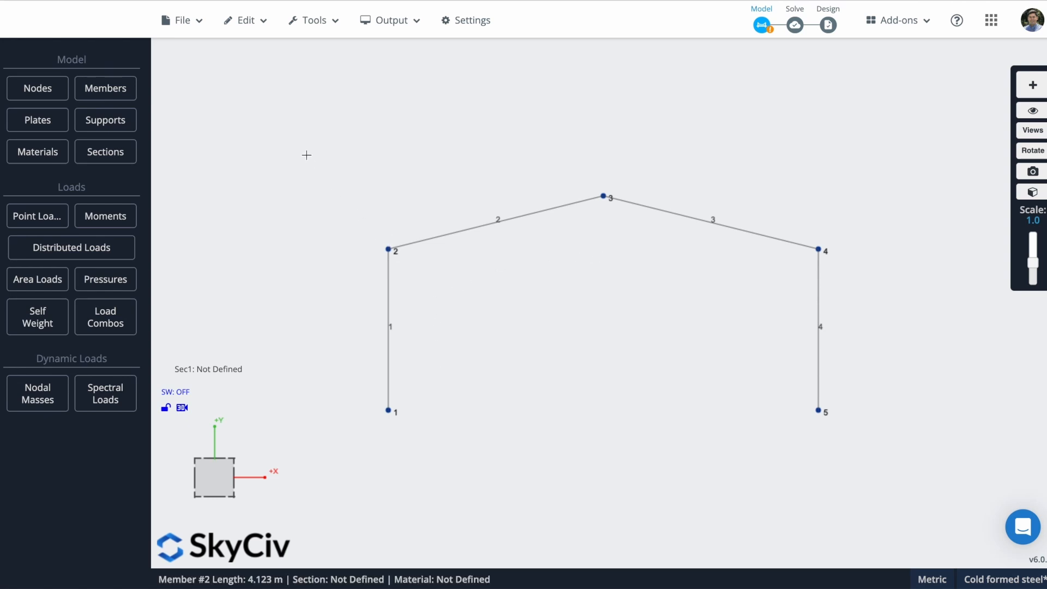
pyautogui.moveTo(509, 327)
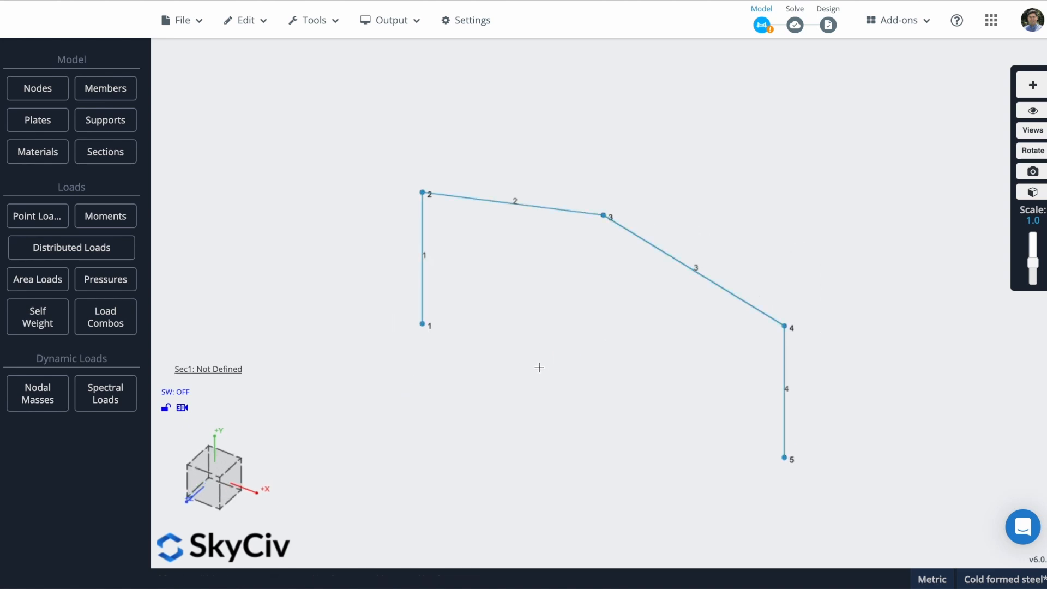
# - Repeat the portal frame linearly 4 times at 4 m spacing along the Z-axis
pyautogui.click(246, 20)
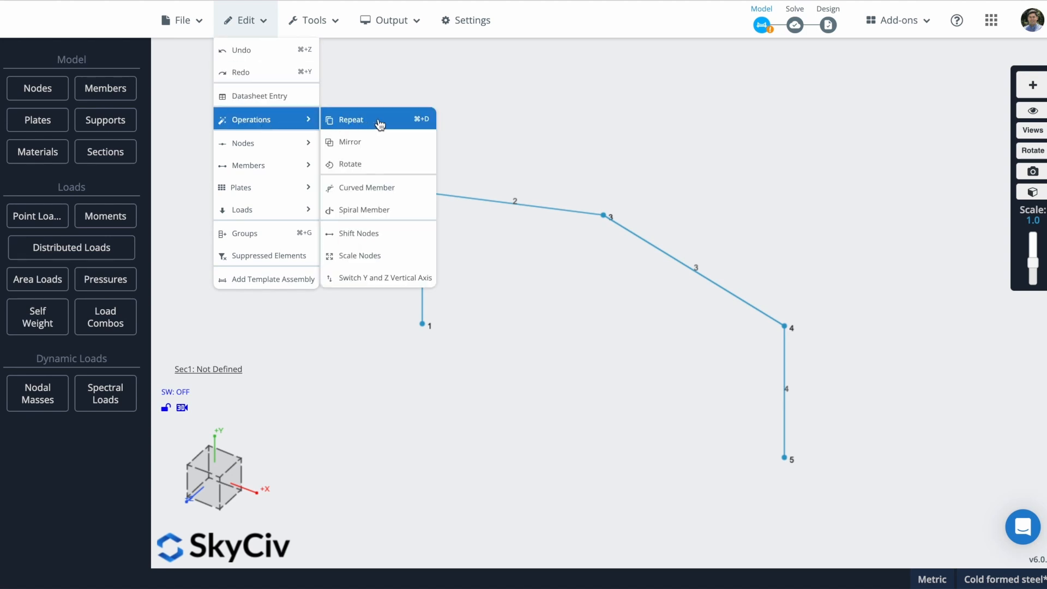
pyautogui.click(350, 119)
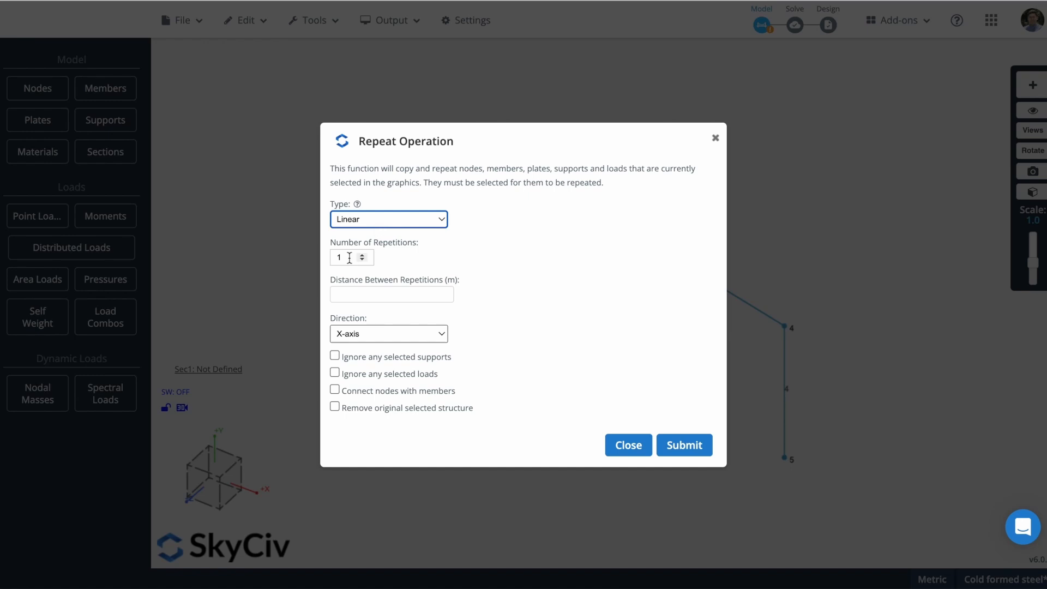
pyautogui.click(347, 257)
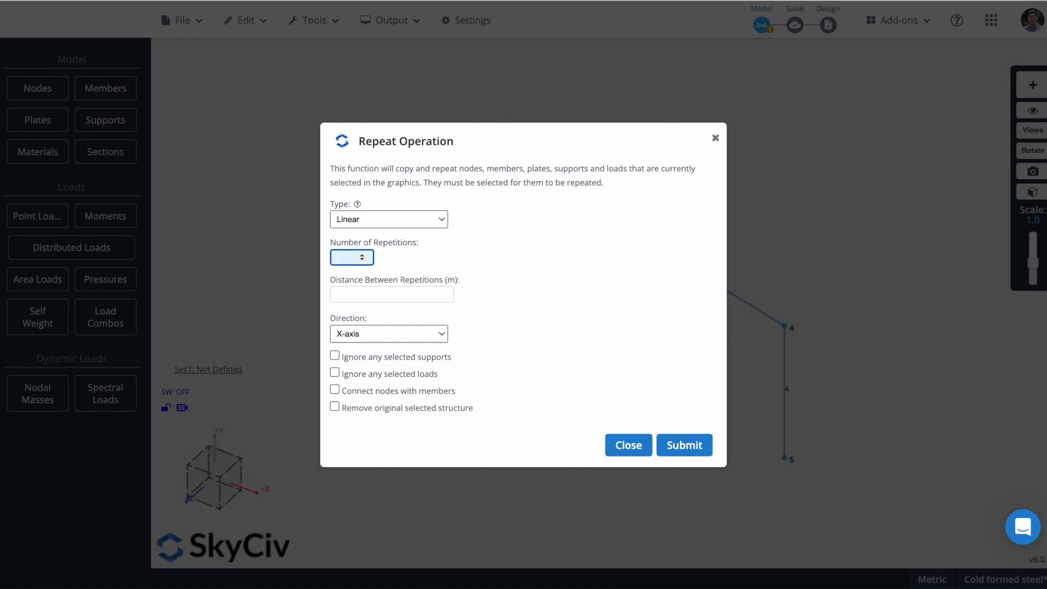
pyautogui.write('4')
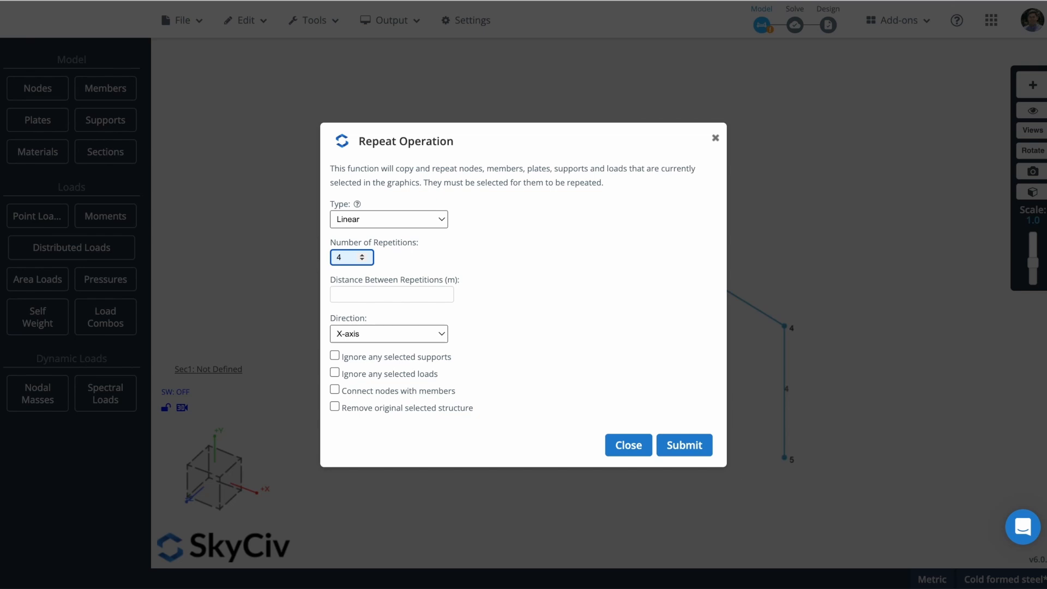
pyautogui.write('4')
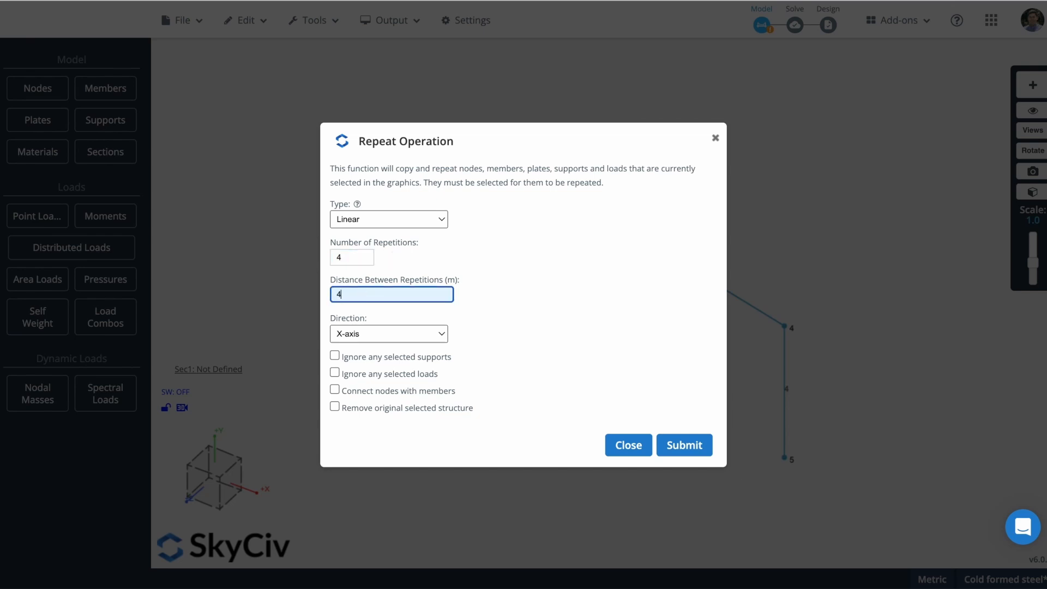
pyautogui.click(389, 333)
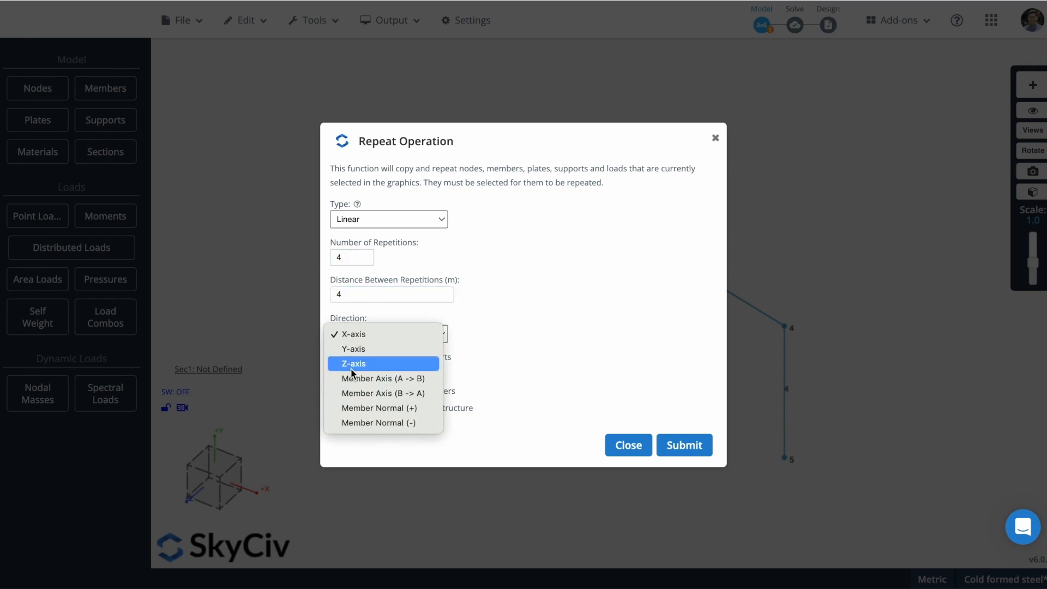
pyautogui.click(352, 363)
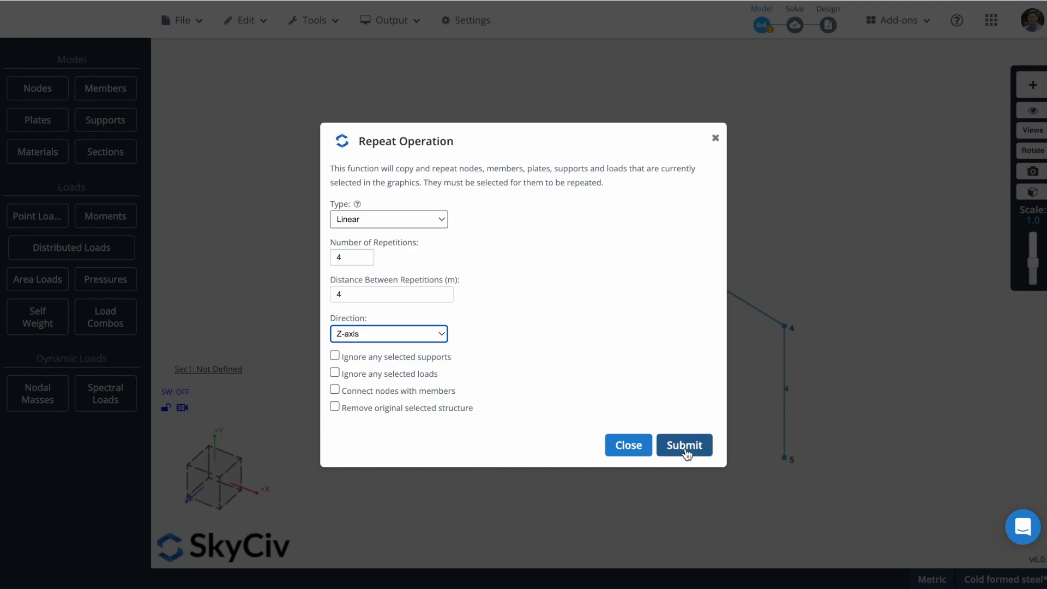
pyautogui.click(683, 444)
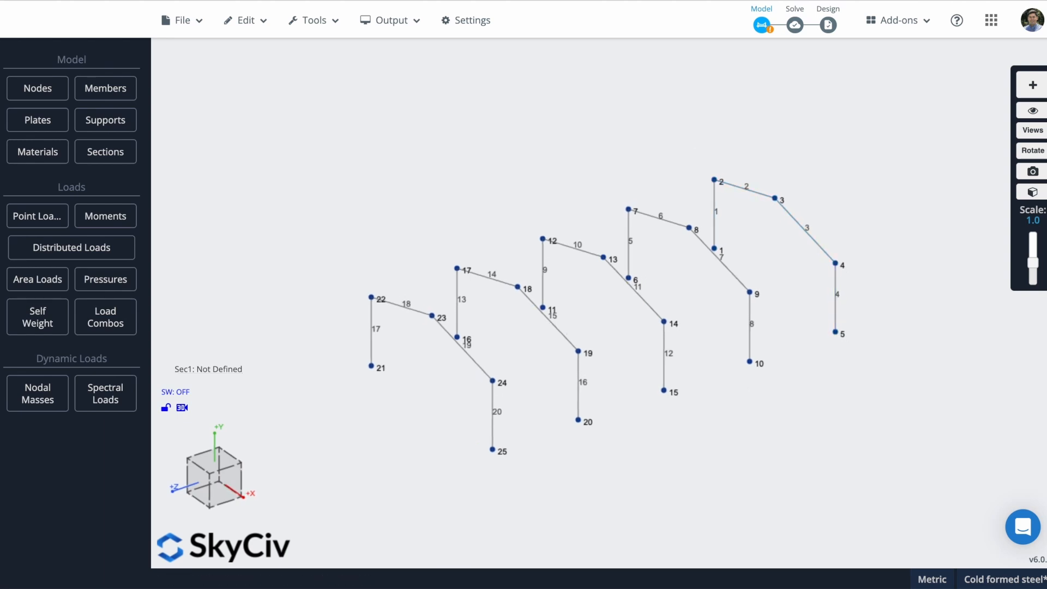
pyautogui.moveTo(42, 178)
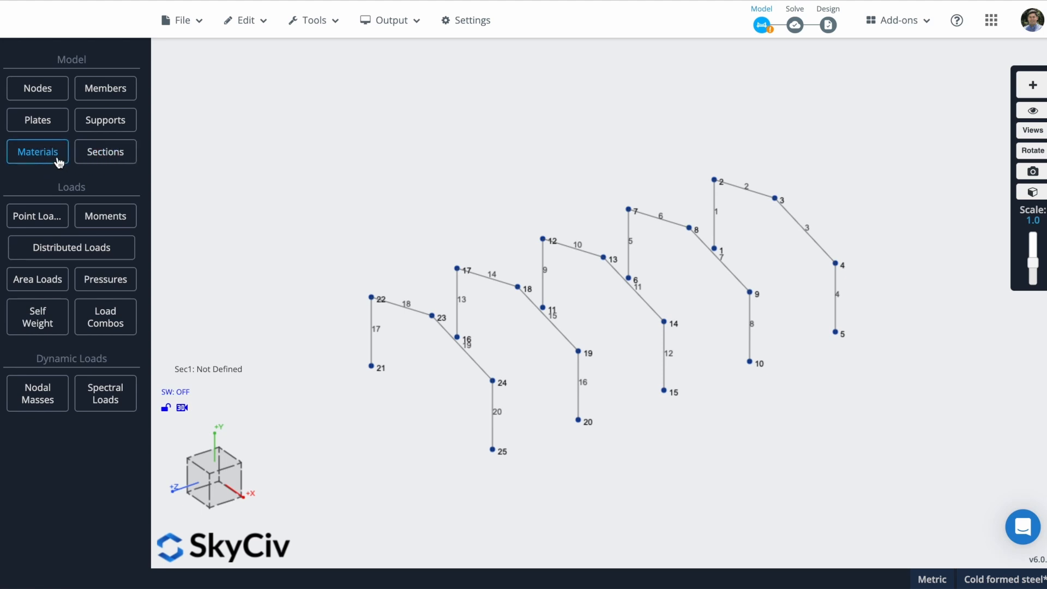
# - Go to Sections and launch the section builder for a new section
pyautogui.click(38, 152)
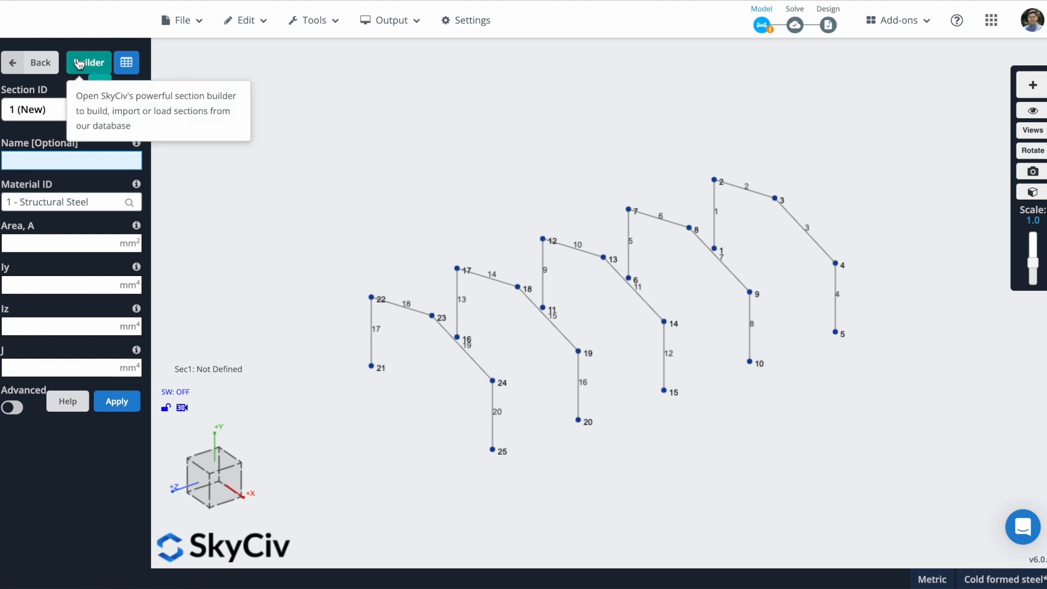
pyautogui.click(88, 63)
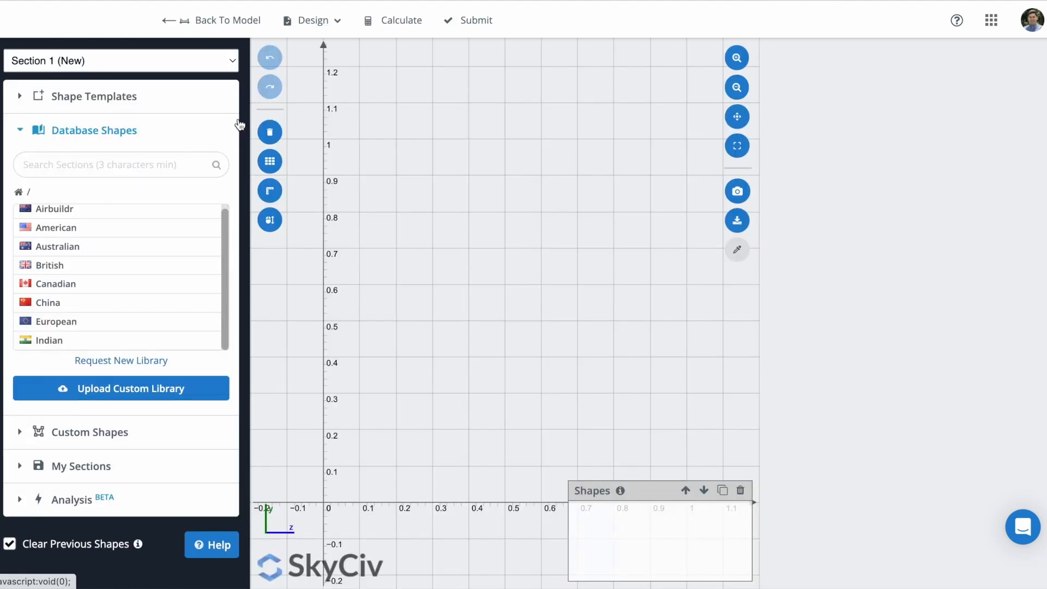
pyautogui.moveTo(87, 157)
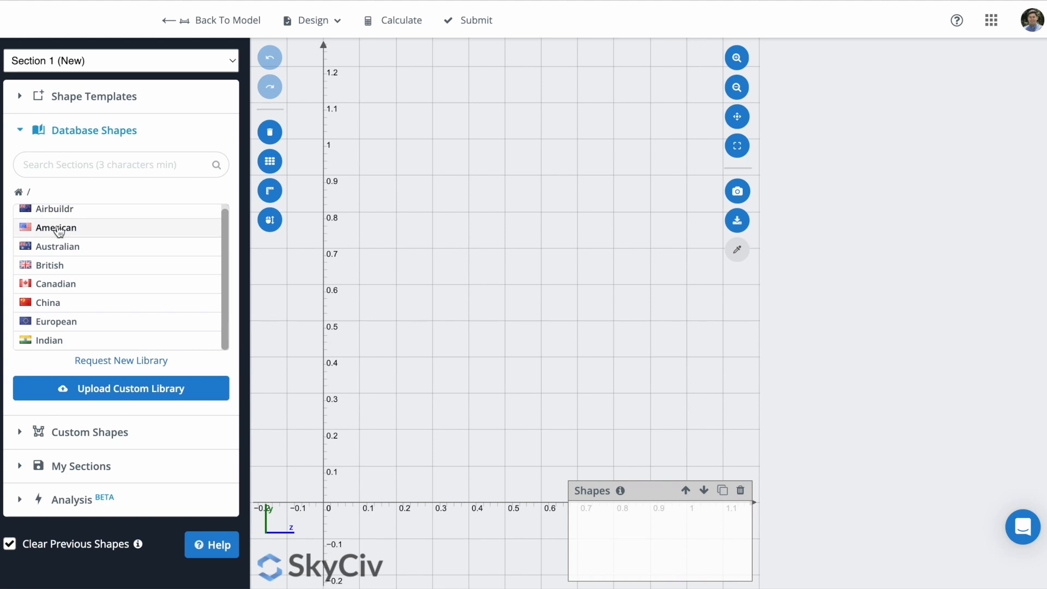
# - Choose AISI lipped C-section 10CS4x105 in cold-formed steel, calculate and submit it
pyautogui.click(55, 227)
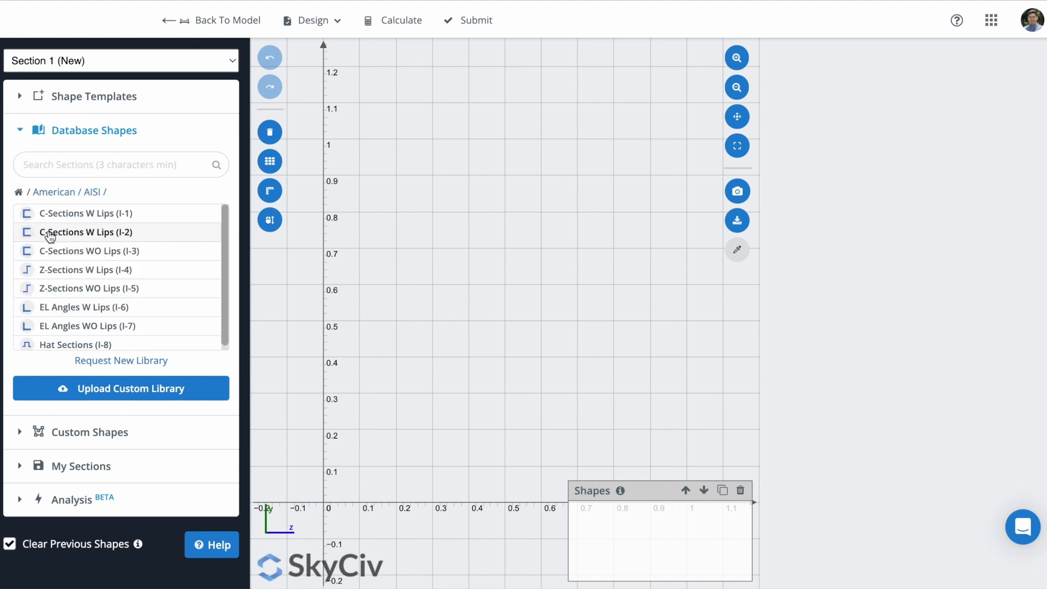
pyautogui.click(89, 251)
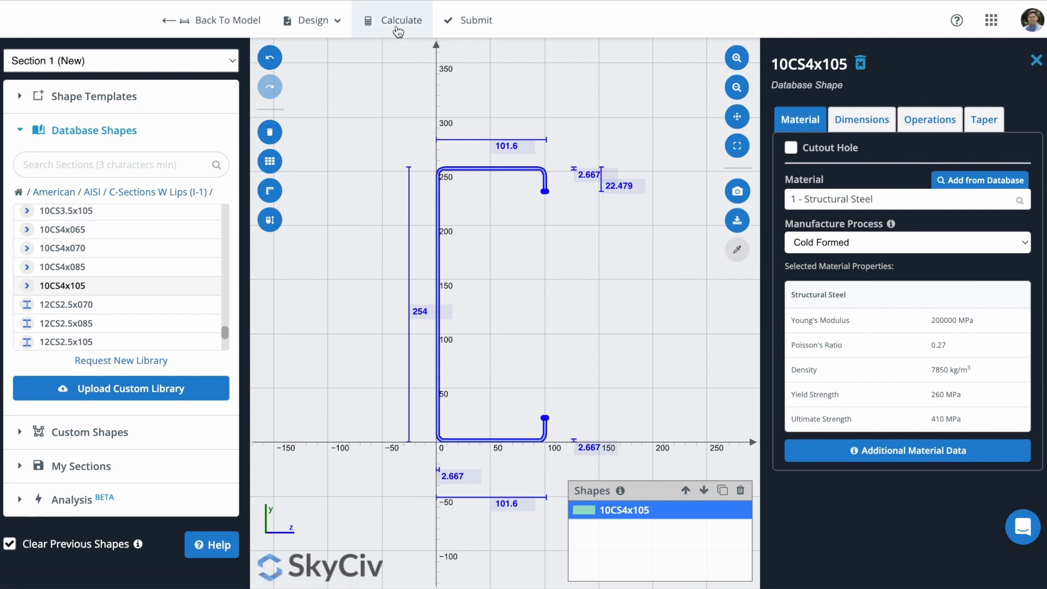
pyautogui.click(400, 20)
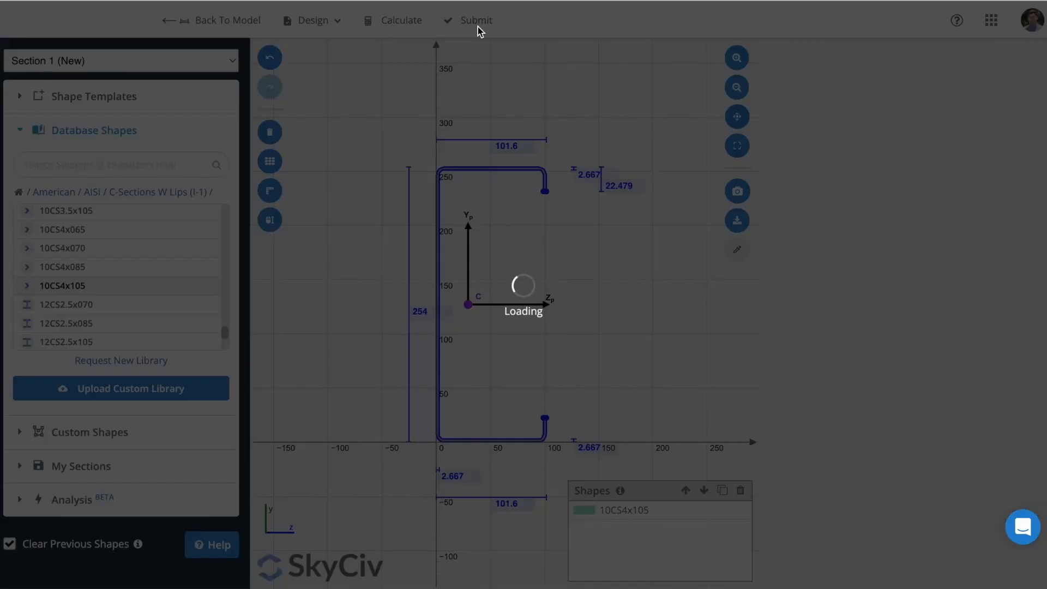
pyautogui.click(475, 19)
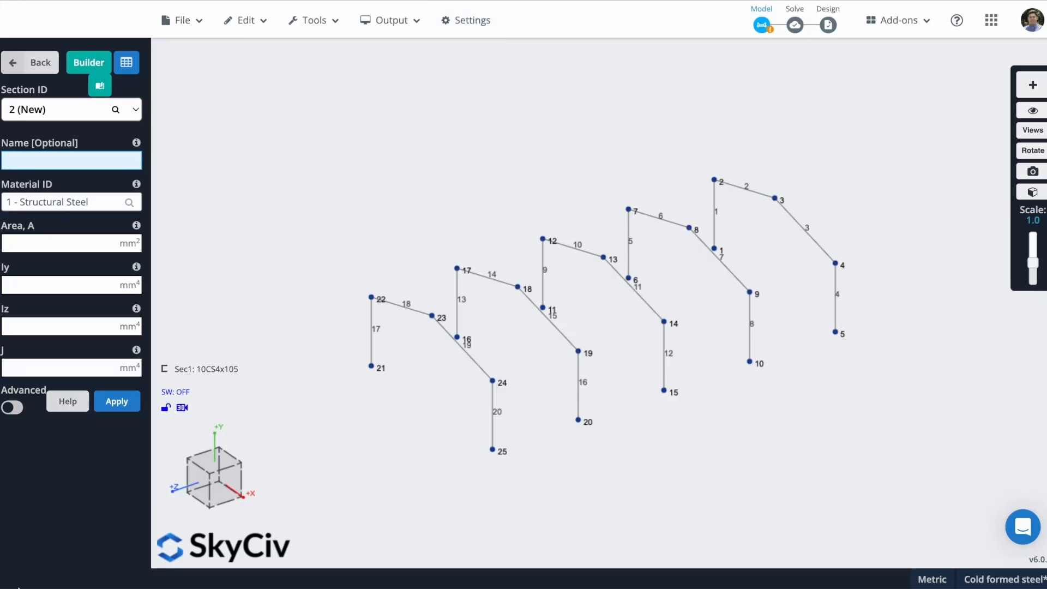
pyautogui.moveTo(243, 356)
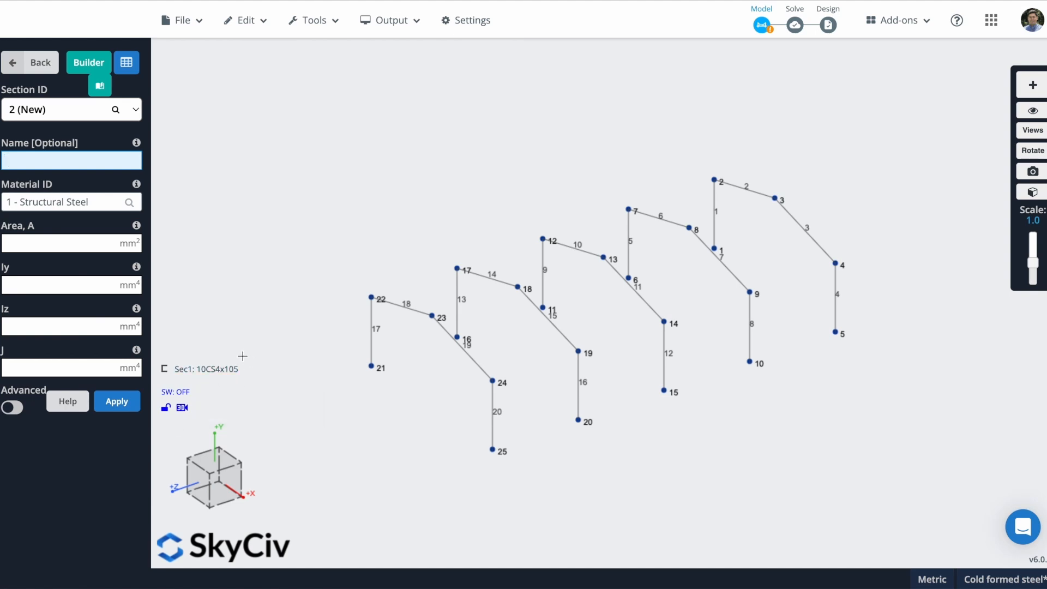
pyautogui.moveTo(206, 369)
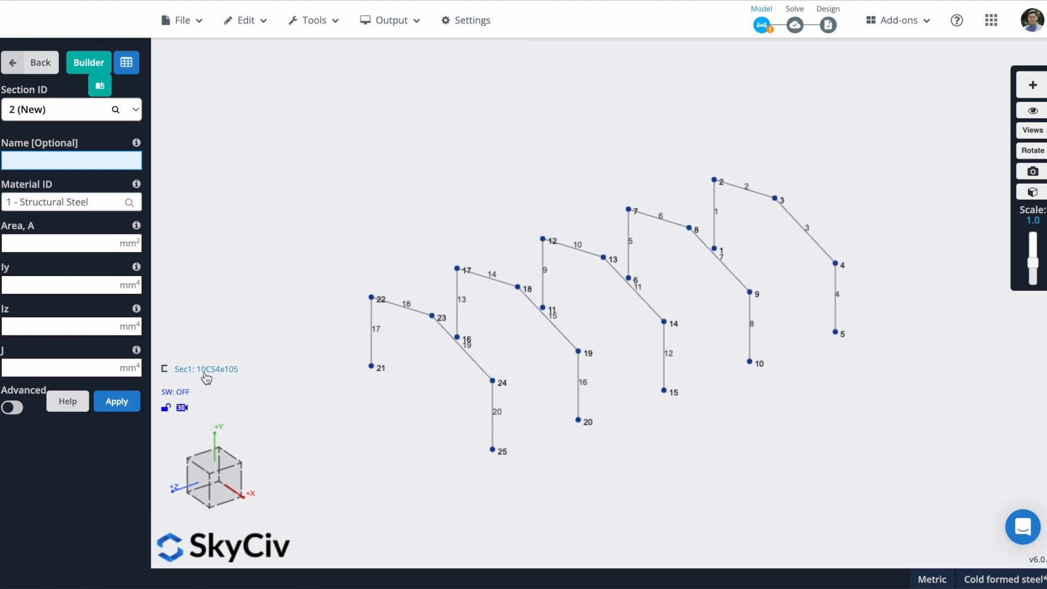
# - Review the Sec1 10CS4x105 properties and inspect the frames in the 3D renderer
pyautogui.click(206, 369)
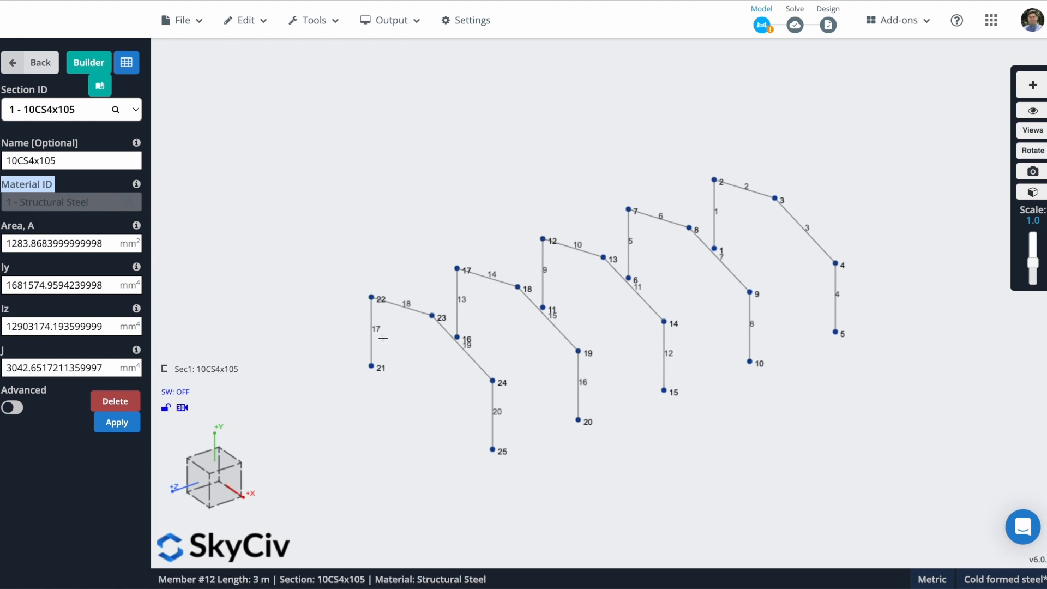
pyautogui.moveTo(479, 396)
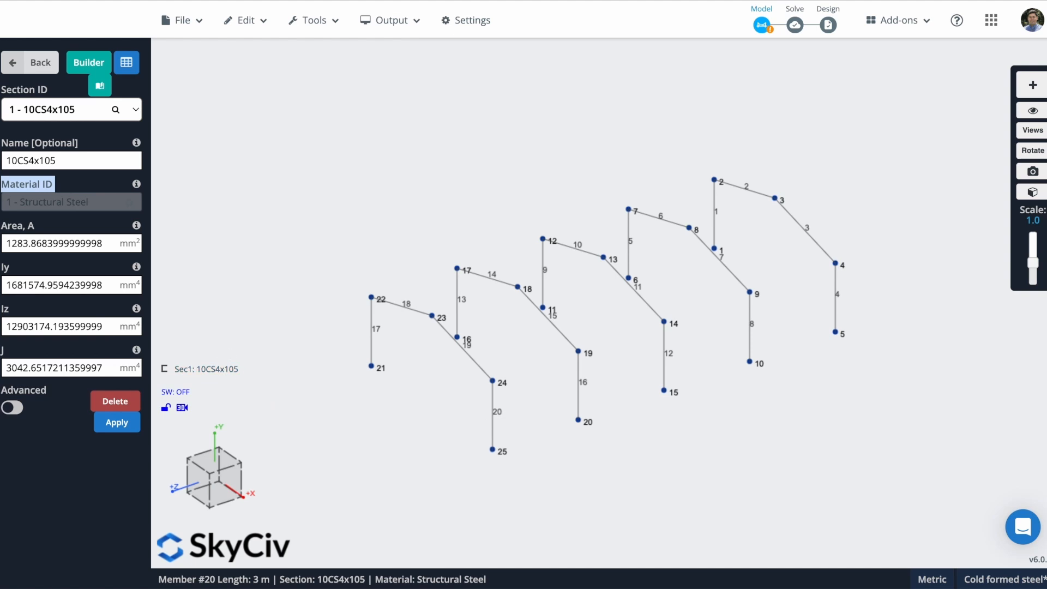
pyautogui.moveTo(1032, 193)
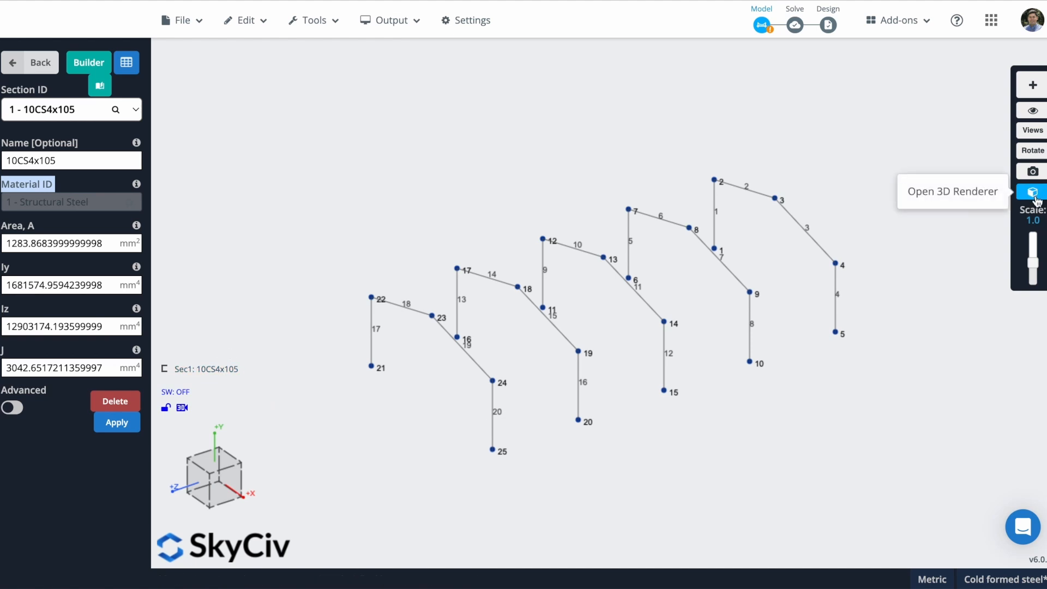
pyautogui.click(1030, 194)
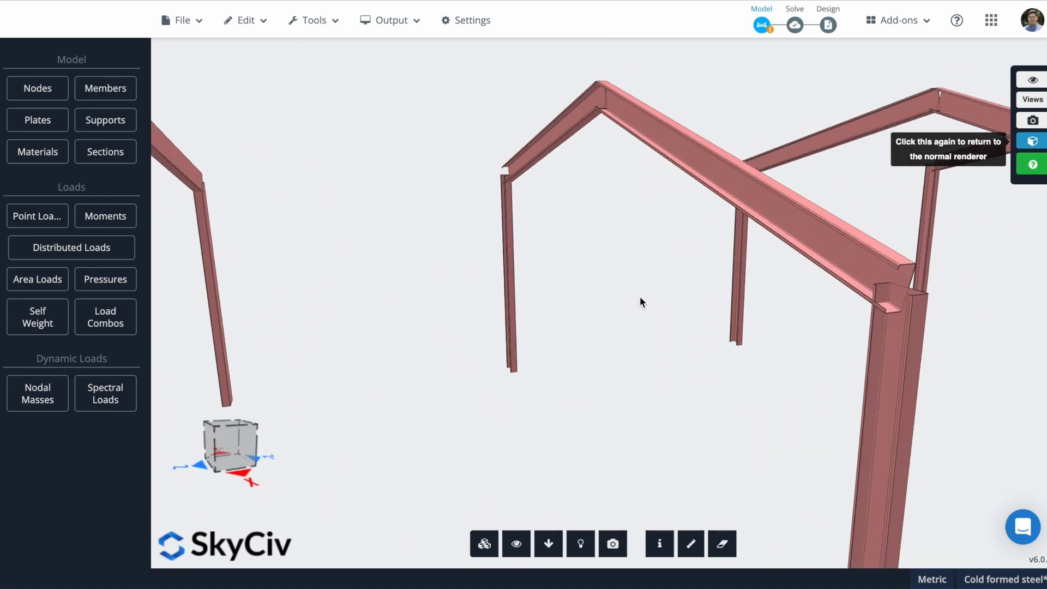
pyautogui.moveTo(640, 302); pyautogui.dragTo(734, 318)
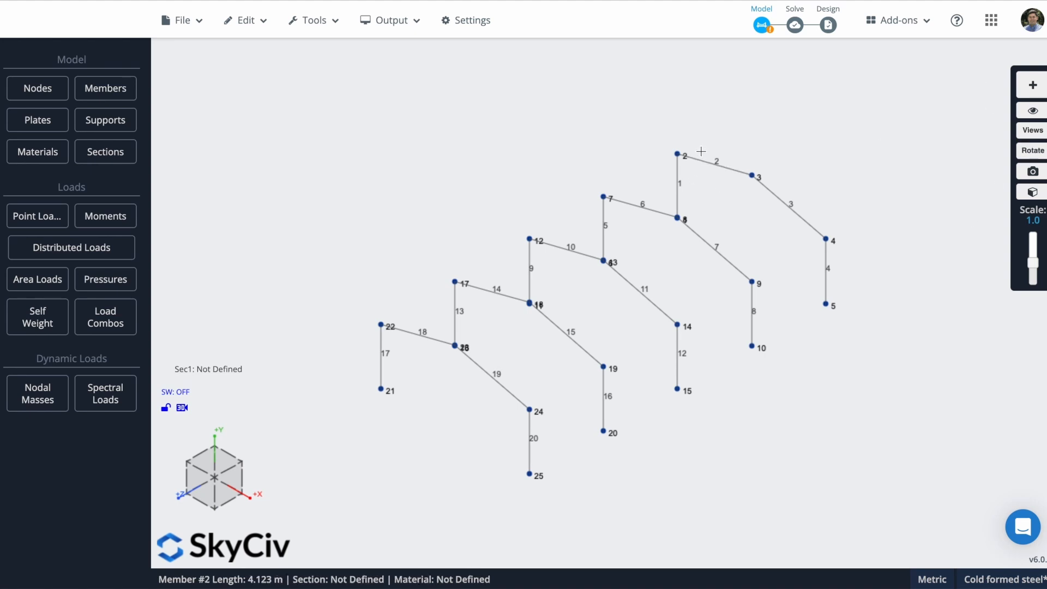
# - Split the first frame's rafters (members 2 and 3) into four equal parts
pyautogui.click(718, 160)
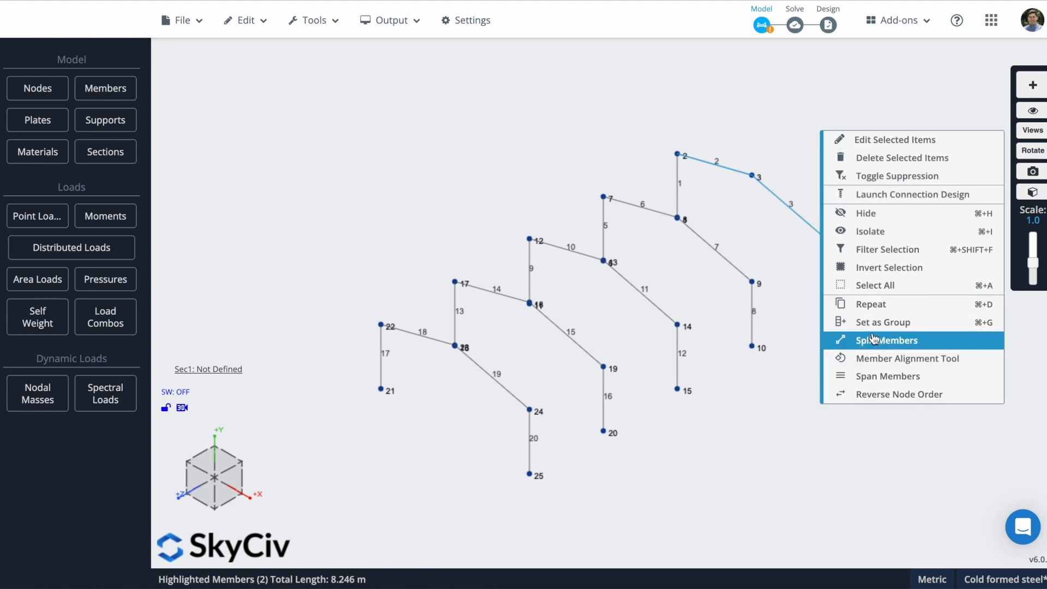
pyautogui.click(887, 340)
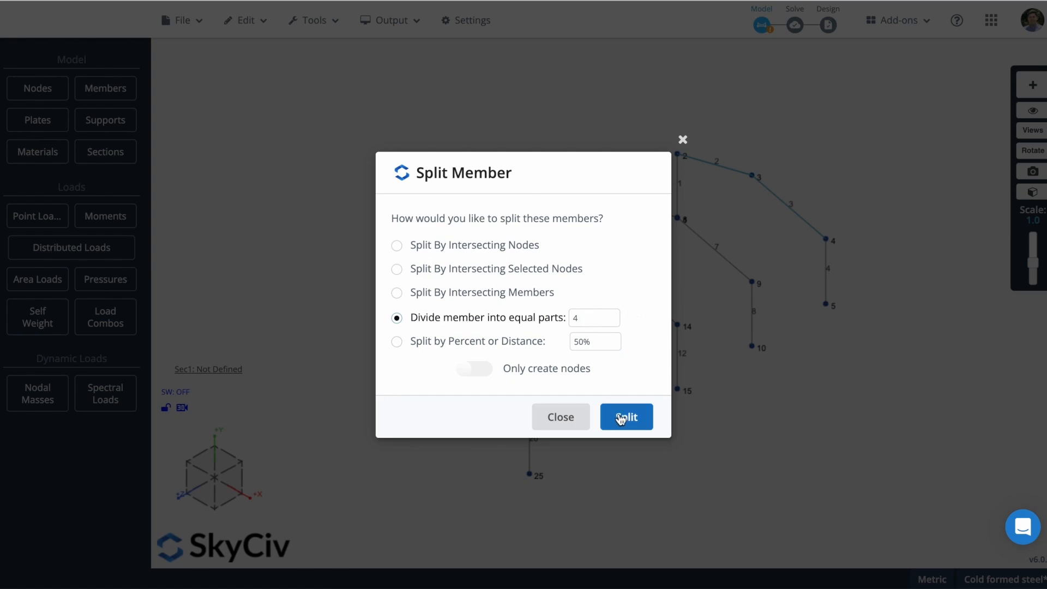
pyautogui.click(625, 417)
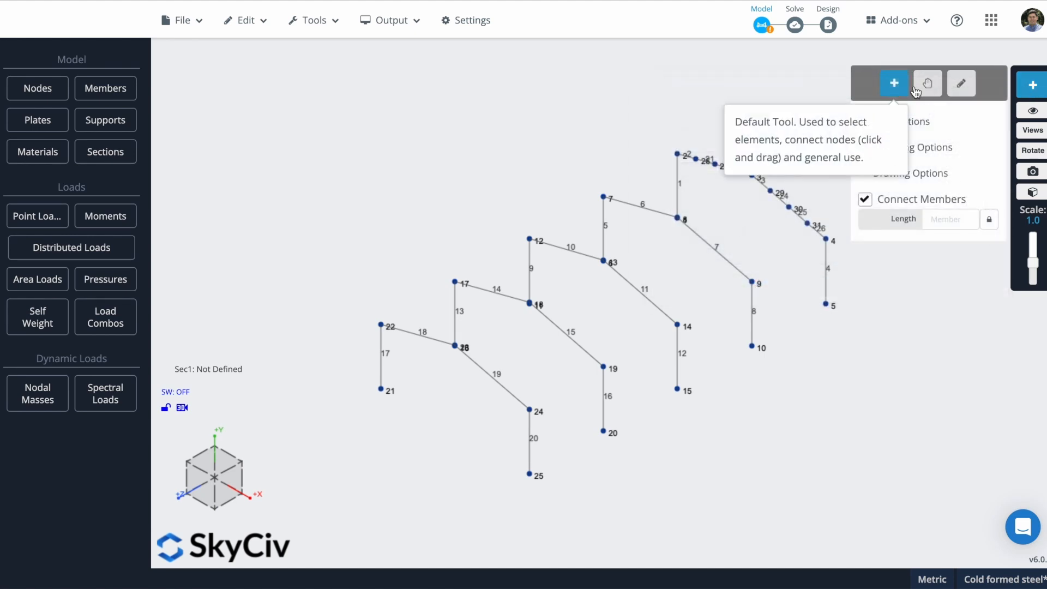
# - Add the 16 m eaves member from node 24 to node 4 along the frames
pyautogui.click(961, 83)
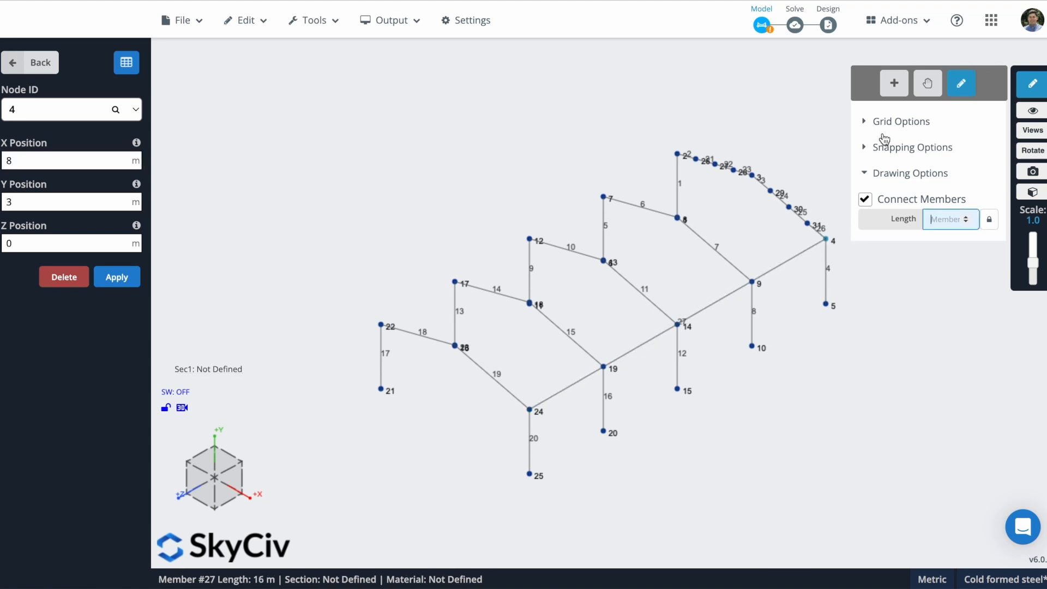
pyautogui.click(893, 83)
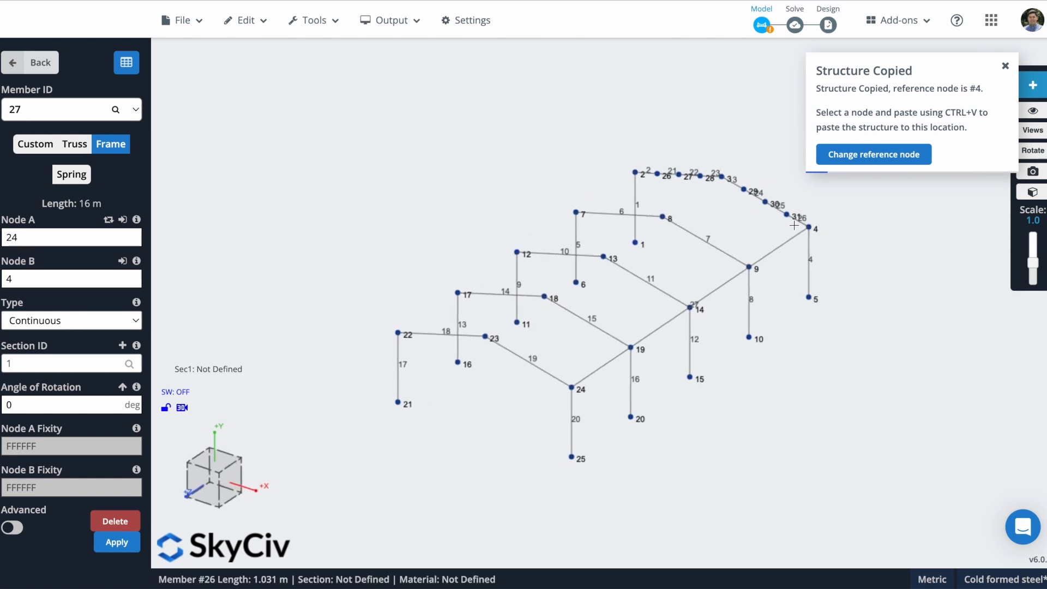
pyautogui.moveTo(717, 154); pyautogui.dragTo(795, 227)
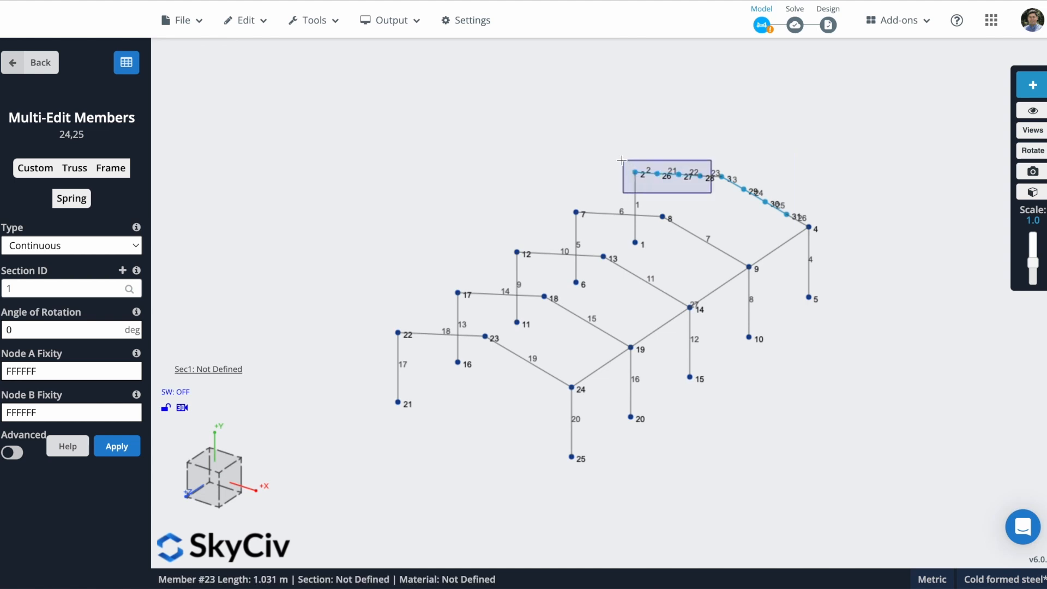
pyautogui.click(116, 445)
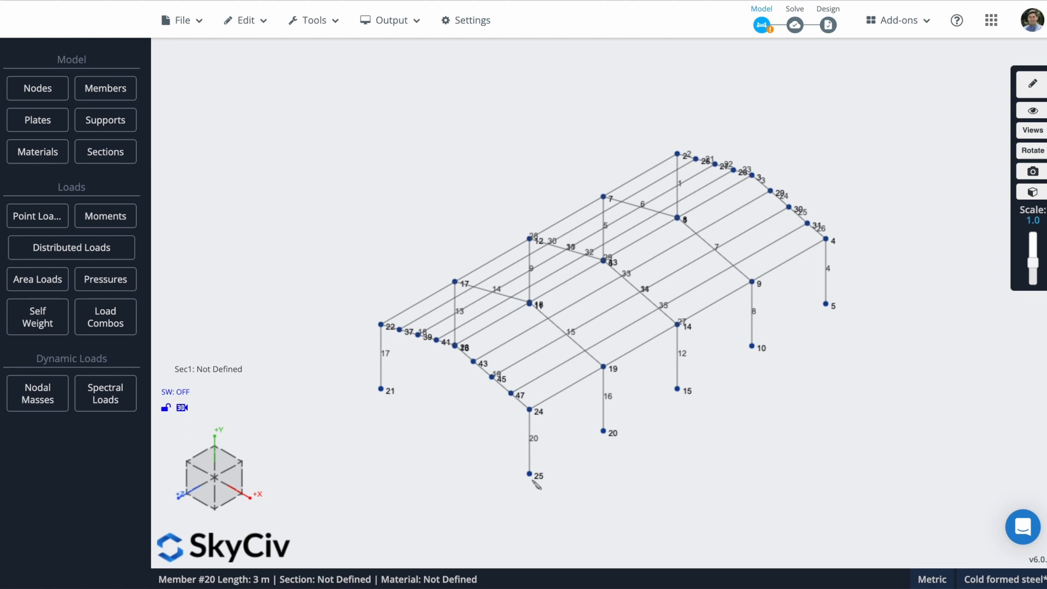
# - Draw the diagonal bracing members snapped to global axes as pin-ended trusses
pyautogui.click(1032, 84)
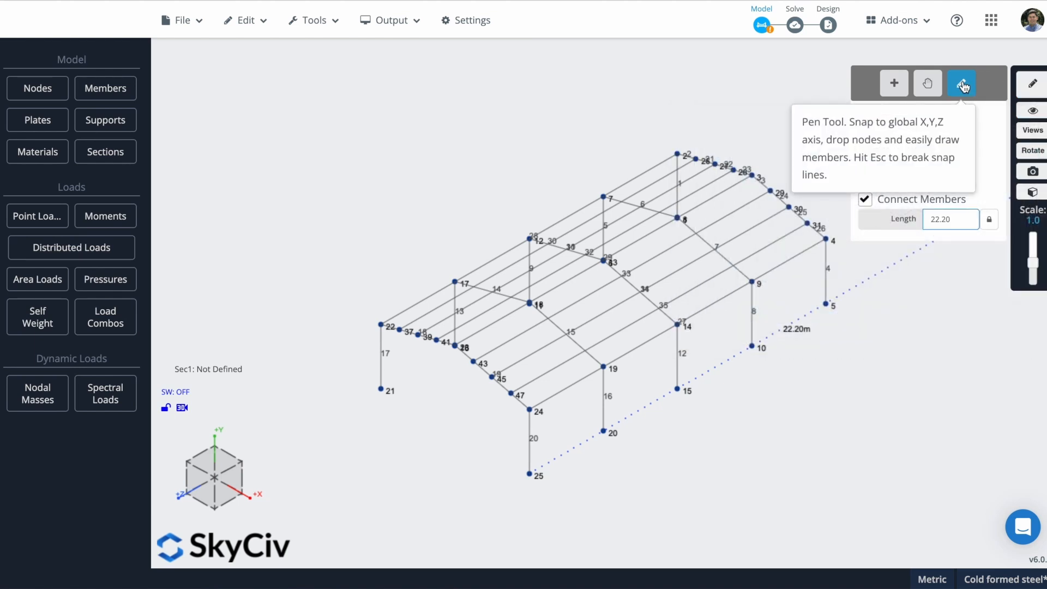
pyautogui.click(528, 474)
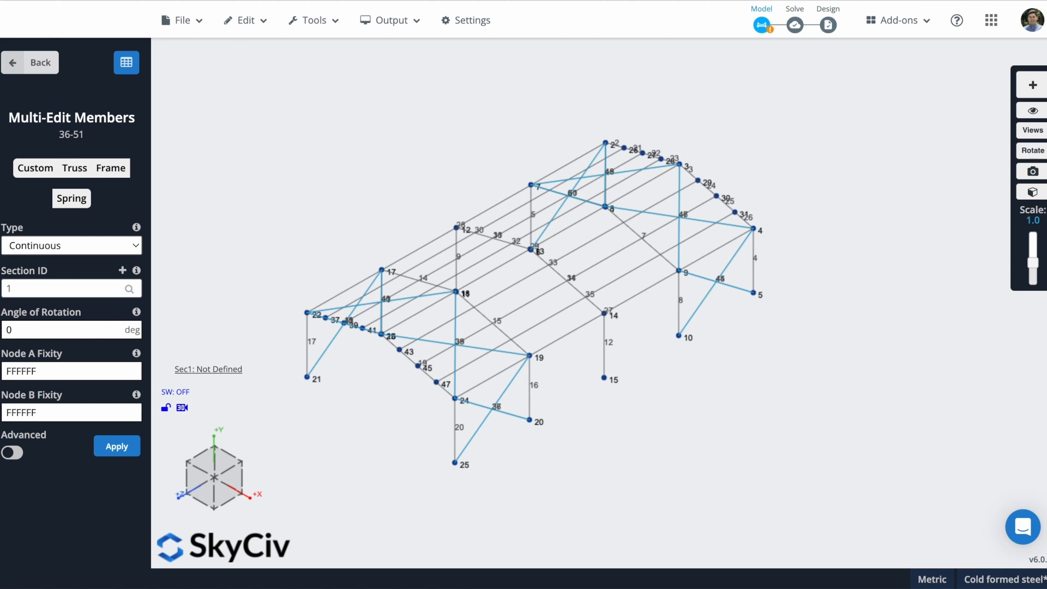
pyautogui.moveTo(75, 175)
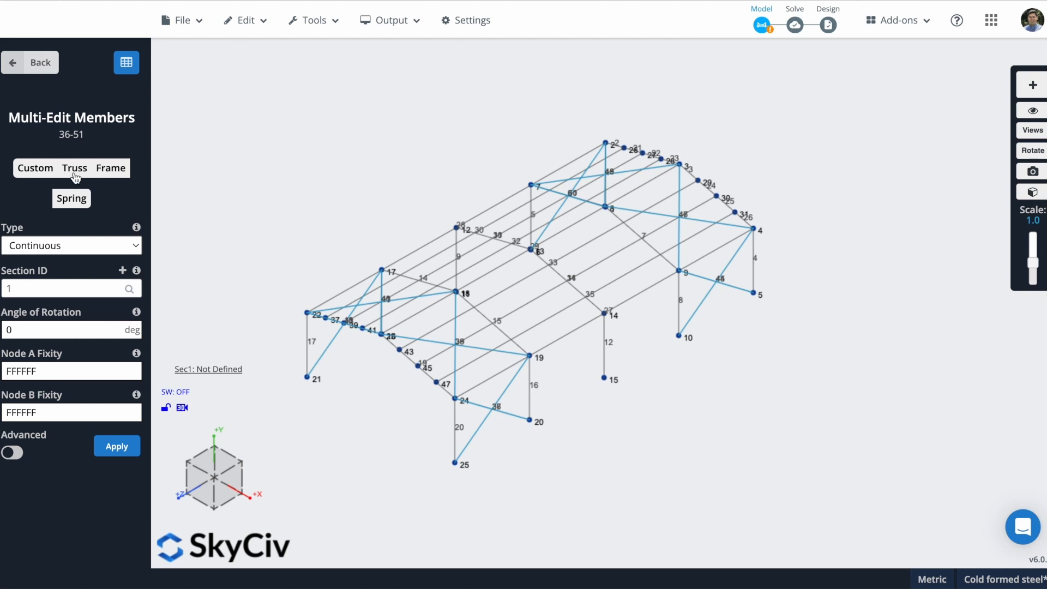
pyautogui.click(74, 168)
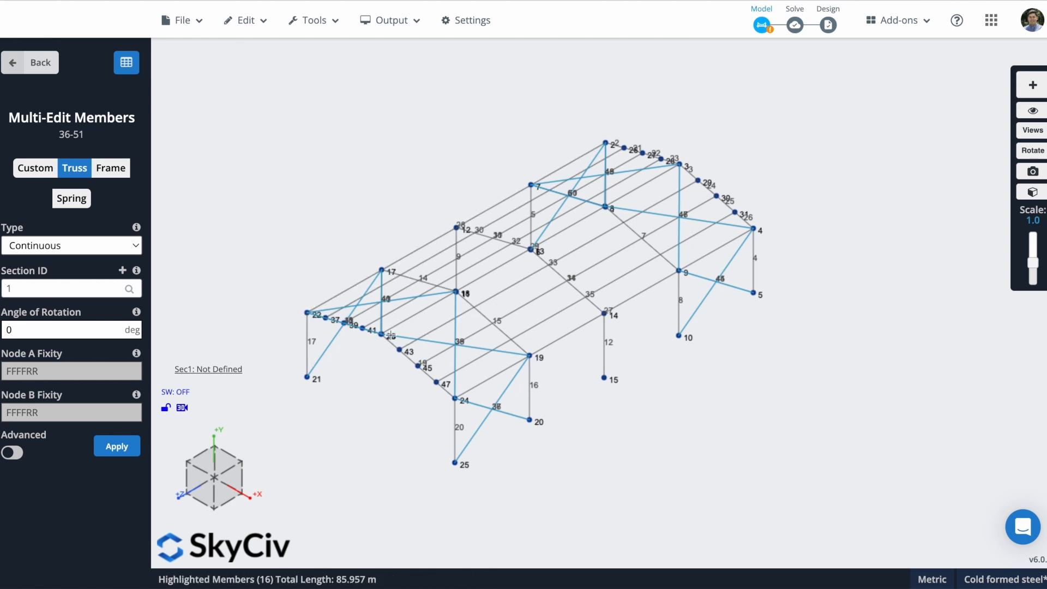
pyautogui.moveTo(182, 329)
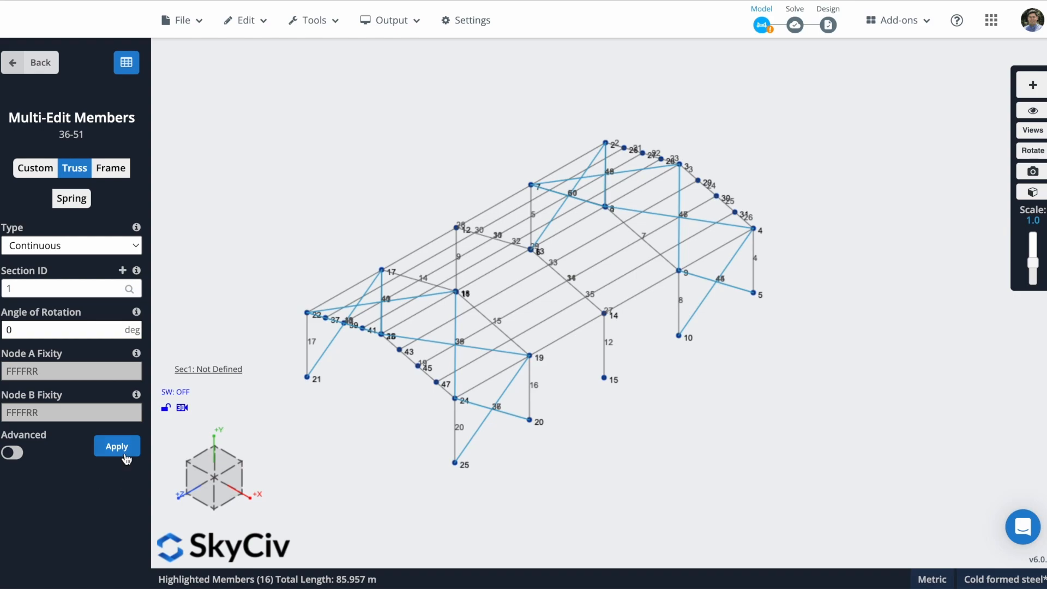
# - Apply FFFFRR fixities at both nodes of members 36–51
pyautogui.click(117, 447)
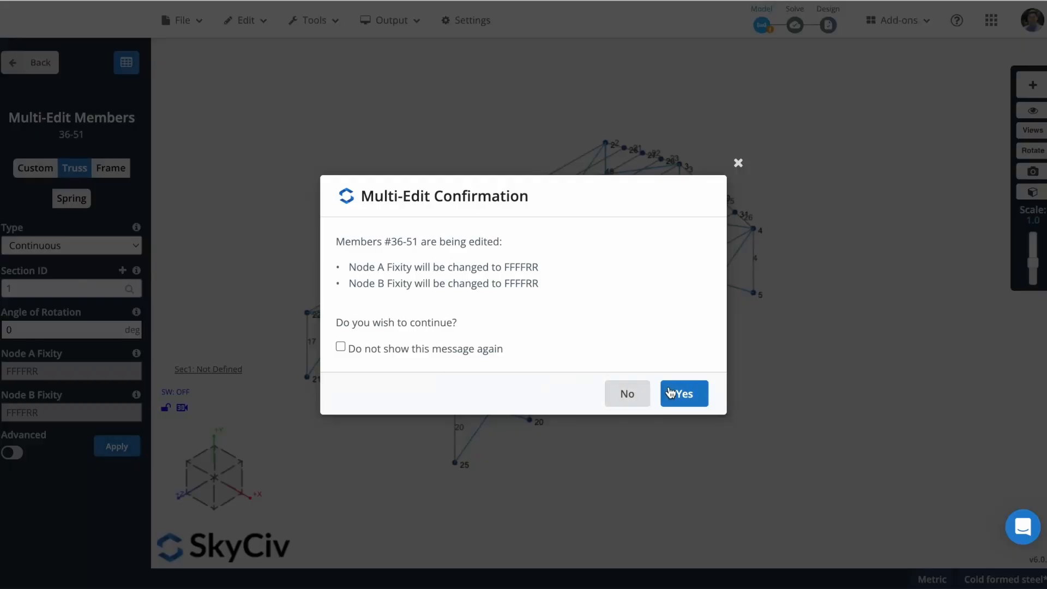
pyautogui.click(683, 394)
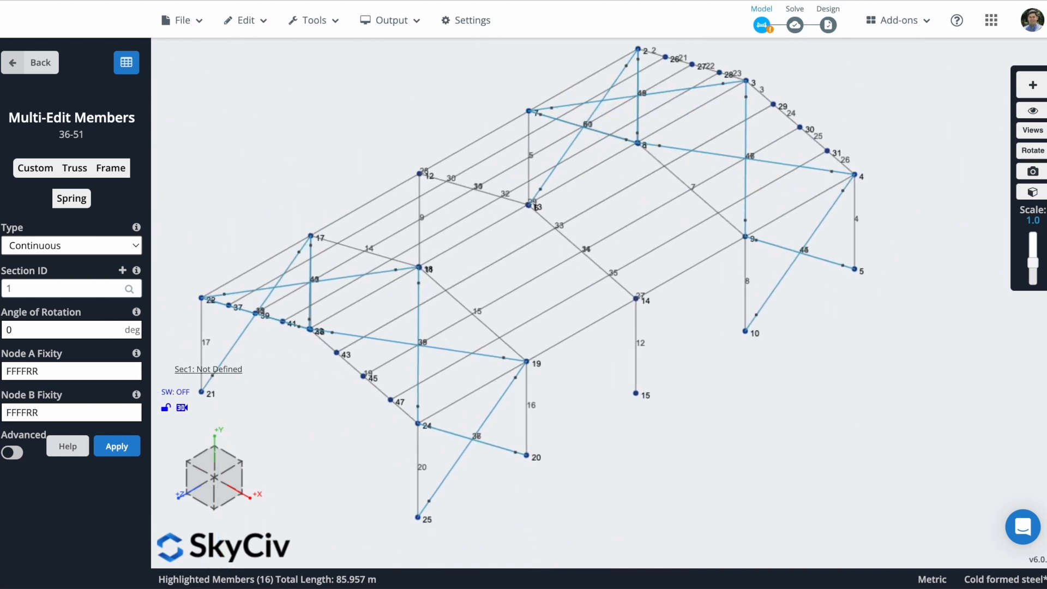
pyautogui.click(29, 62)
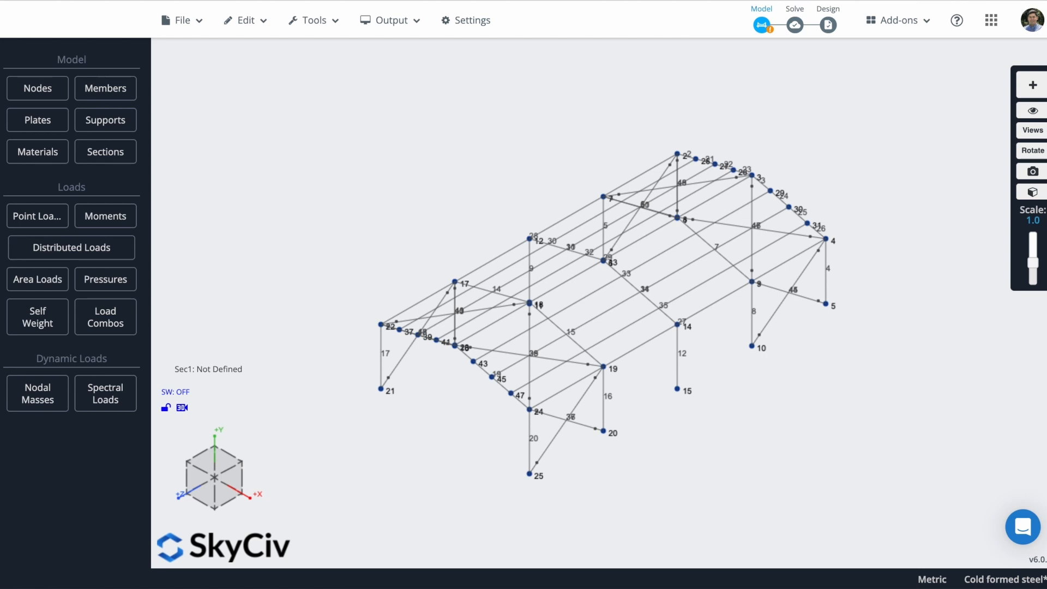
pyautogui.moveTo(570, 117)
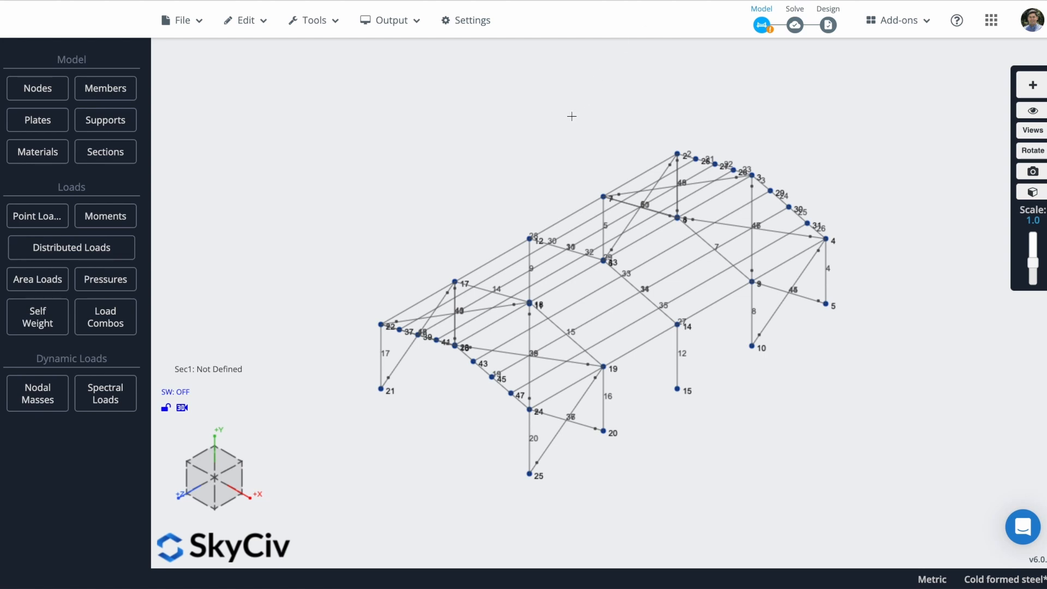
pyautogui.moveTo(484, 170)
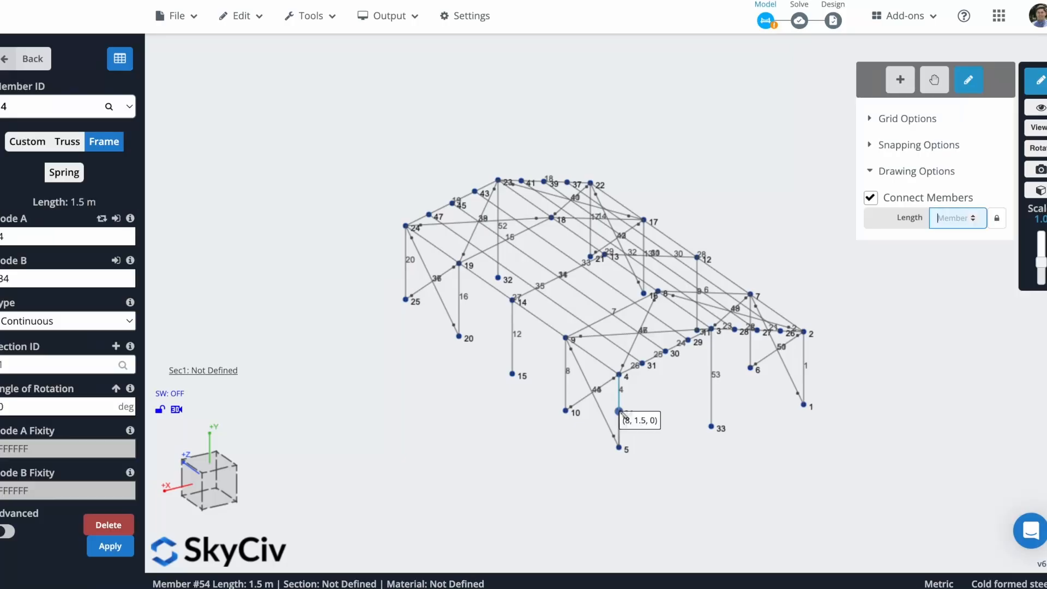
# - Draw members 52–58 between new column nodes 32–36 at 1.5 m height and finish drawing
pyautogui.click(109, 546)
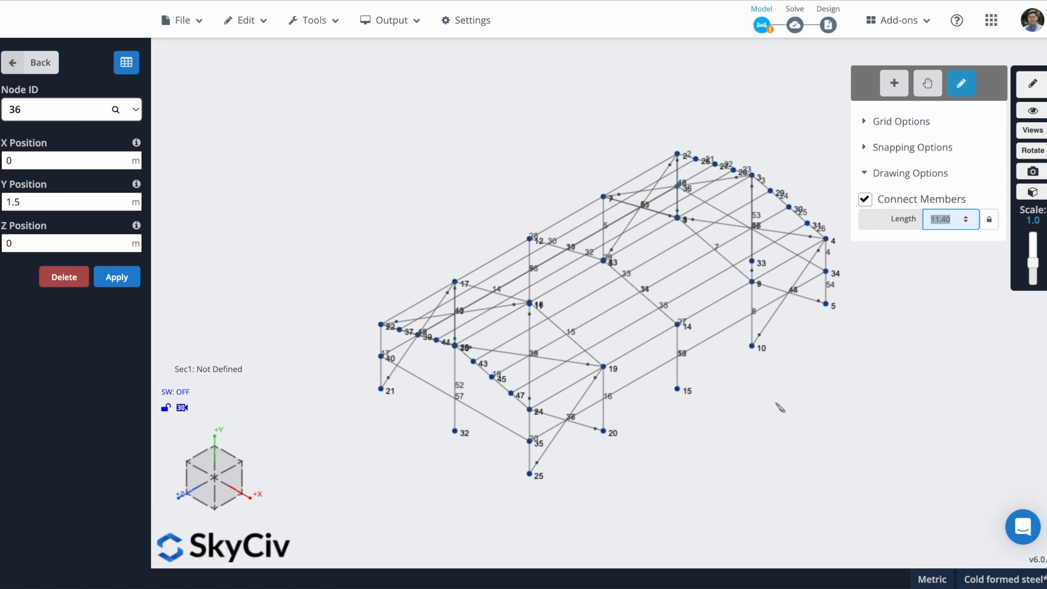
pyautogui.click(31, 62)
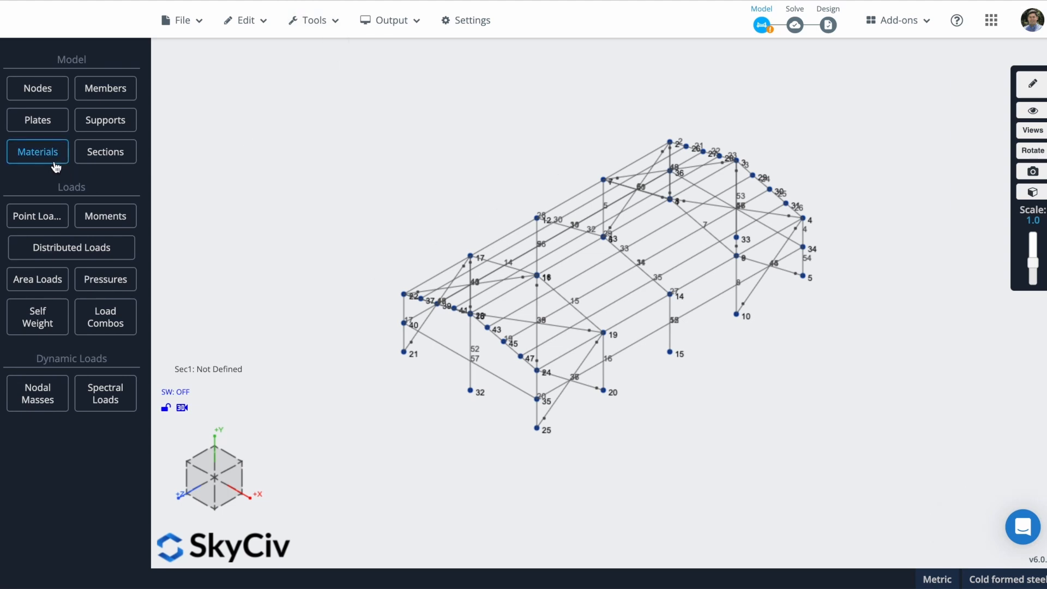
# - Open the Section Builder and browse AISI C-sections with lips for 10CS4x105
pyautogui.click(105, 152)
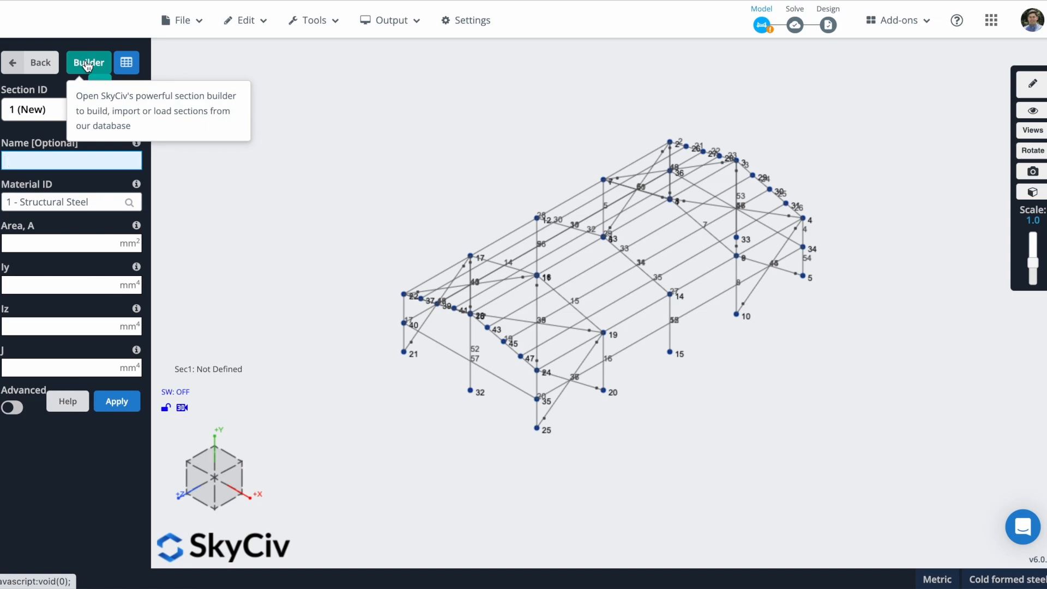
pyautogui.click(88, 62)
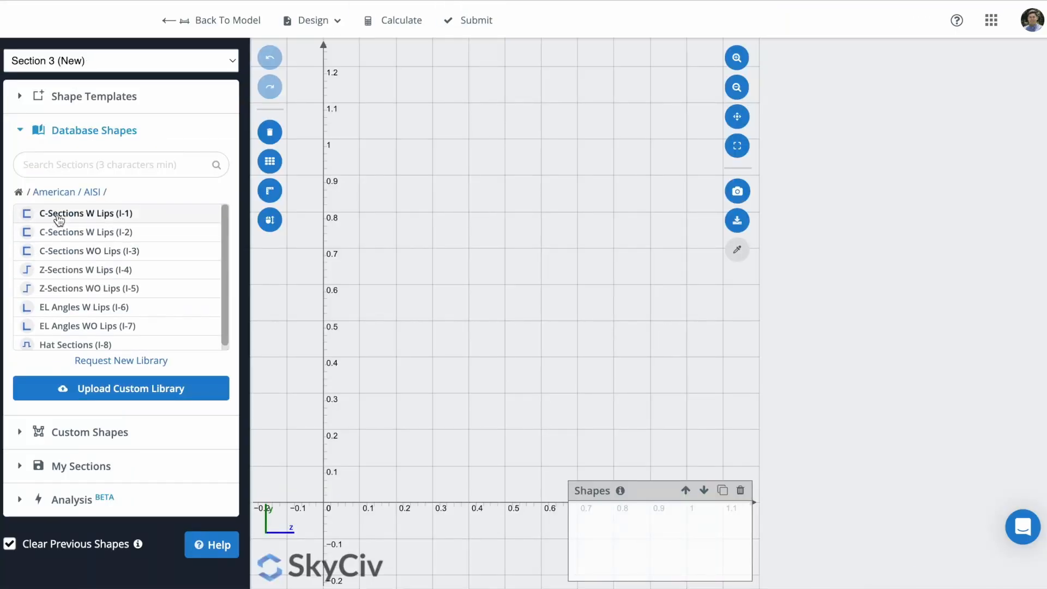
pyautogui.click(85, 212)
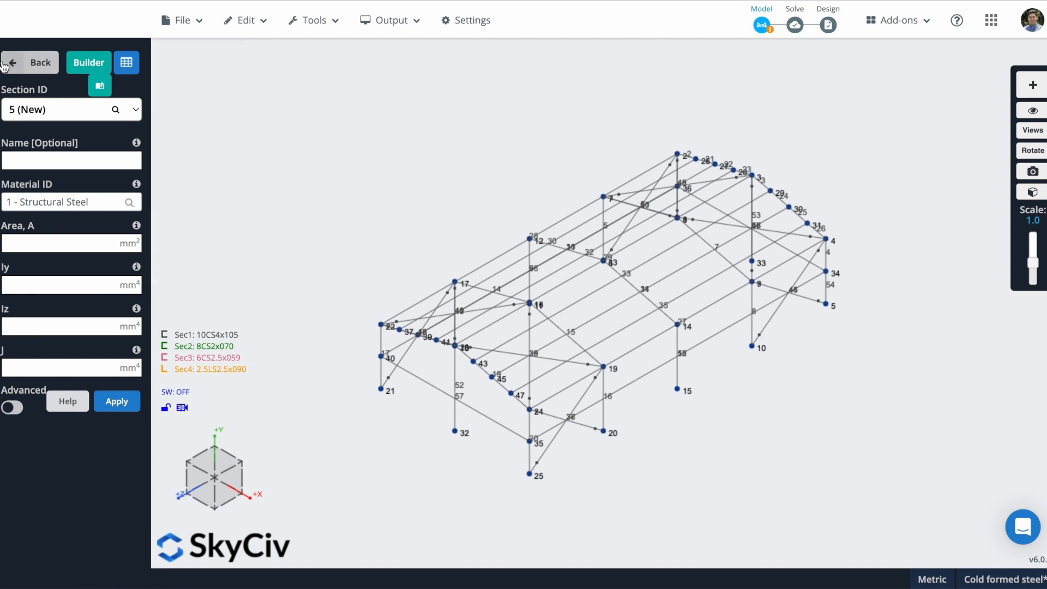
# - Assign section 8CS2x070 to eave members 27, 28, 52 and 53
pyautogui.click(31, 62)
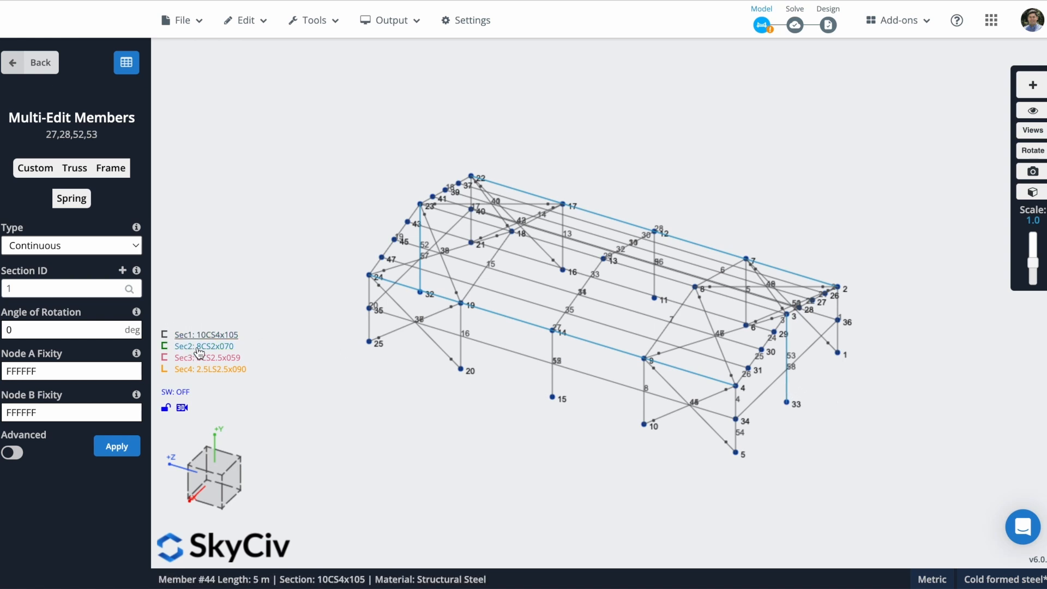
pyautogui.click(63, 288)
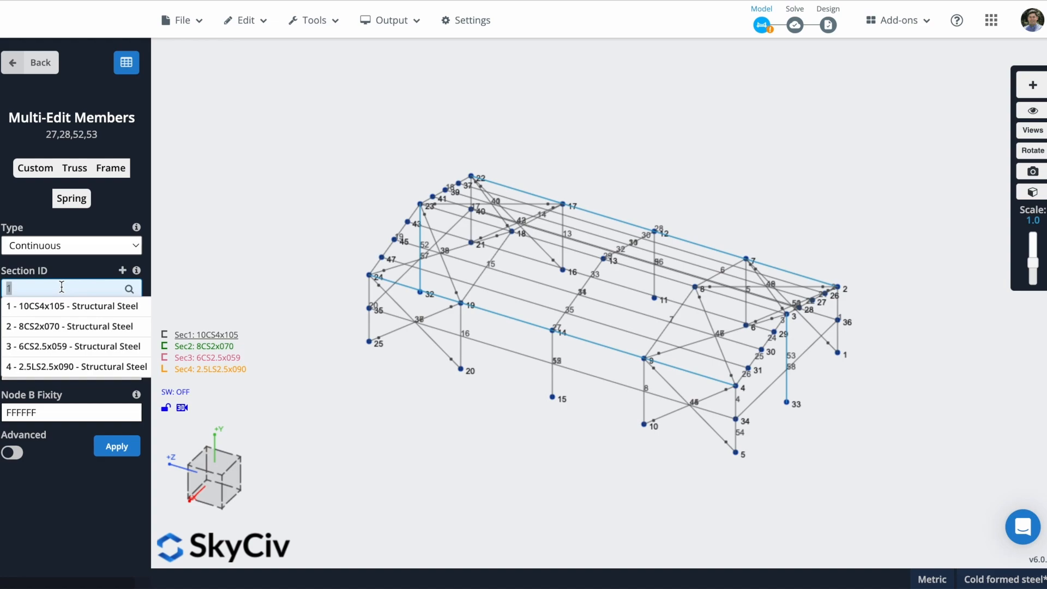
pyautogui.click(72, 326)
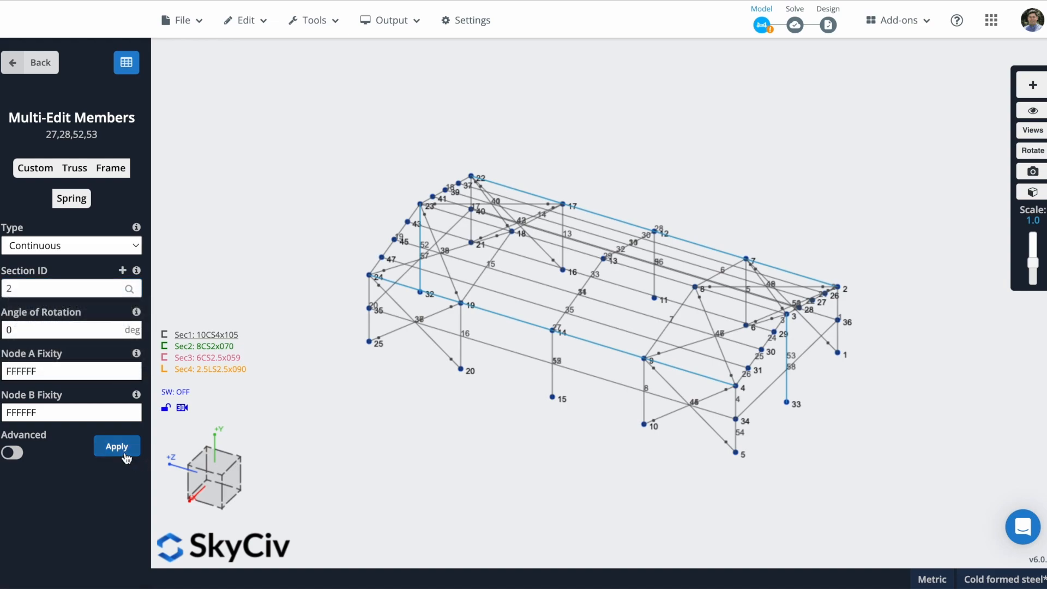
pyautogui.click(117, 446)
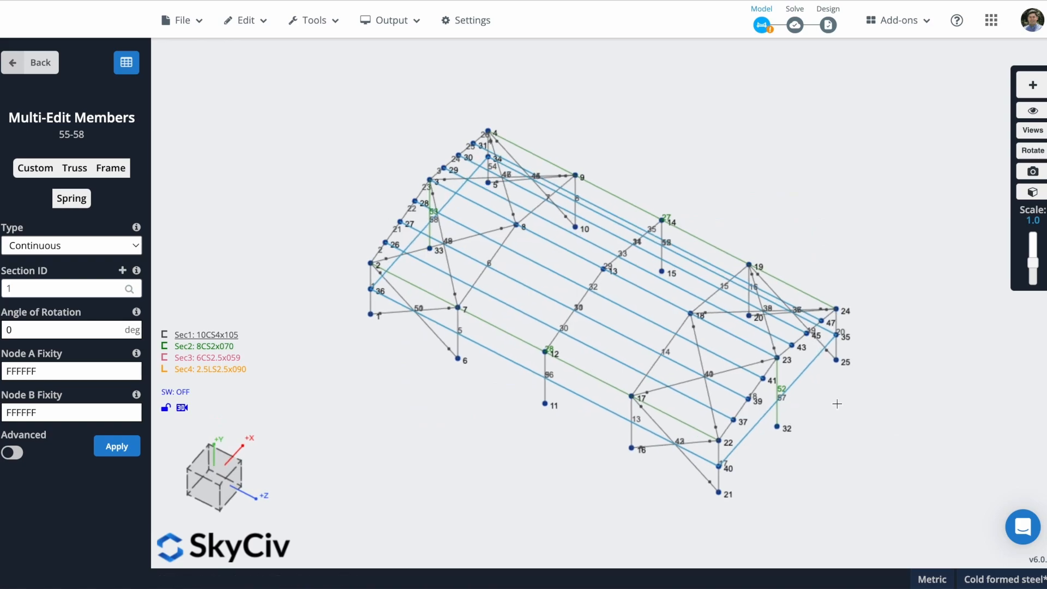
# - Assign 6CS2.5x059 to members 55–58 and 2.5LS2.5x090 to the braces
pyautogui.click(30, 62)
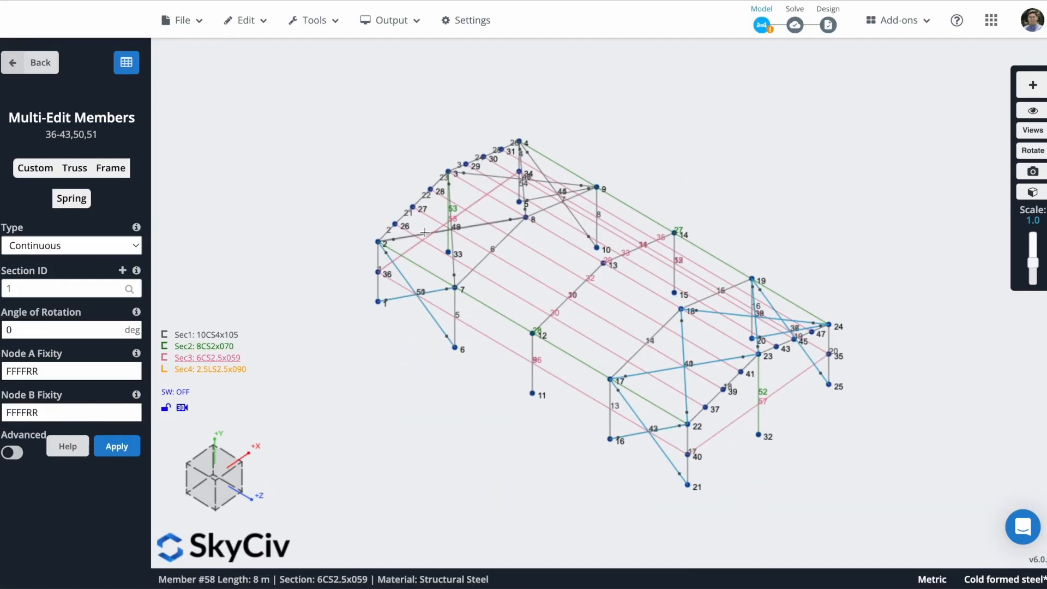
pyautogui.click(64, 288)
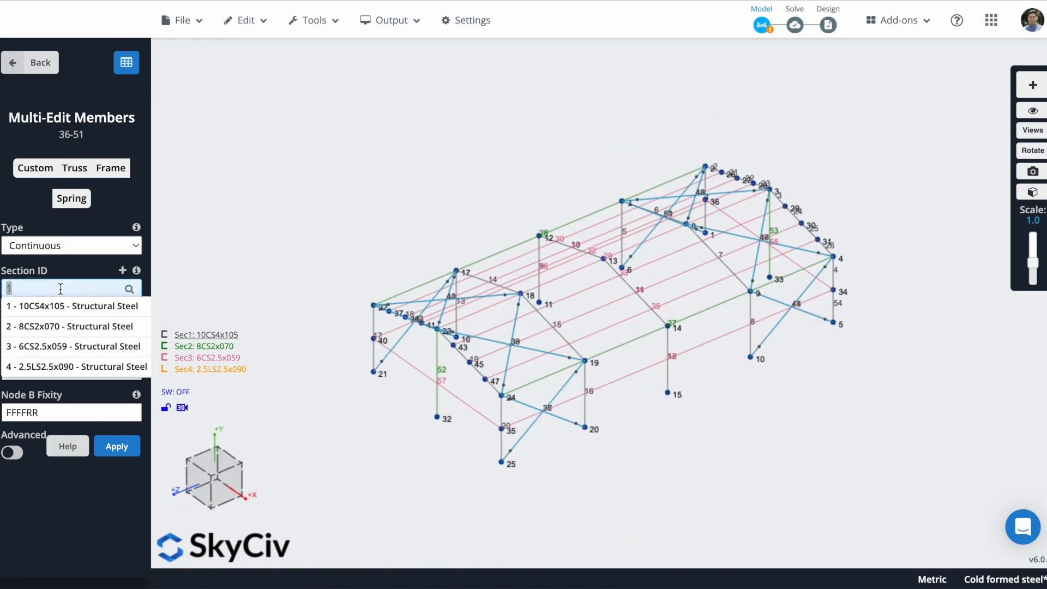
pyautogui.click(29, 63)
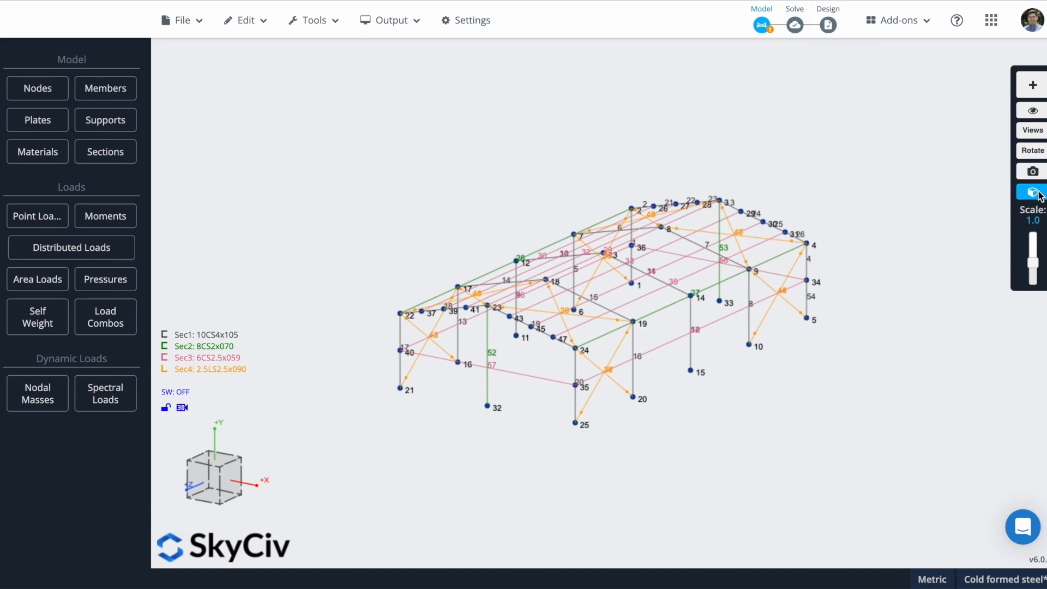
pyautogui.click(1030, 193)
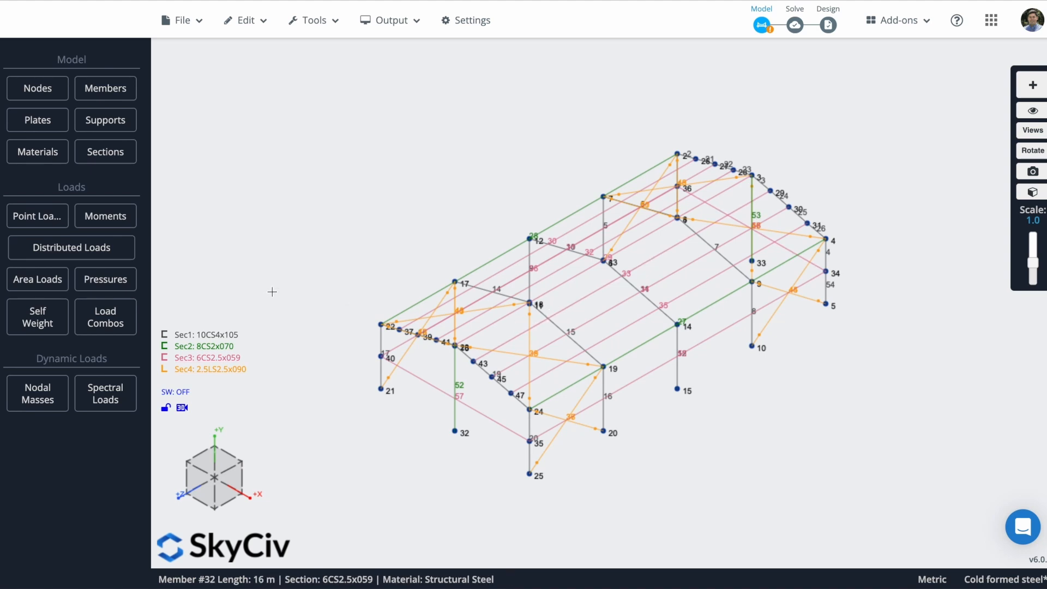
# - Apply a -0.25 kPa one-way area load in Global Y over the first roof bay, group LG
pyautogui.click(37, 278)
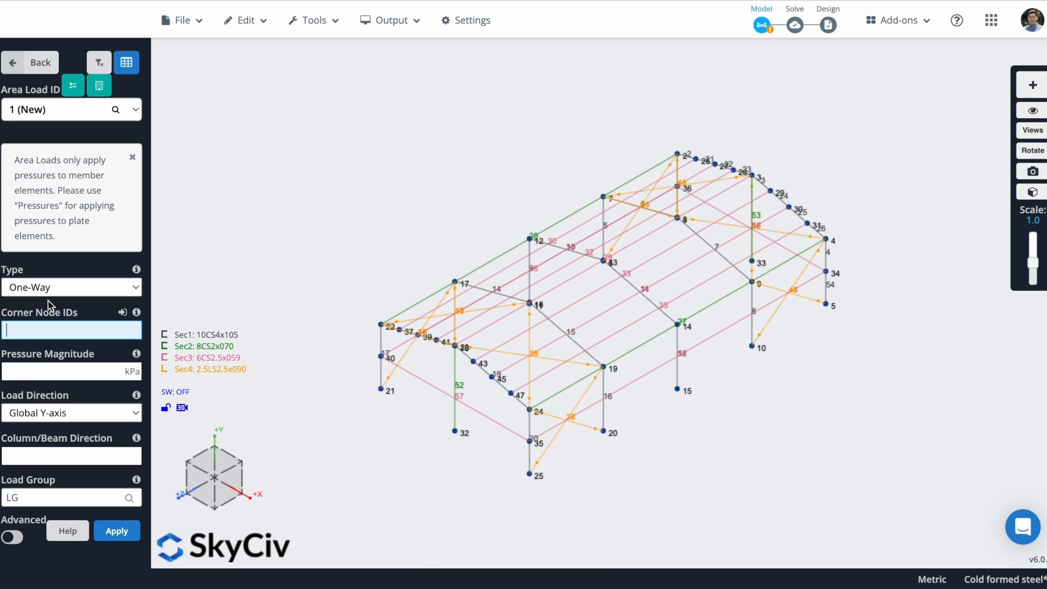
pyautogui.click(72, 330)
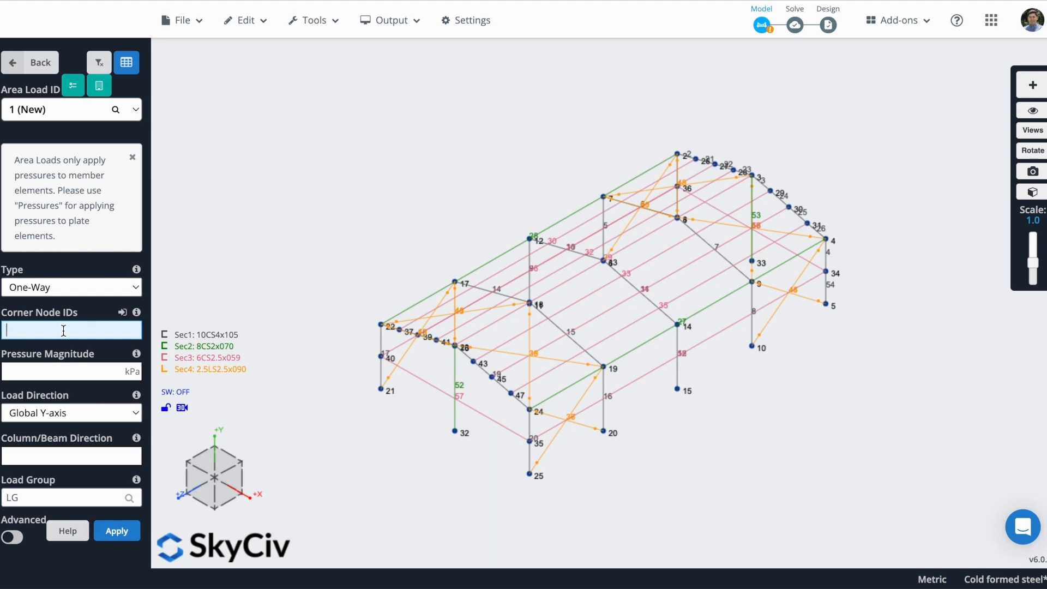
pyautogui.write('22,23,3')
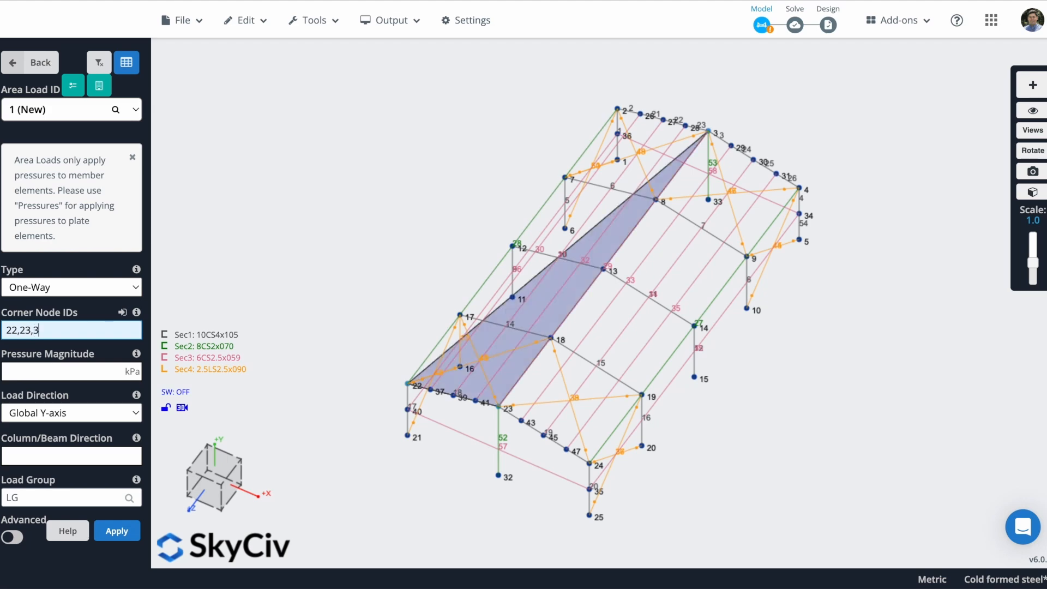
pyautogui.write(',2')
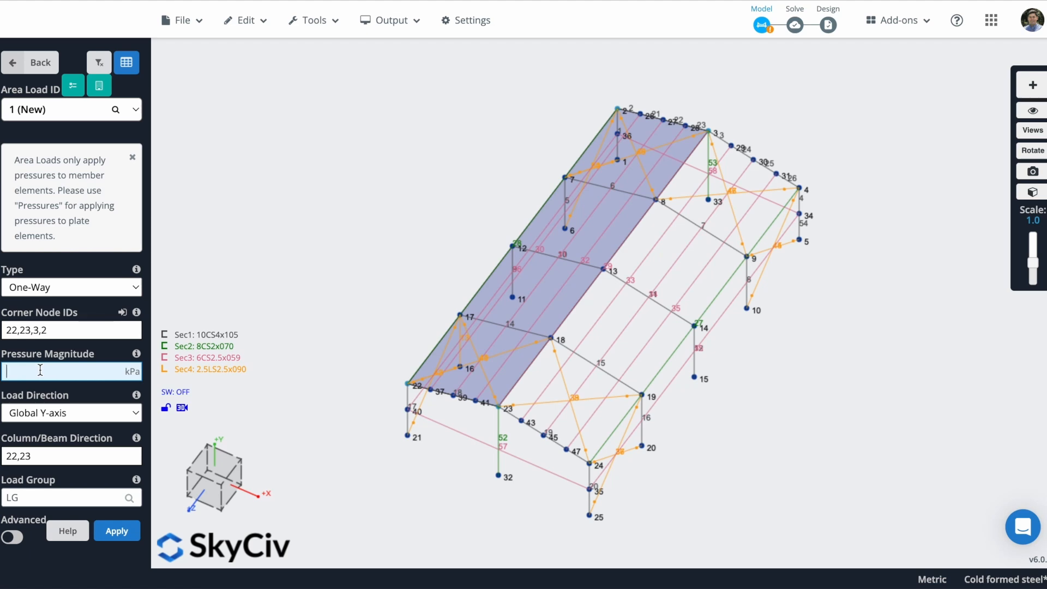
pyautogui.write('-0.25')
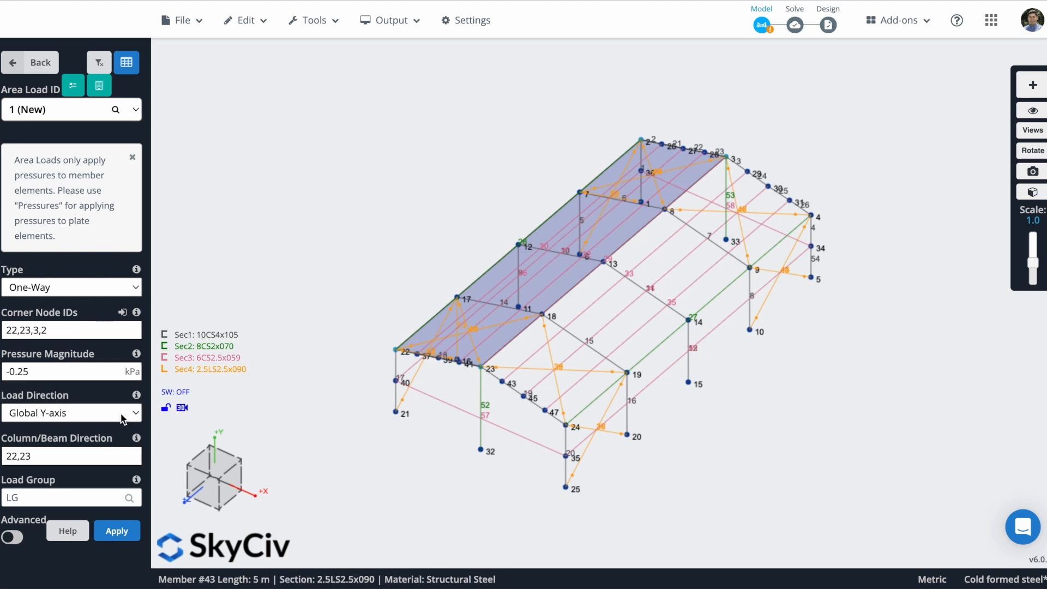
pyautogui.click(67, 456)
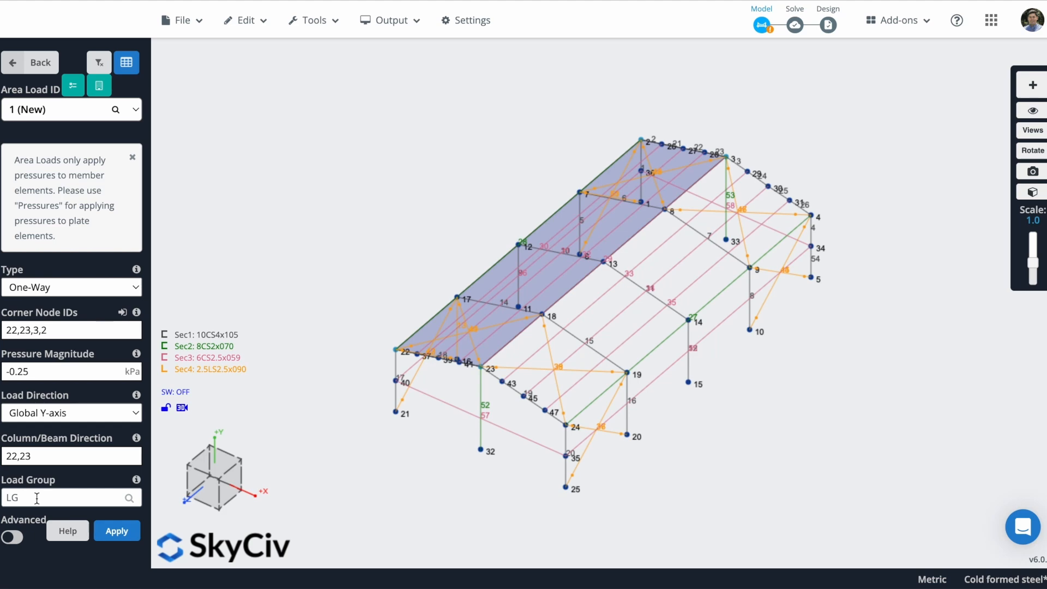
pyautogui.click(64, 497)
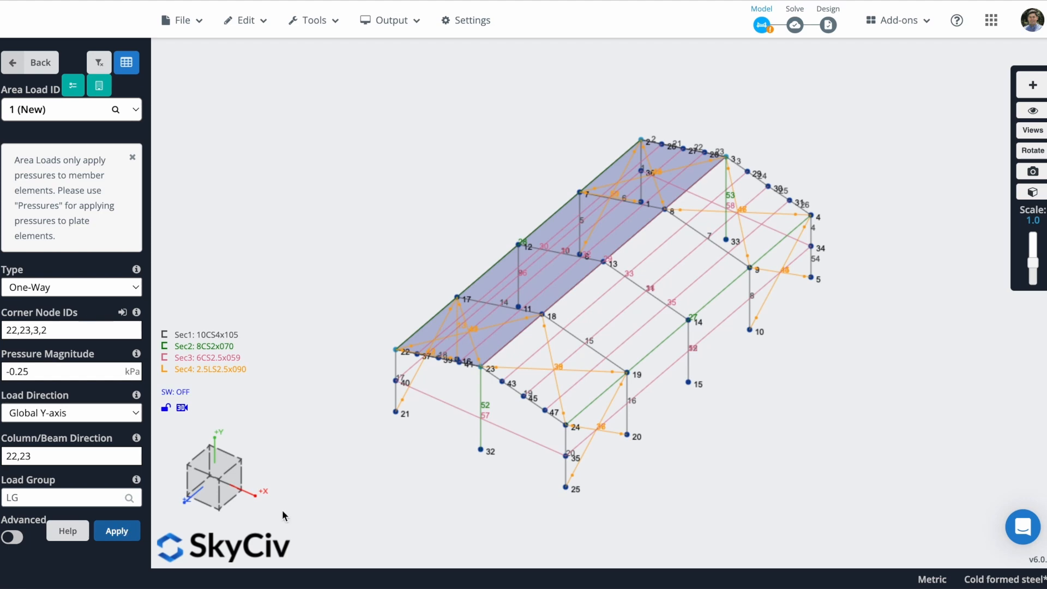
pyautogui.click(116, 530)
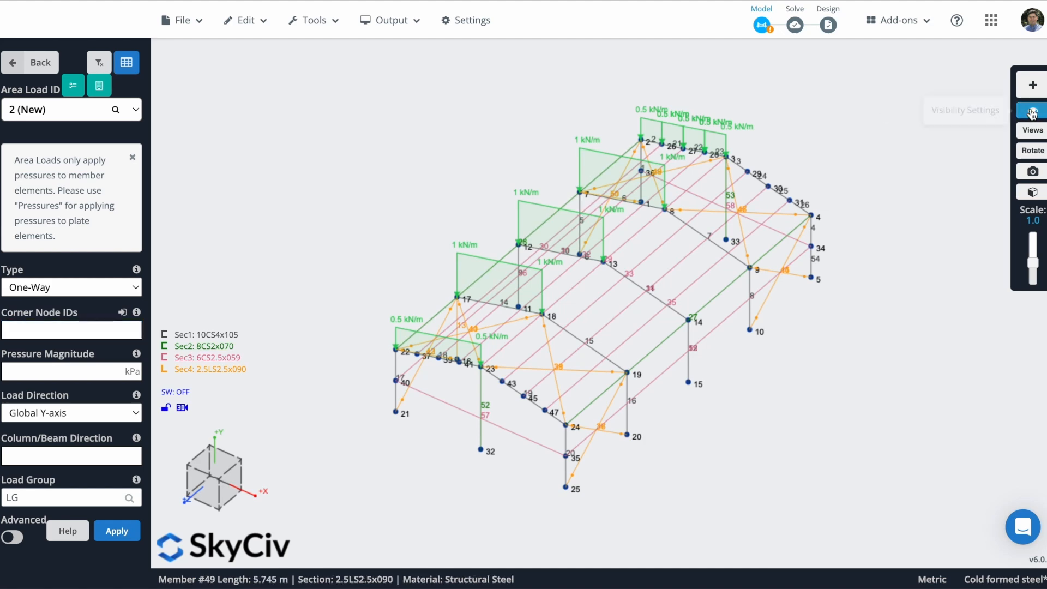
# - Toggle the display between area pressure and equivalent line loads in visibility settings
pyautogui.click(1032, 110)
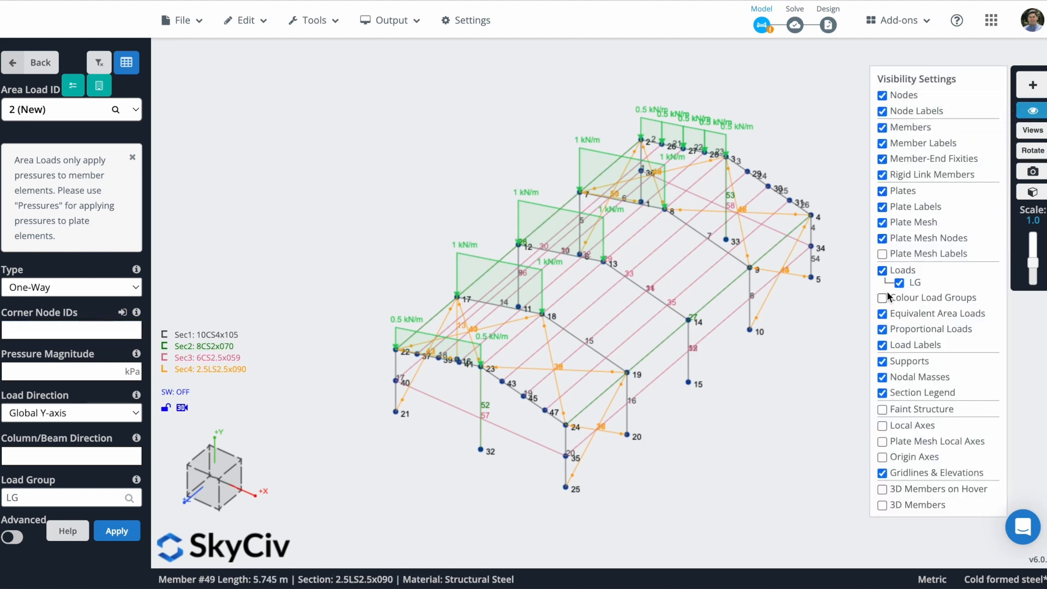
pyautogui.click(882, 313)
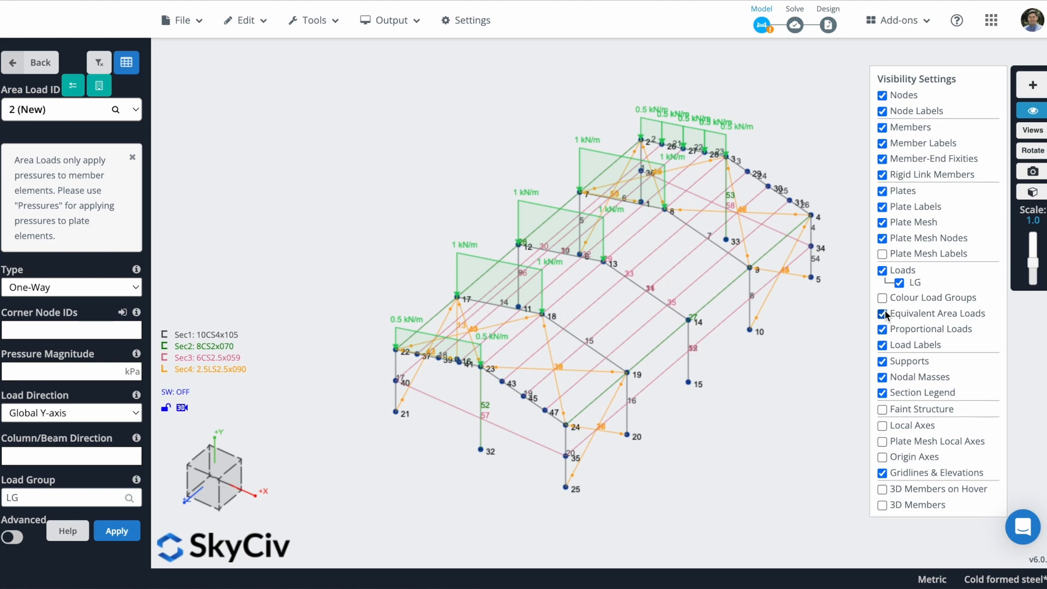
pyautogui.click(882, 313)
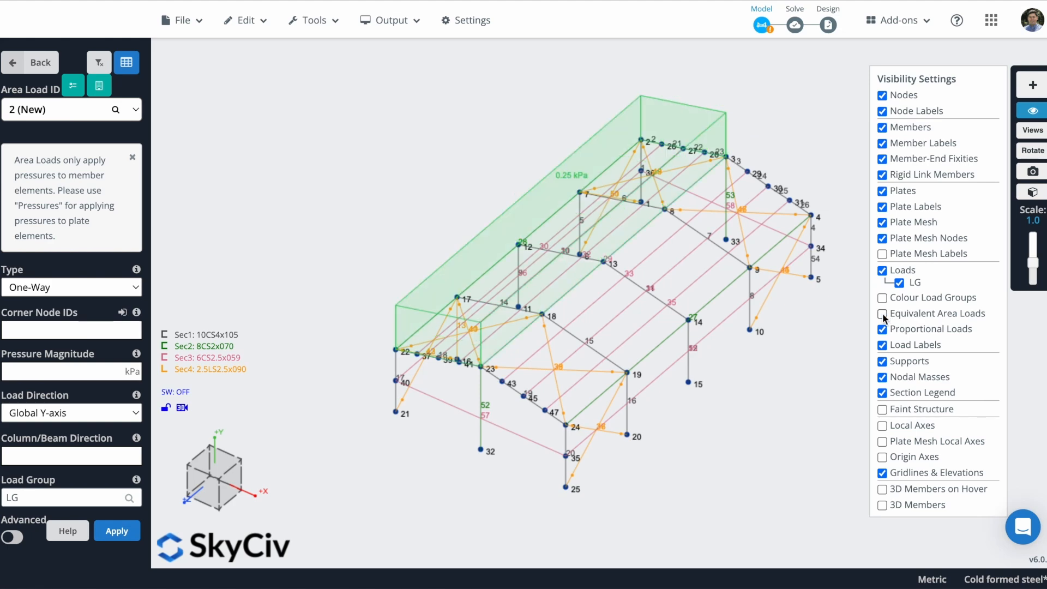
pyautogui.click(883, 313)
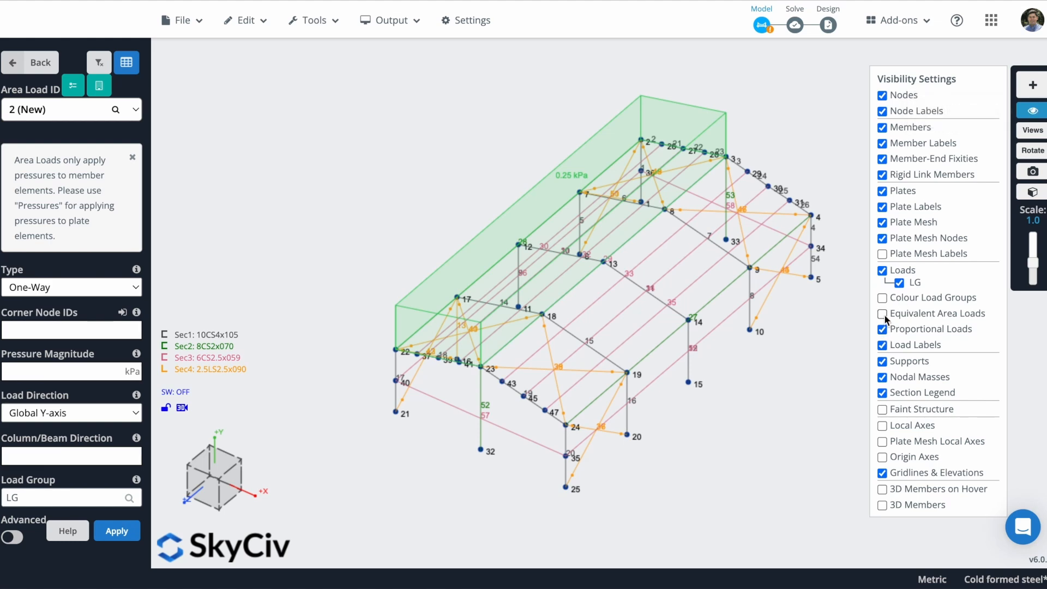
pyautogui.click(882, 313)
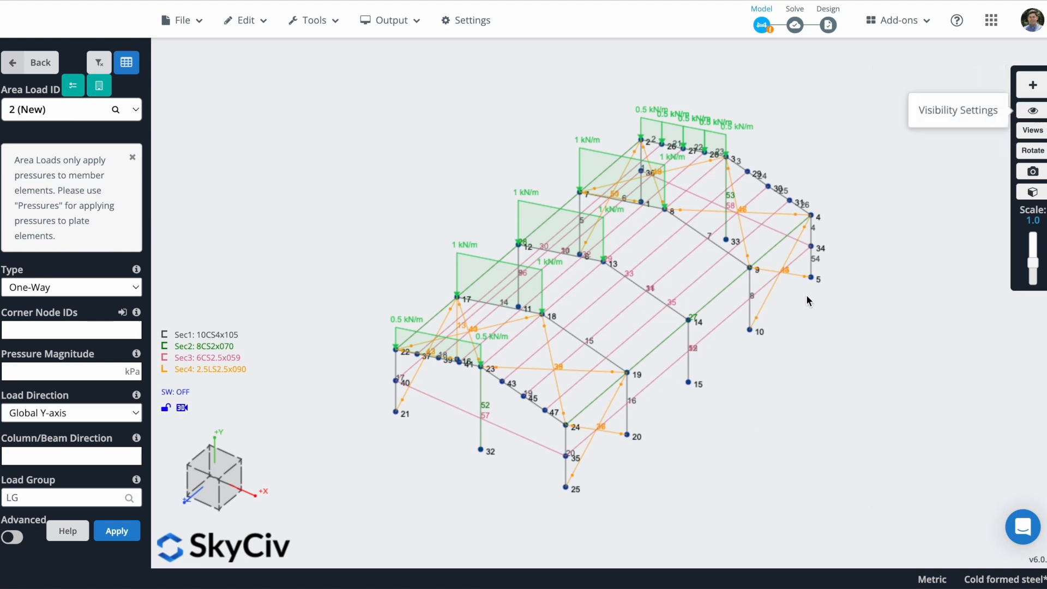
pyautogui.moveTo(676, 268)
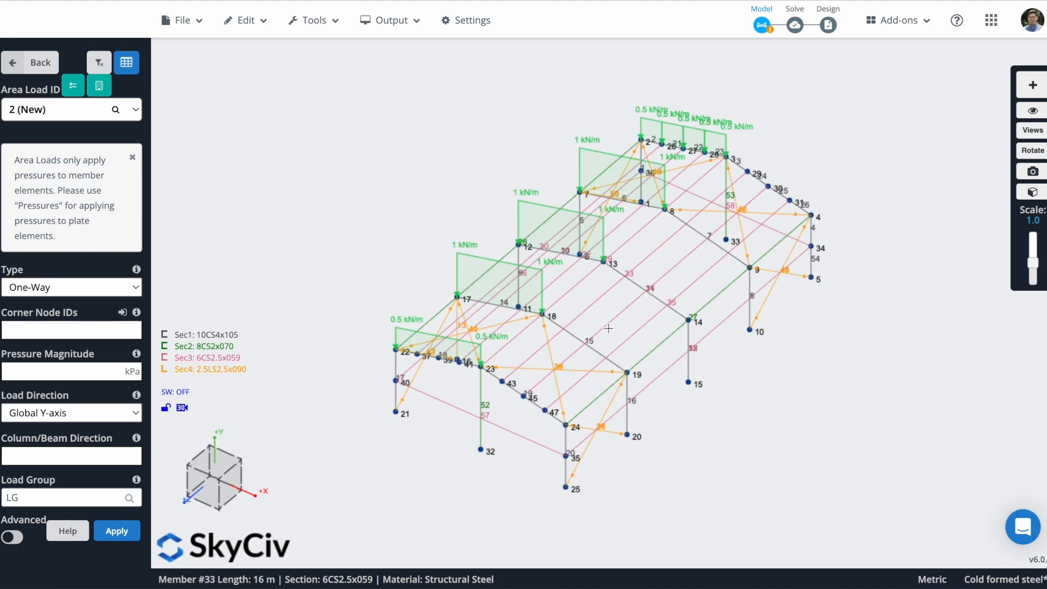
pyautogui.moveTo(122, 313)
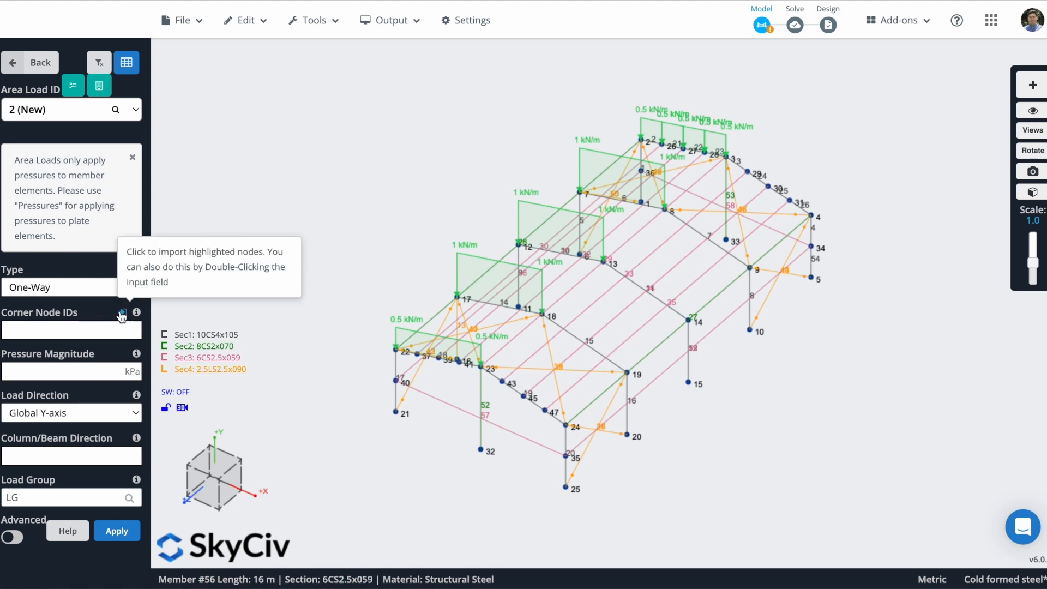
# - Import highlighted nodes 23, 24, 4, 3 as corners and apply the -0.25 kPa roof load
pyautogui.click(122, 312)
pyautogui.write('-0.25')
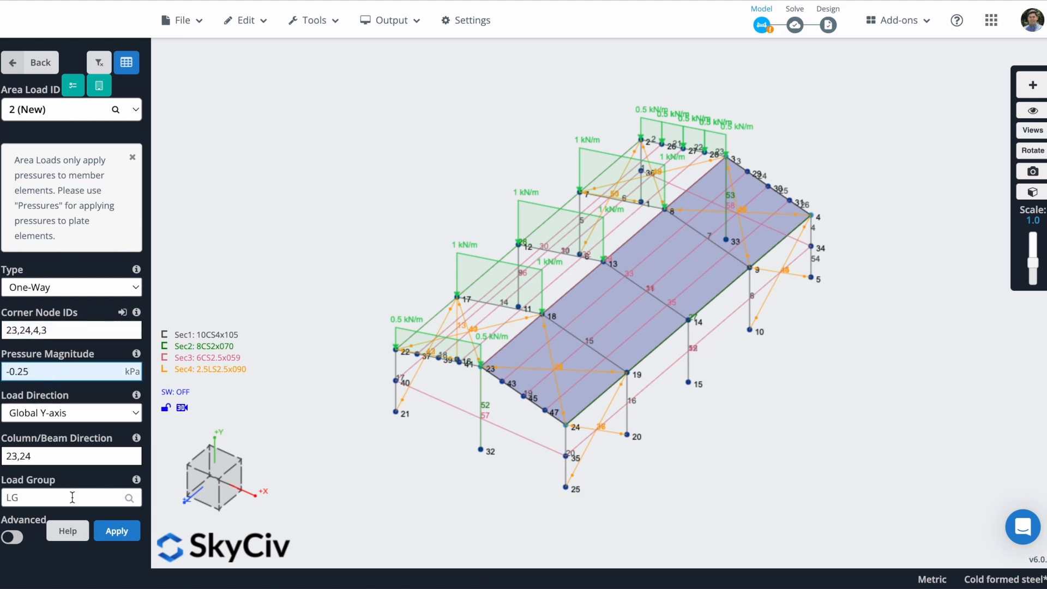
pyautogui.click(117, 530)
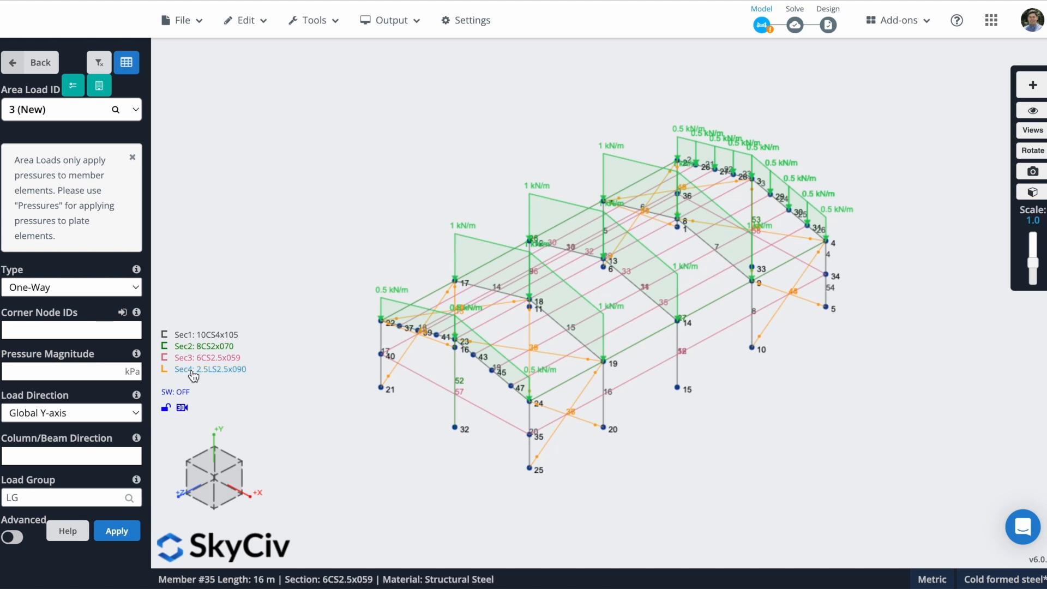
# - Enter wall corner nodes 25,5,4,24 and set the load direction to Global X-axis
pyautogui.click(71, 329)
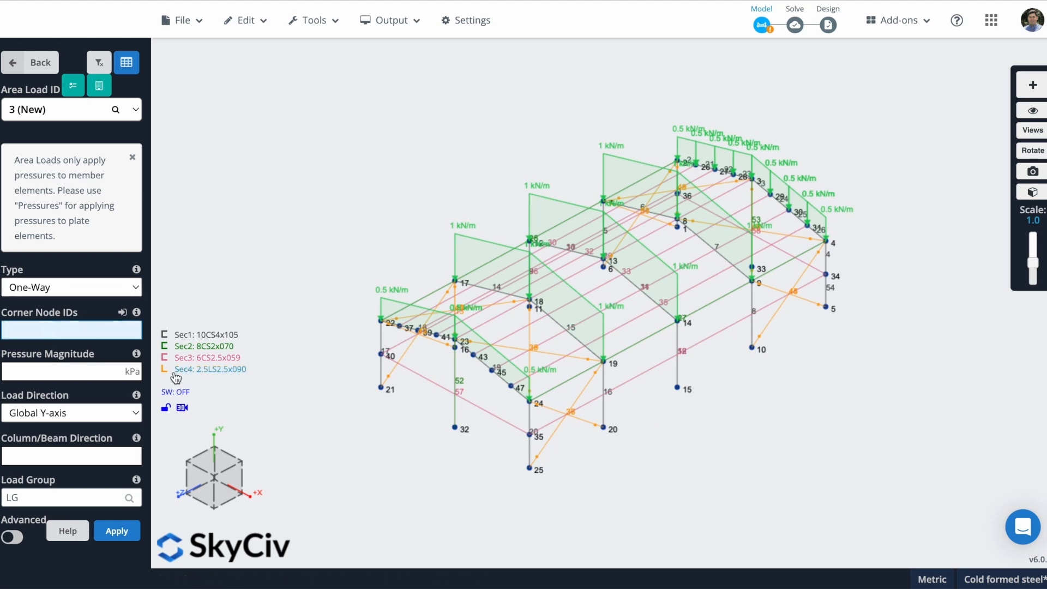
pyautogui.write('25,5,4')
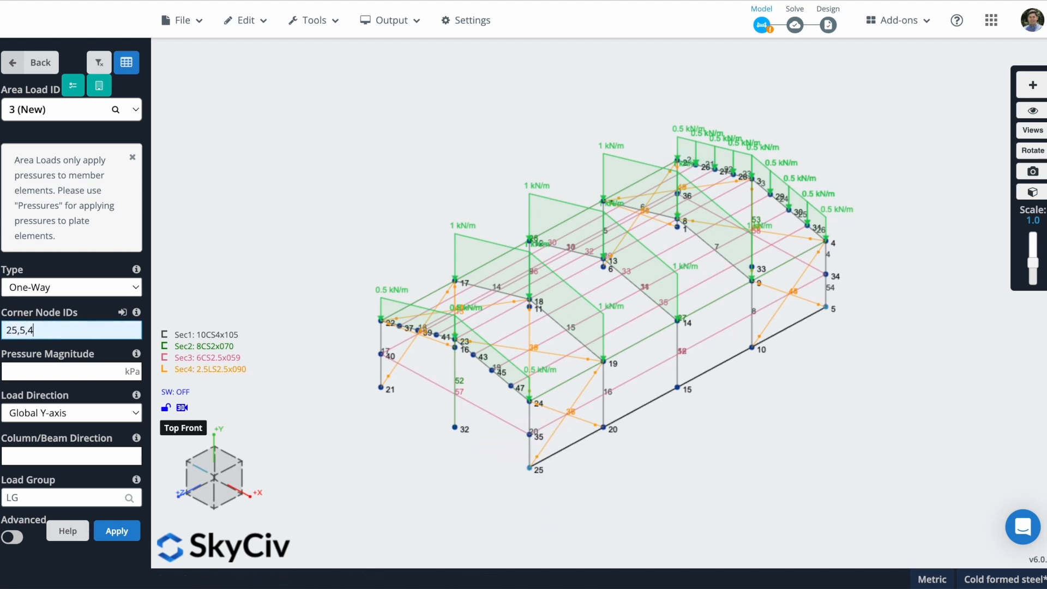
pyautogui.write(',24')
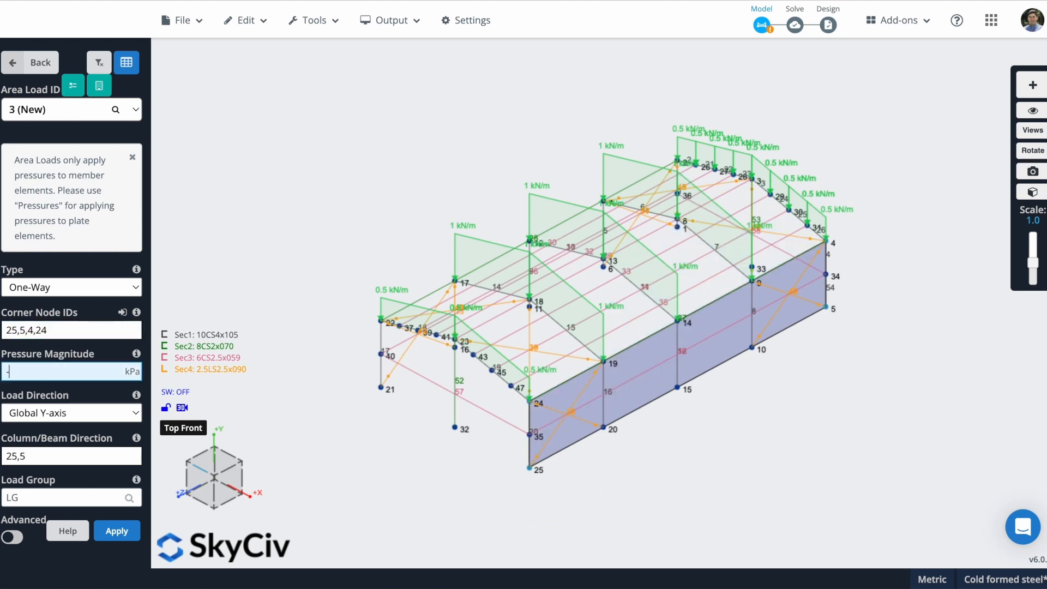
pyautogui.click(70, 412)
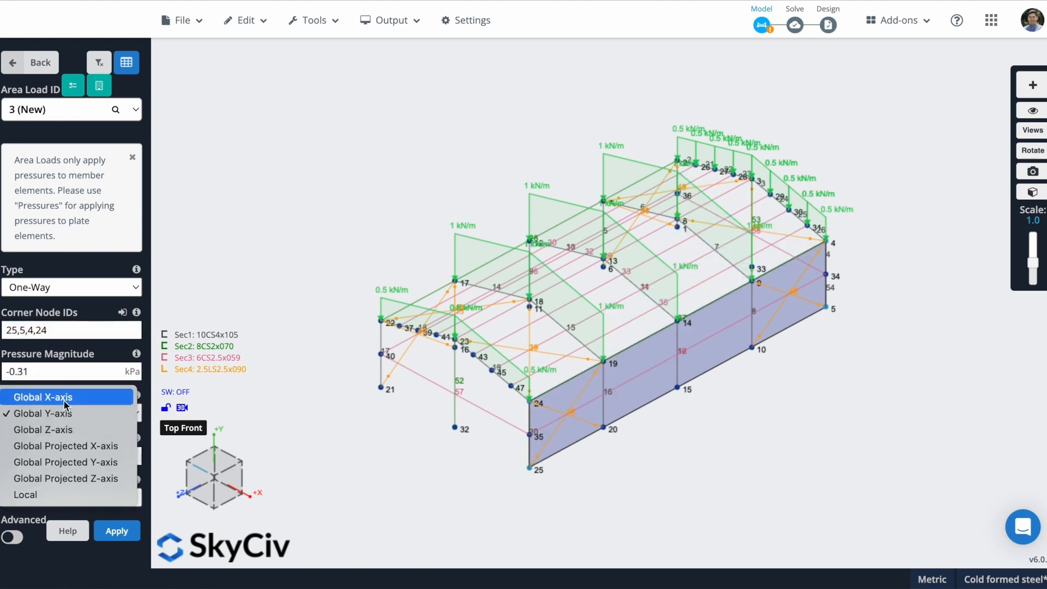
pyautogui.click(42, 397)
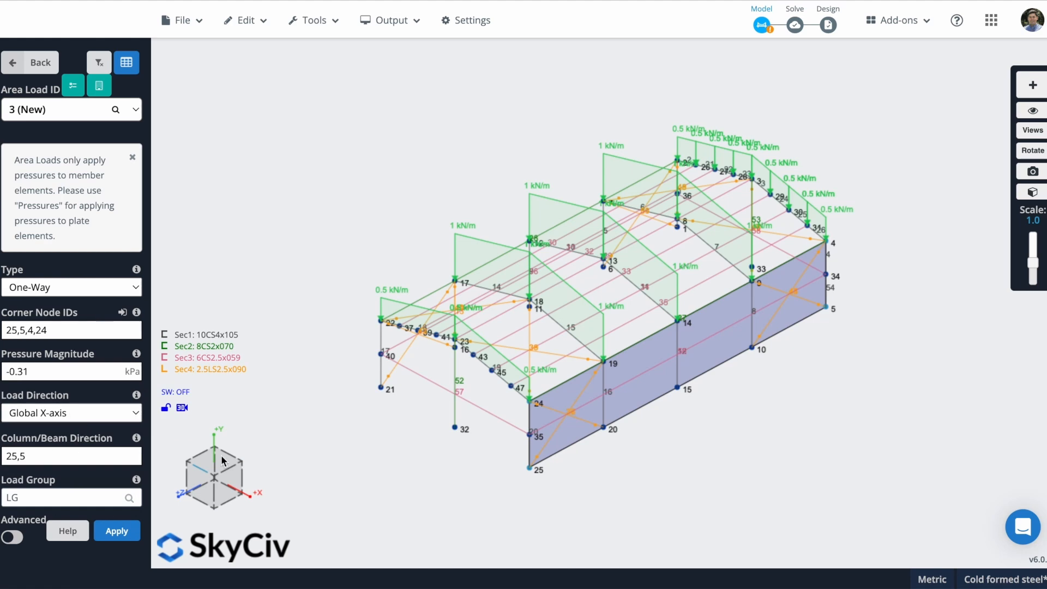
pyautogui.moveTo(597, 370)
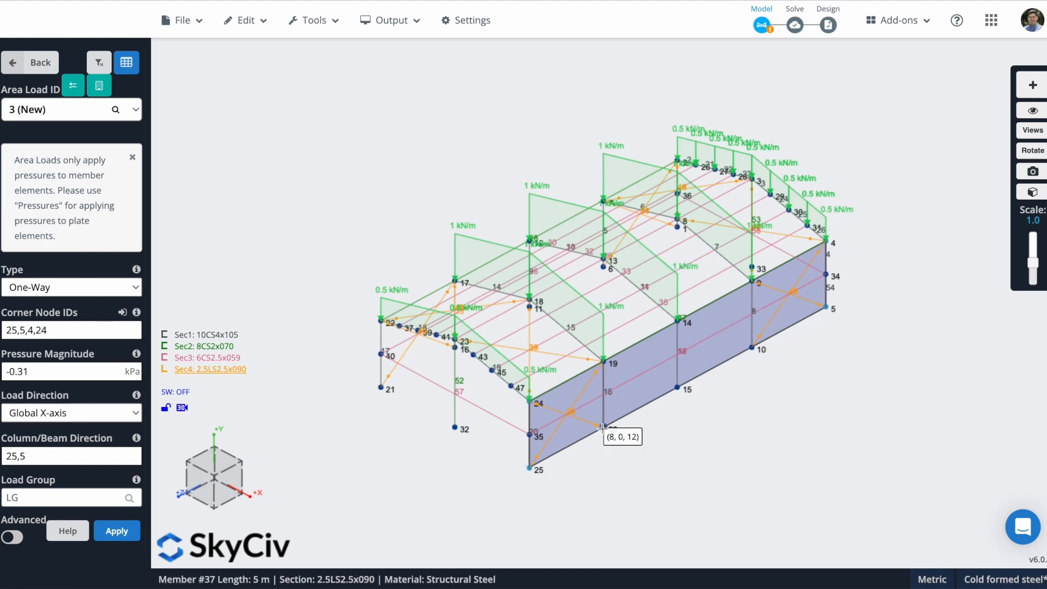
# - Set span direction 20,19 and load group WL, then apply the -0.31 kPa wind load
pyautogui.click(66, 455)
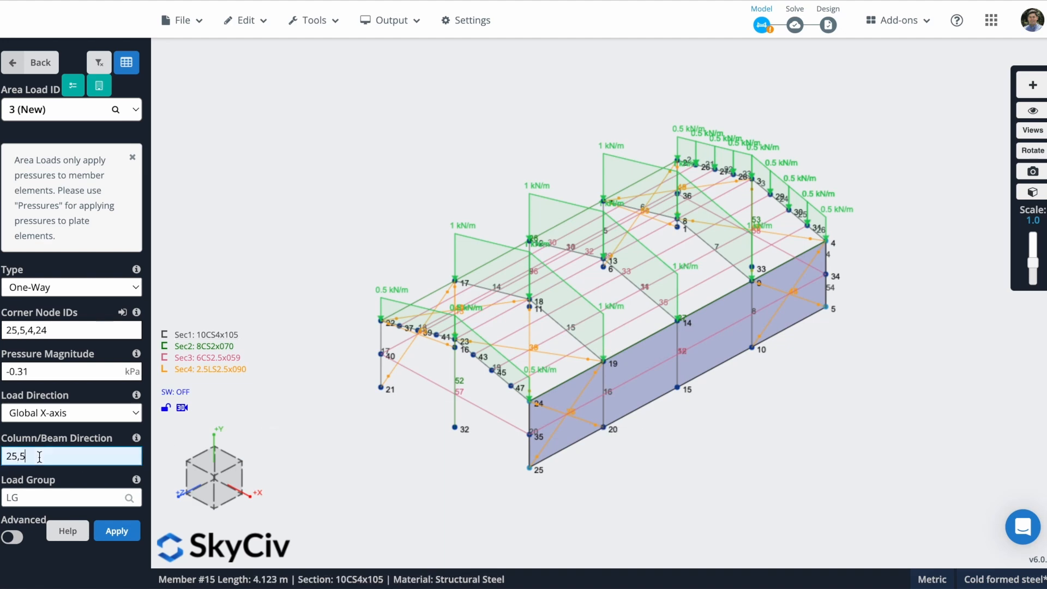
pyautogui.write('20')
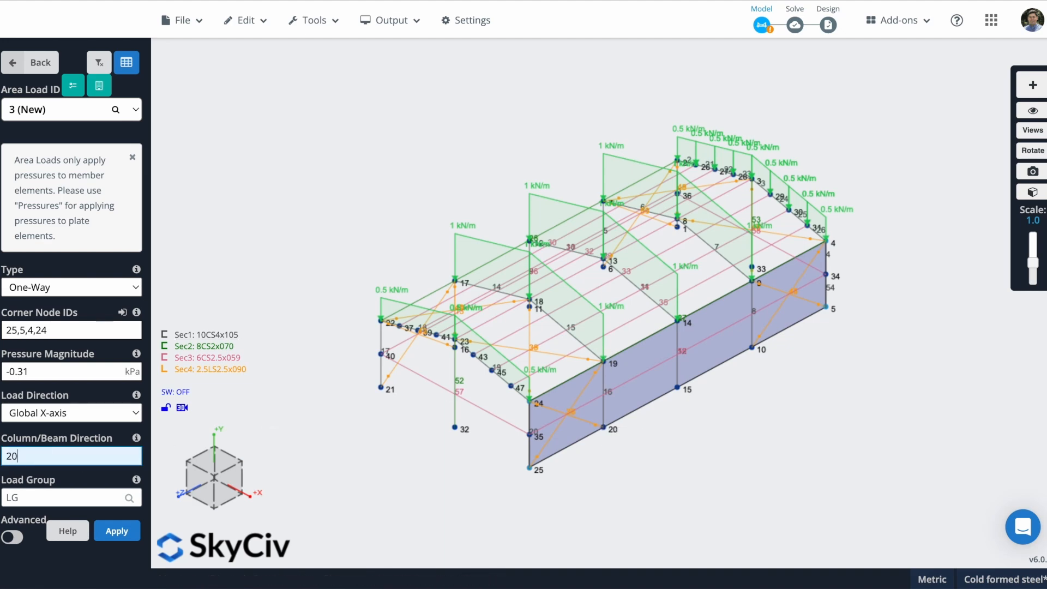
pyautogui.write(',19')
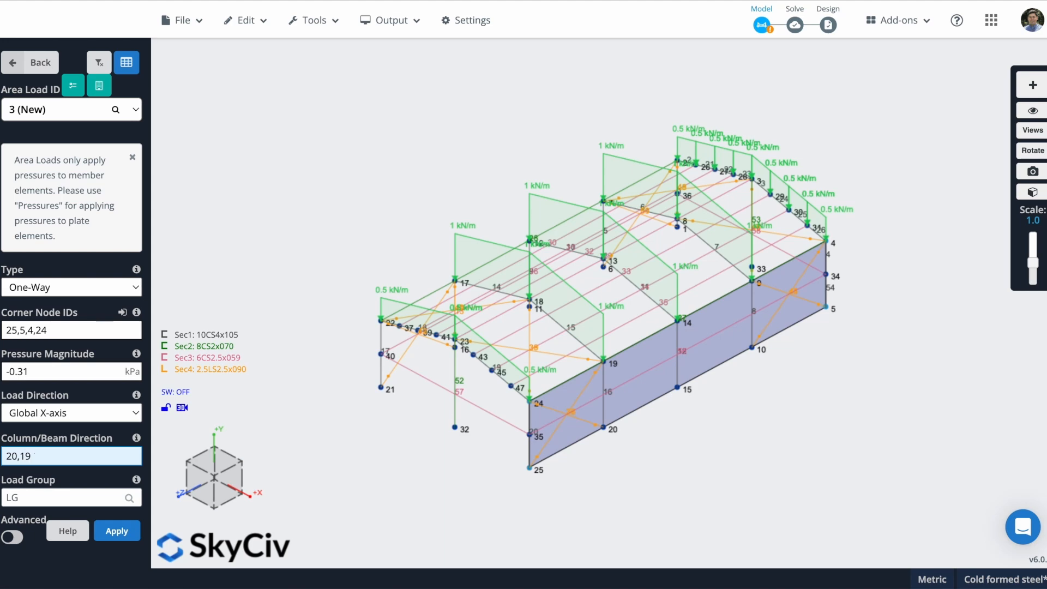
pyautogui.click(63, 497)
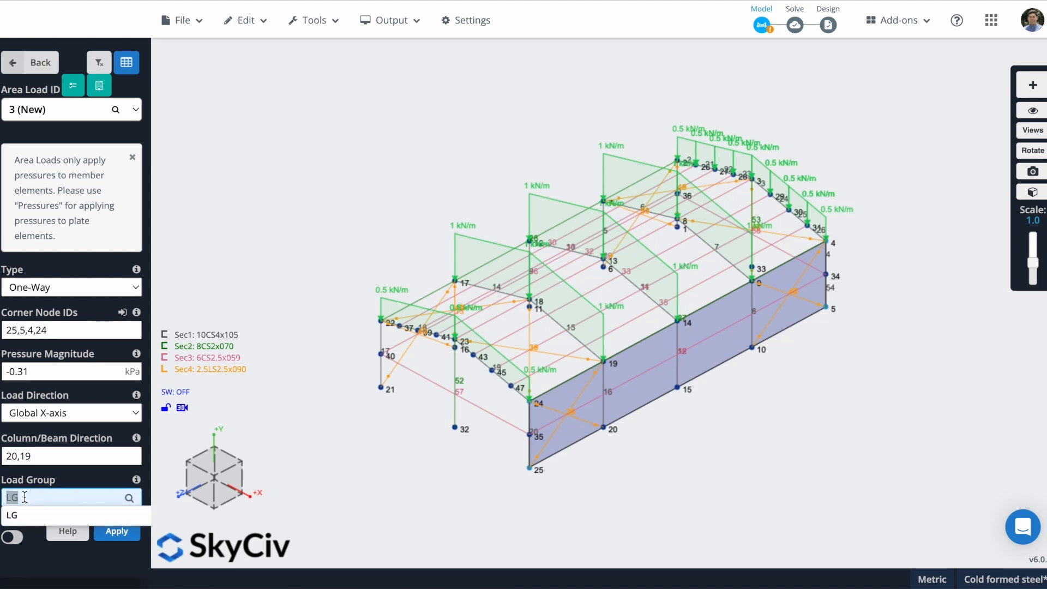
pyautogui.write('WL')
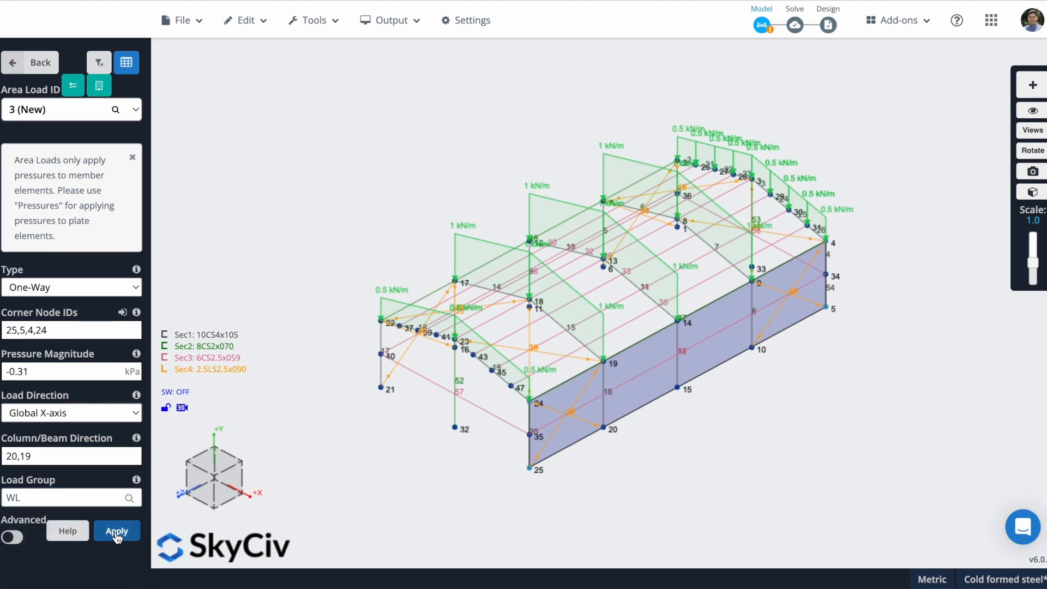
pyautogui.click(116, 531)
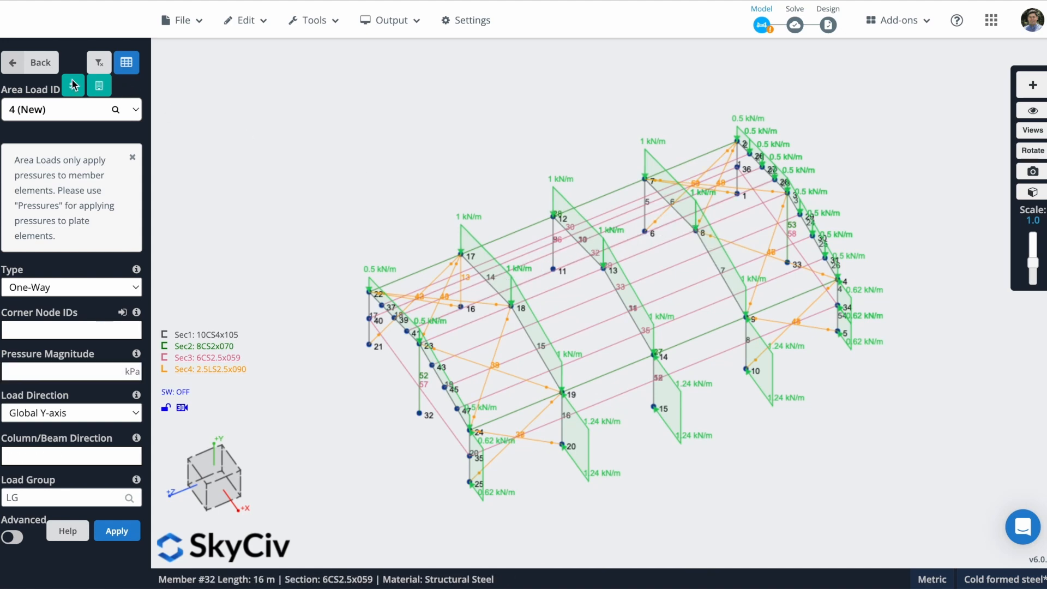
# - Enter a point load at node 8 with Y magnitude -1.5 kN in load group DL
pyautogui.click(30, 63)
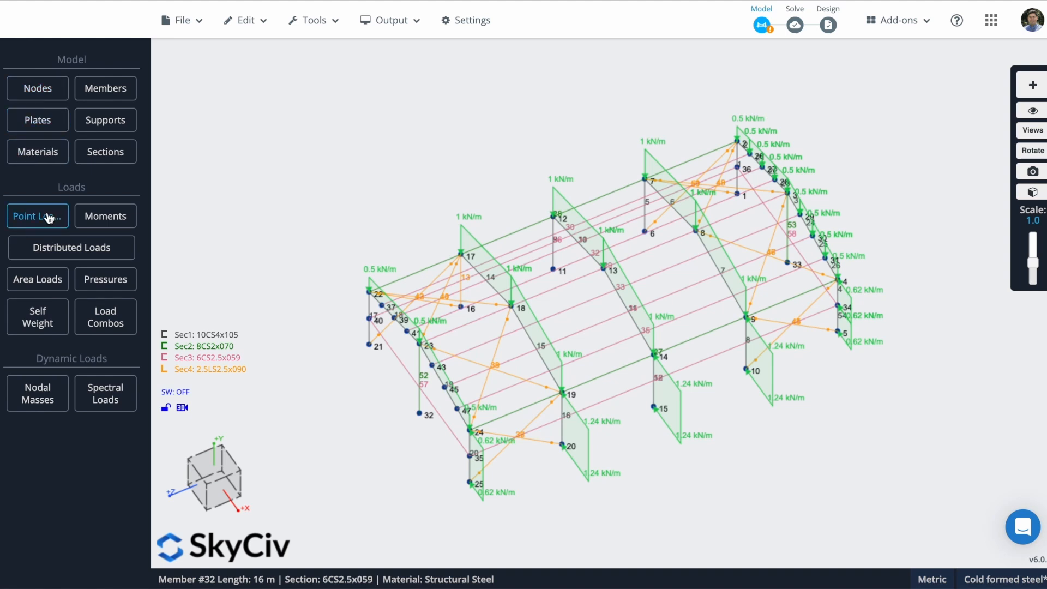
pyautogui.click(37, 216)
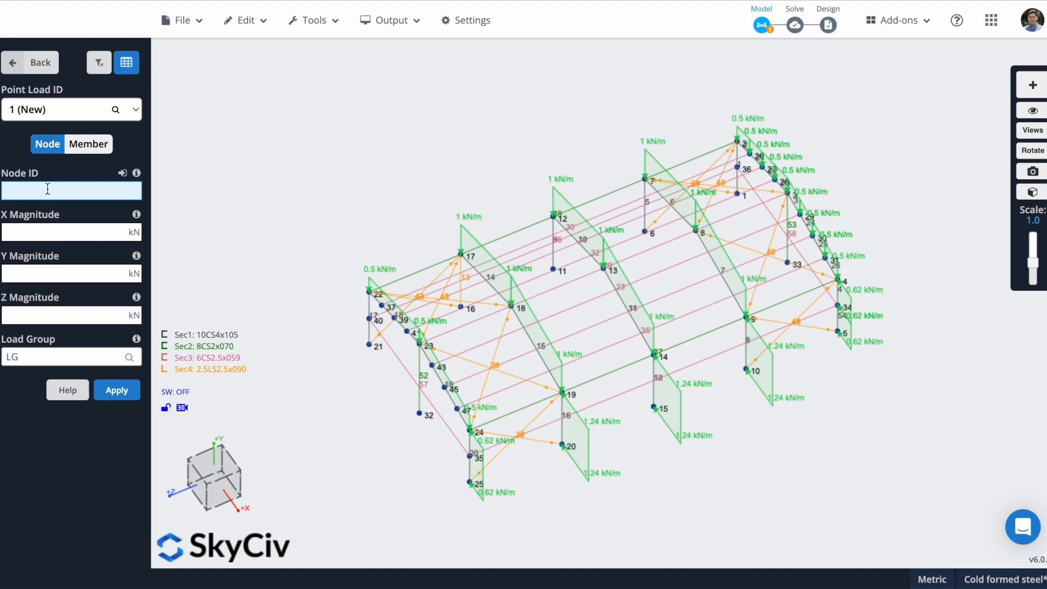
pyautogui.write('8')
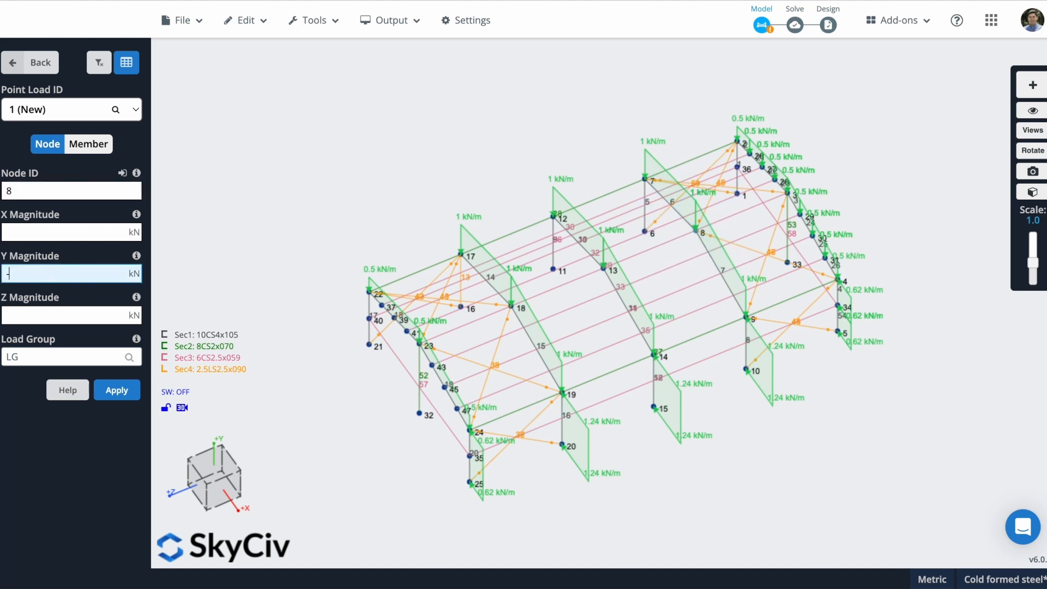
pyautogui.write('-1.5')
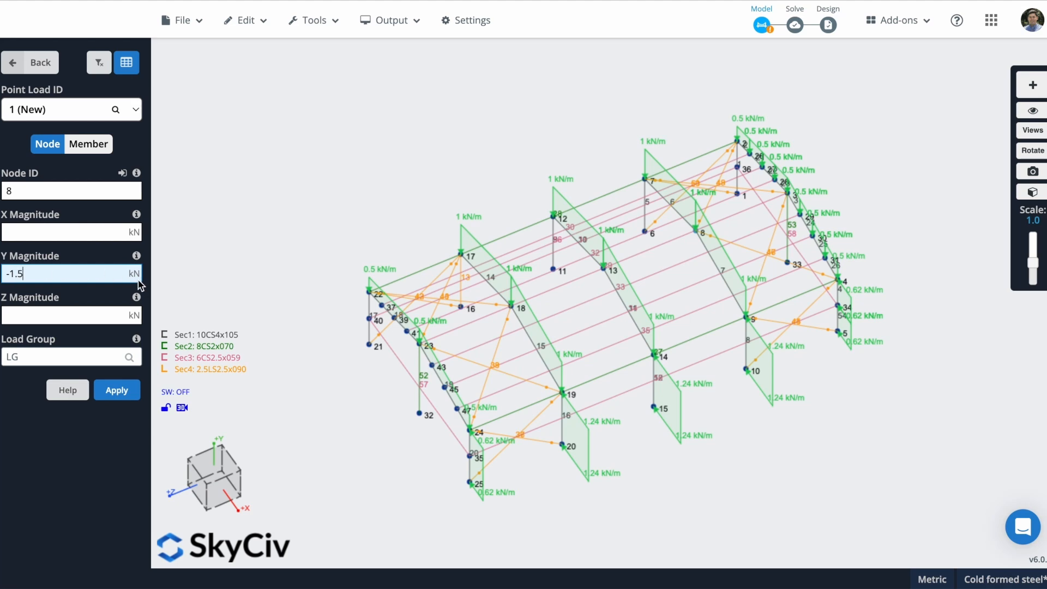
pyautogui.click(67, 355)
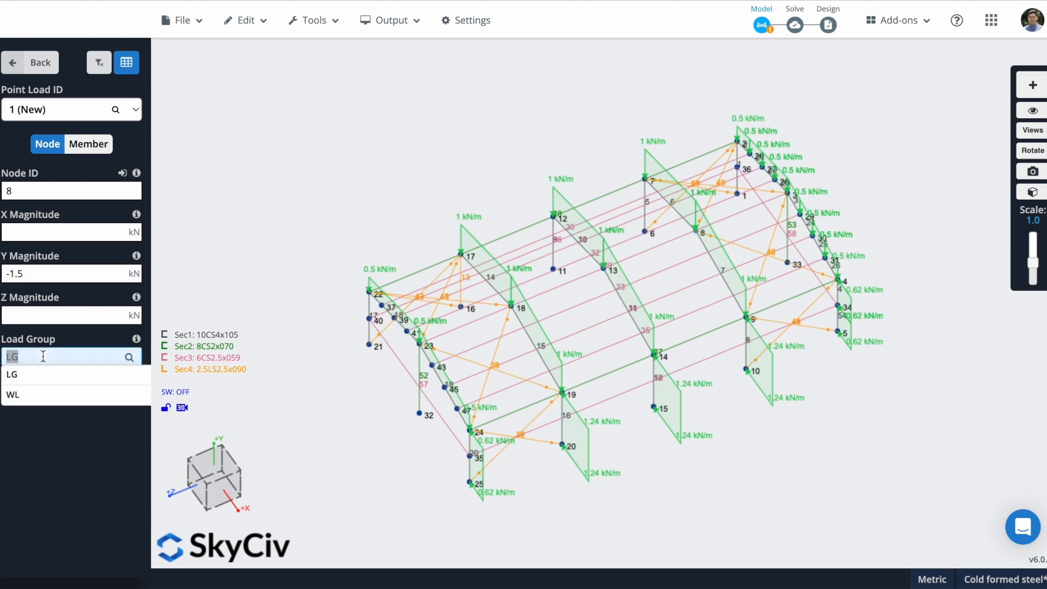
pyautogui.write('DL')
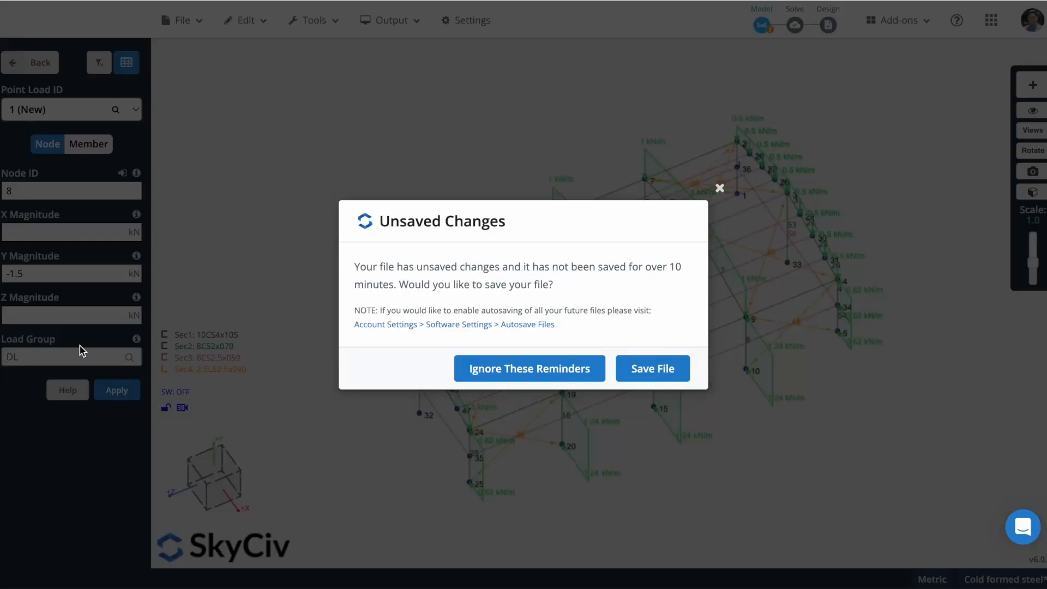
# - Dismiss the unsaved-changes reminder and apply the node 8 point load
pyautogui.click(528, 368)
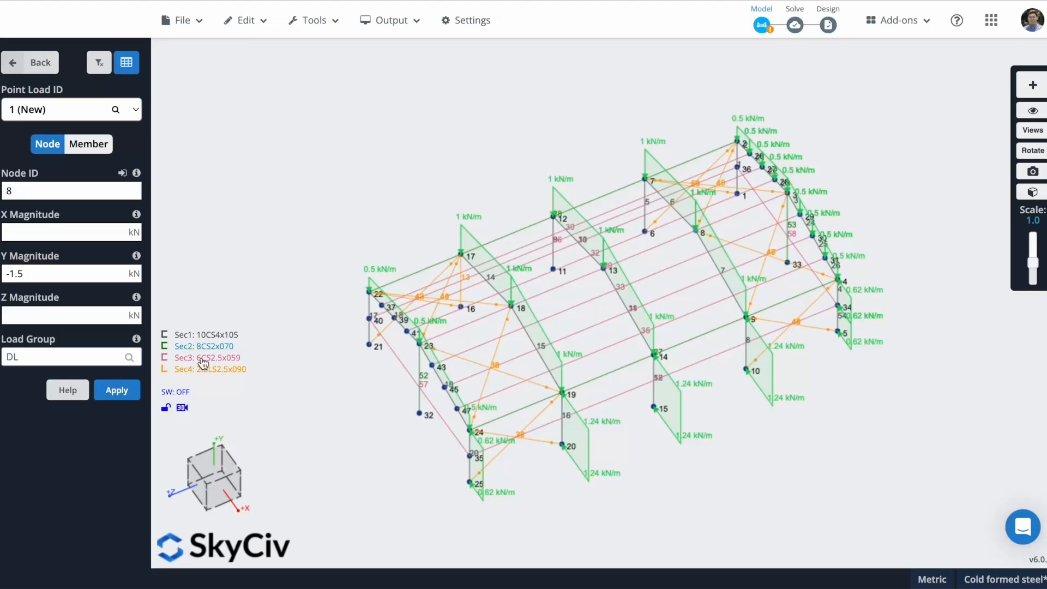
pyautogui.click(117, 390)
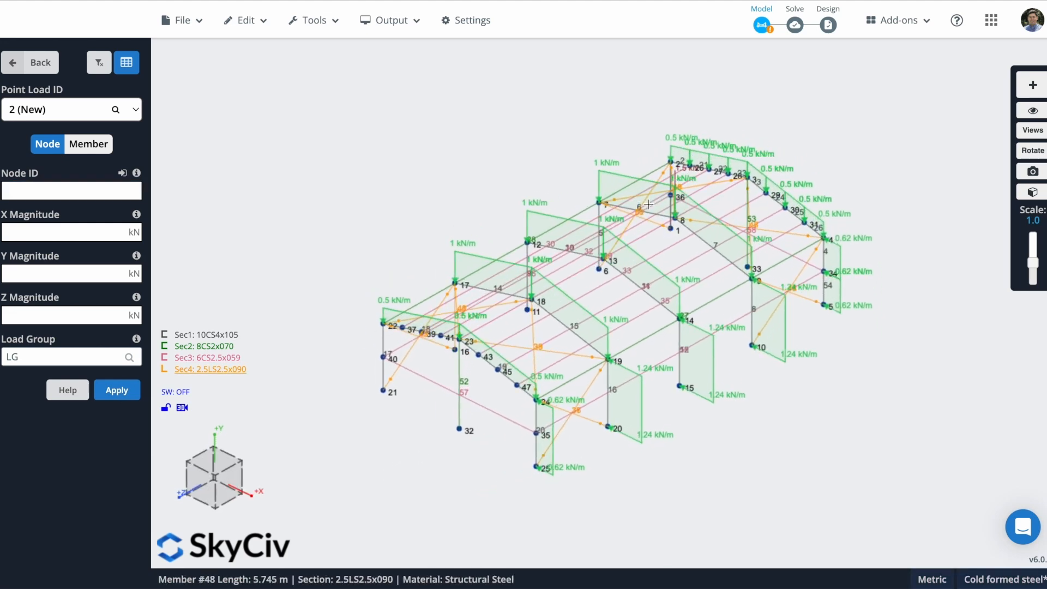
pyautogui.click(30, 62)
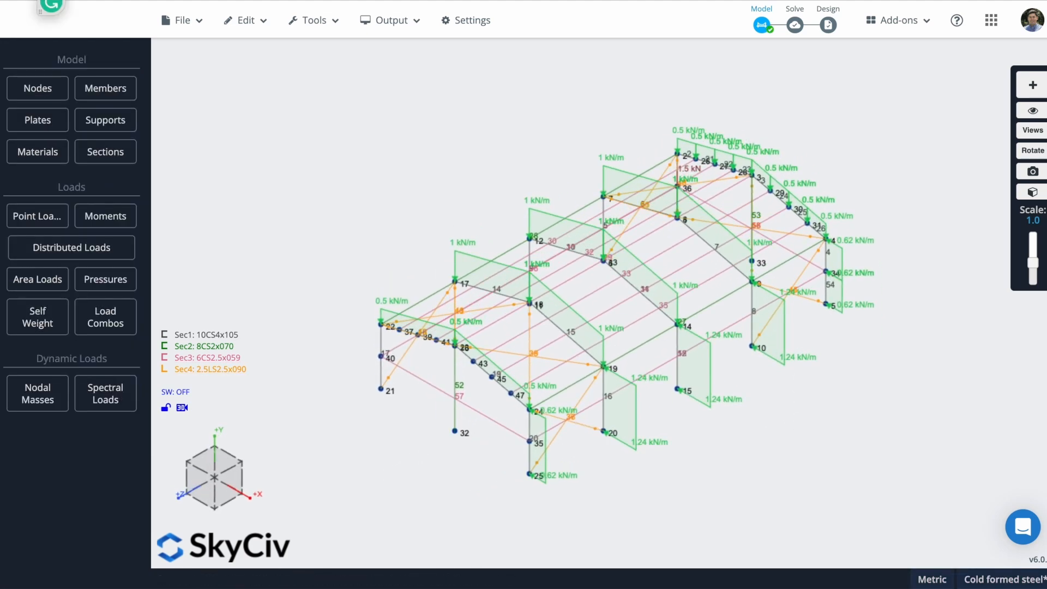
# - Apply 3D Pin Supports (FFFRRR) to the twelve column base nodes and return to Iso view
pyautogui.click(105, 120)
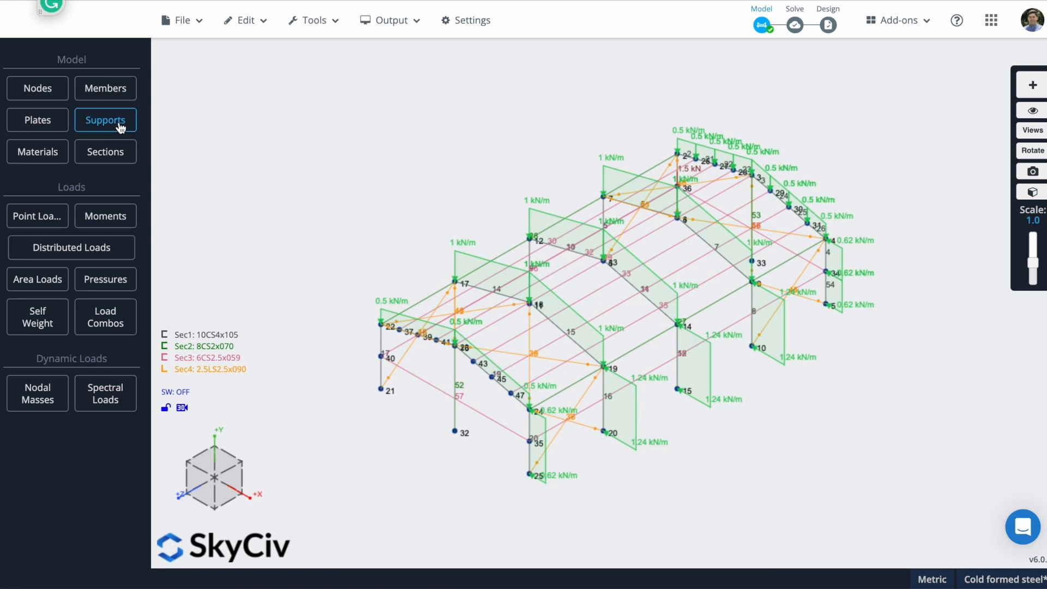
pyautogui.click(104, 120)
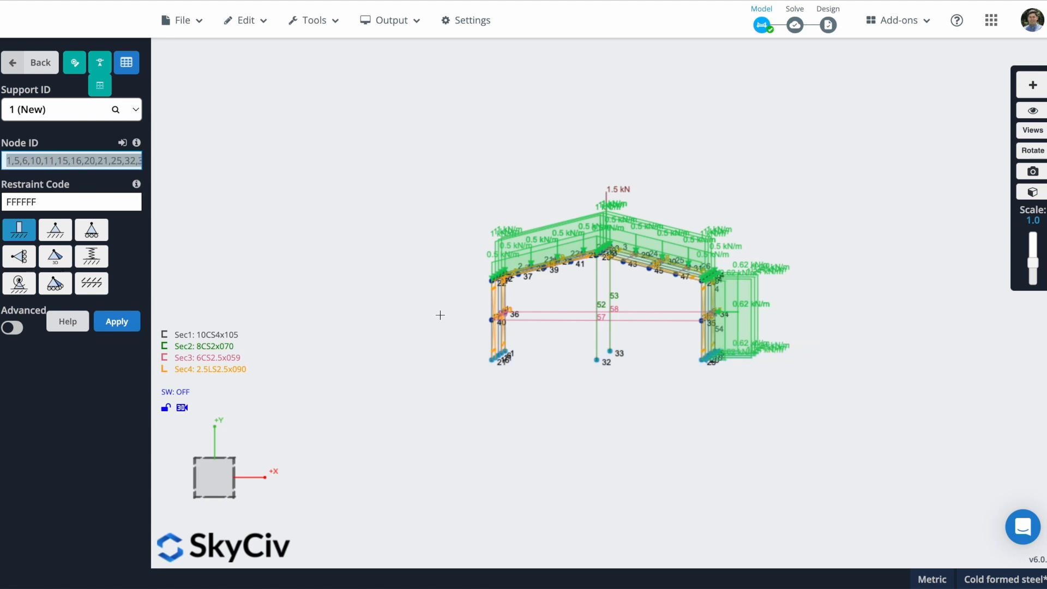
pyautogui.moveTo(590, 353)
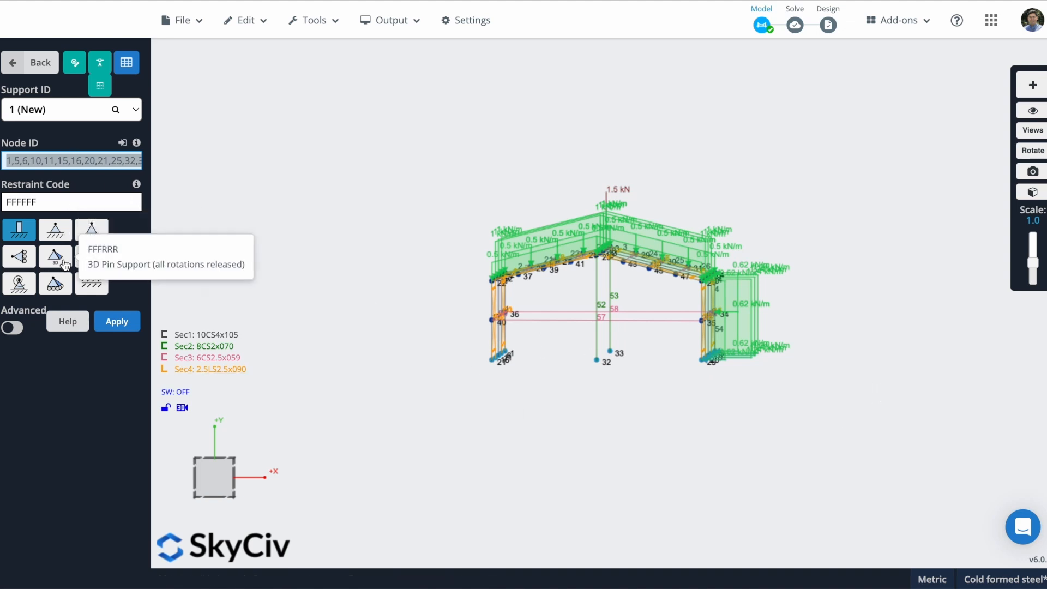
pyautogui.click(55, 257)
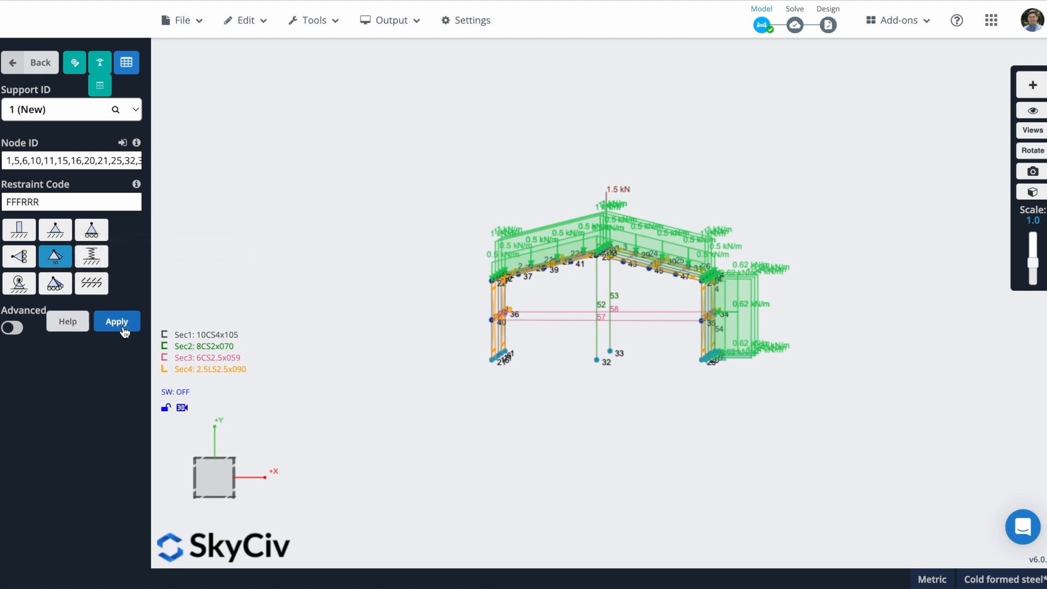
pyautogui.click(117, 321)
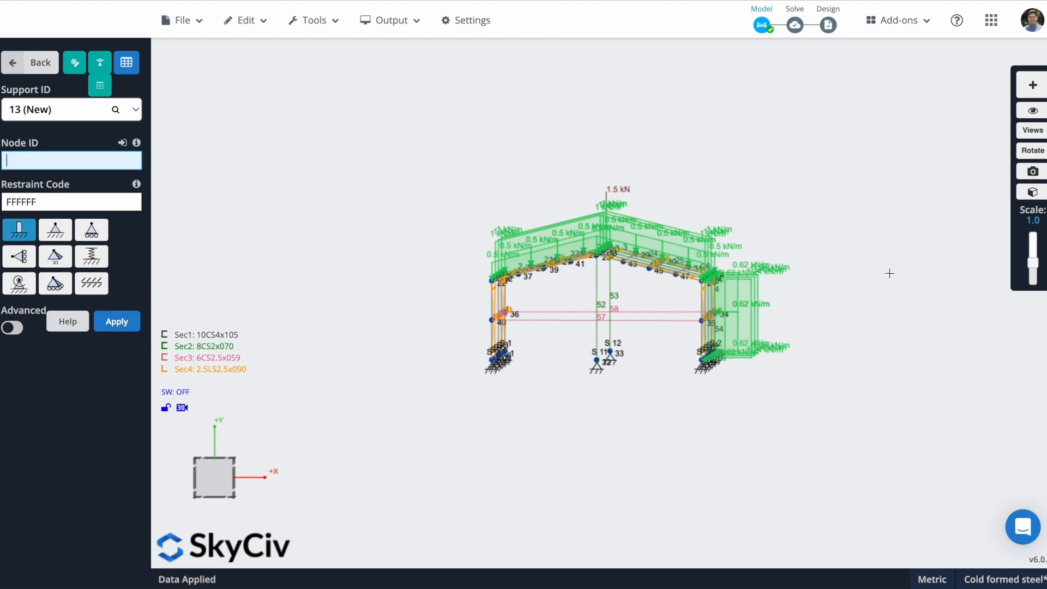
pyautogui.click(1032, 110)
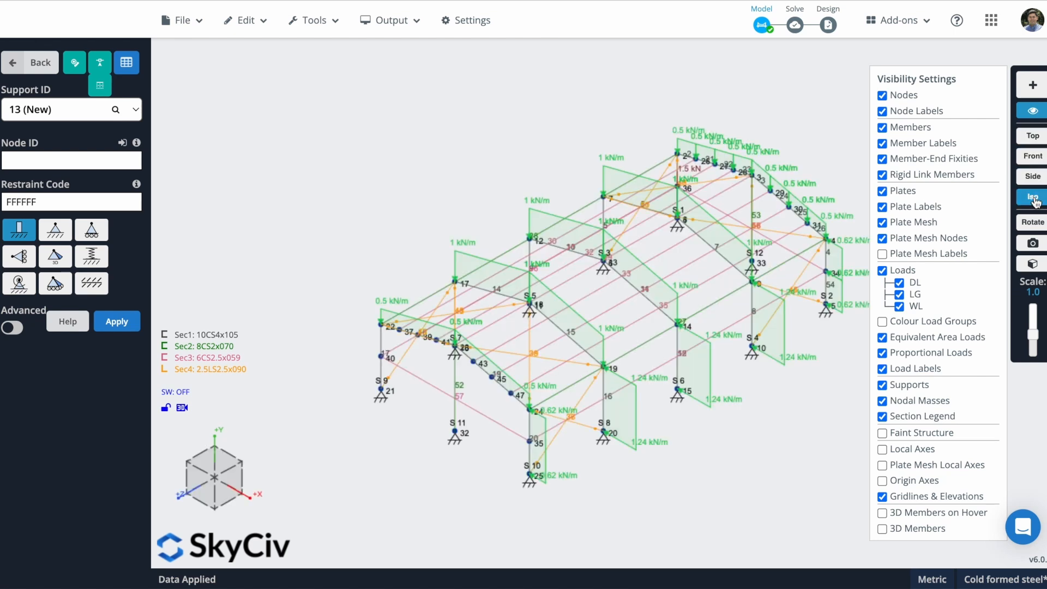
pyautogui.click(31, 62)
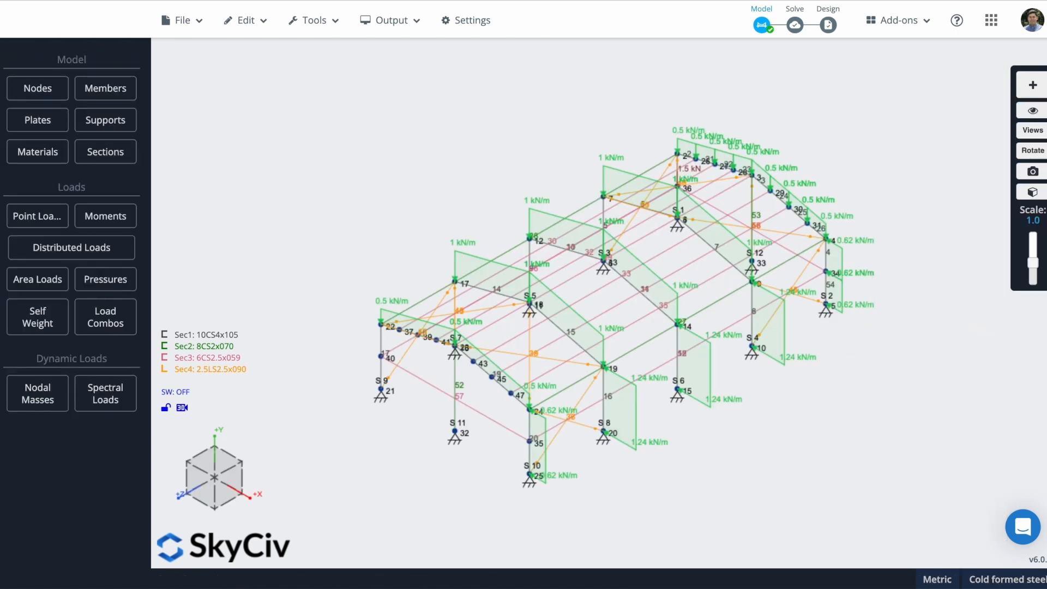
pyautogui.moveTo(22, 231)
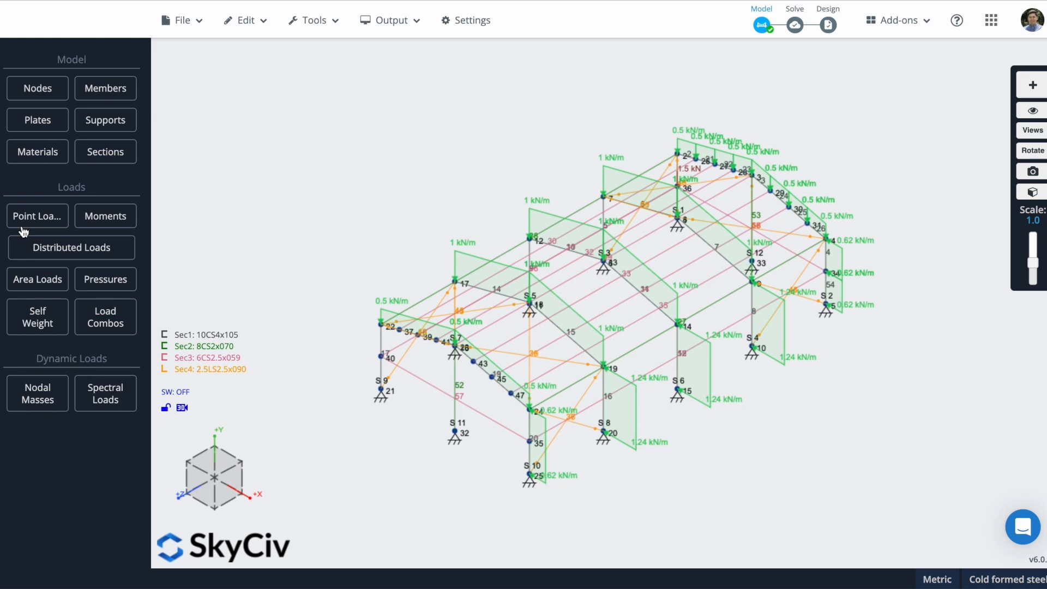
# - Display the auto-generated United States ASCE 7-16 ASD load combinations
pyautogui.click(105, 316)
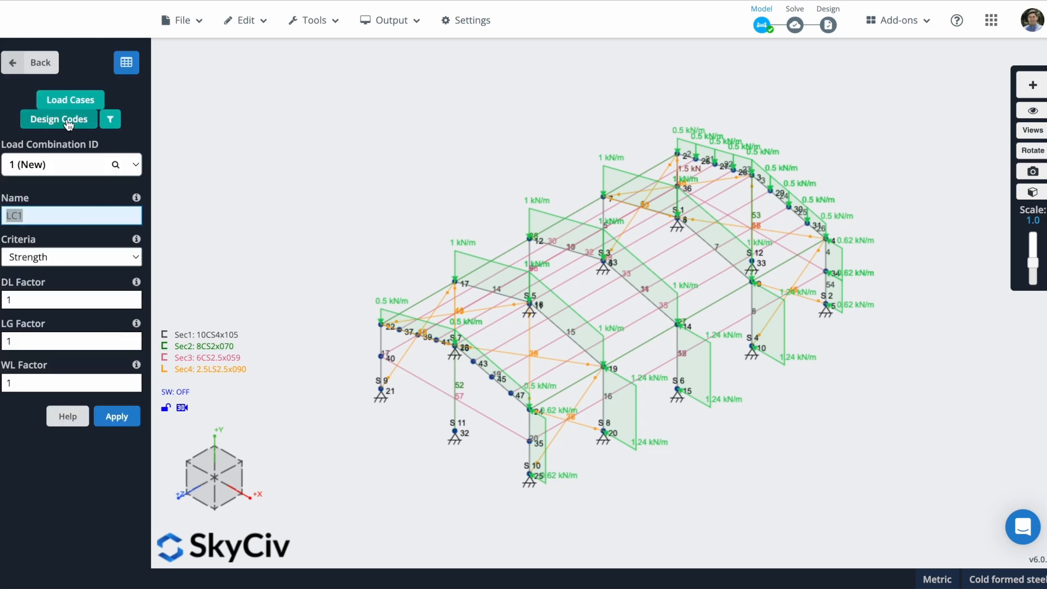
pyautogui.click(59, 119)
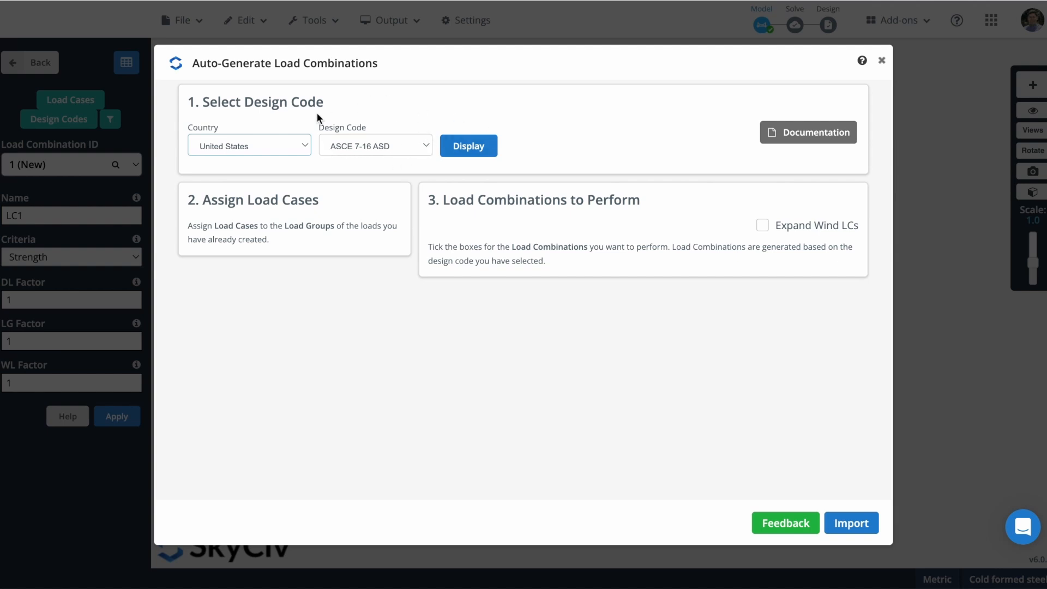
pyautogui.click(468, 145)
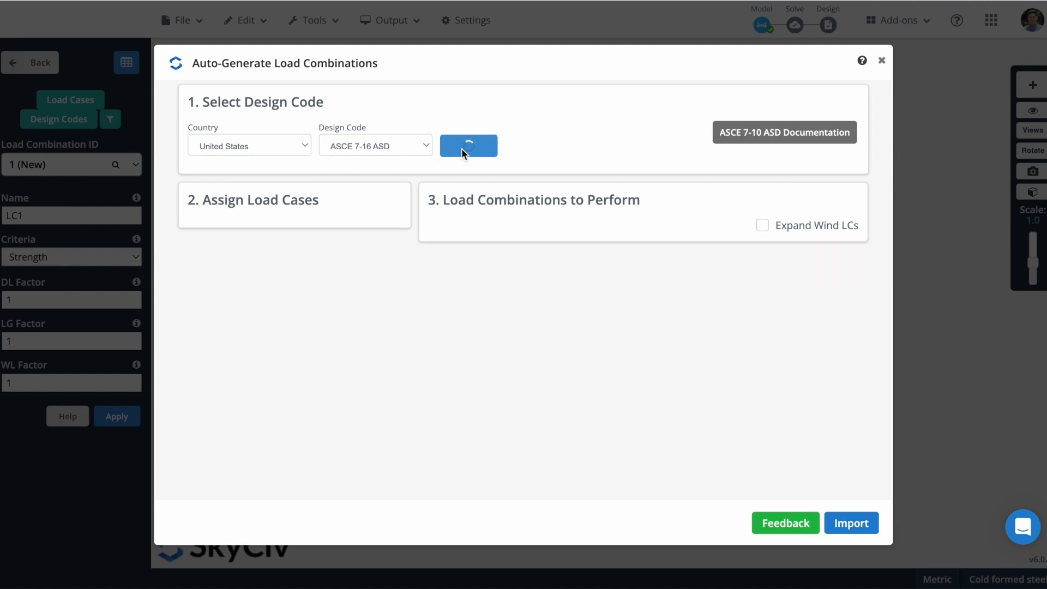
pyautogui.click(468, 145)
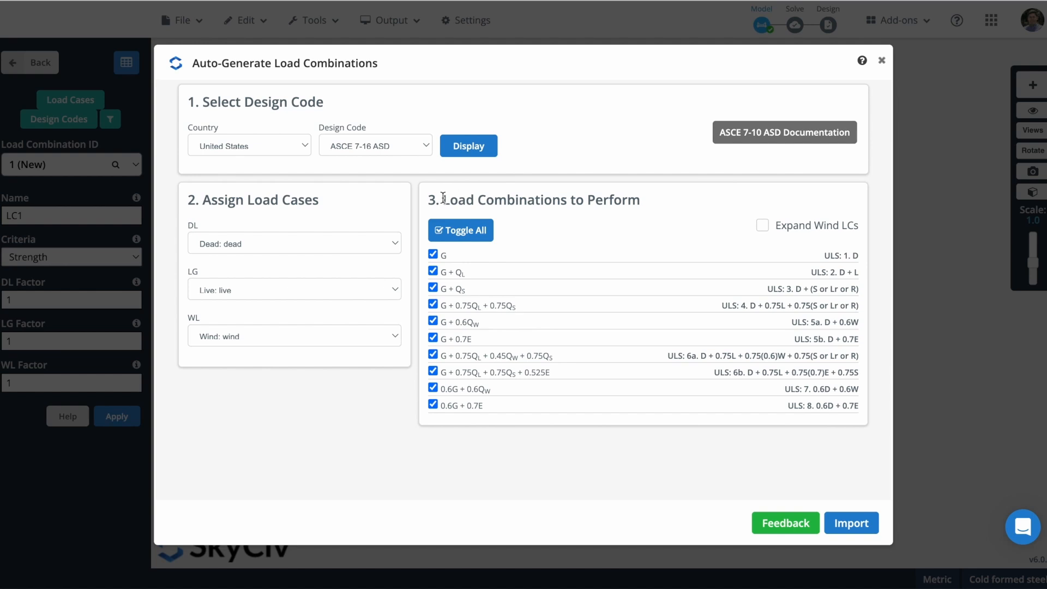
pyautogui.moveTo(199, 229)
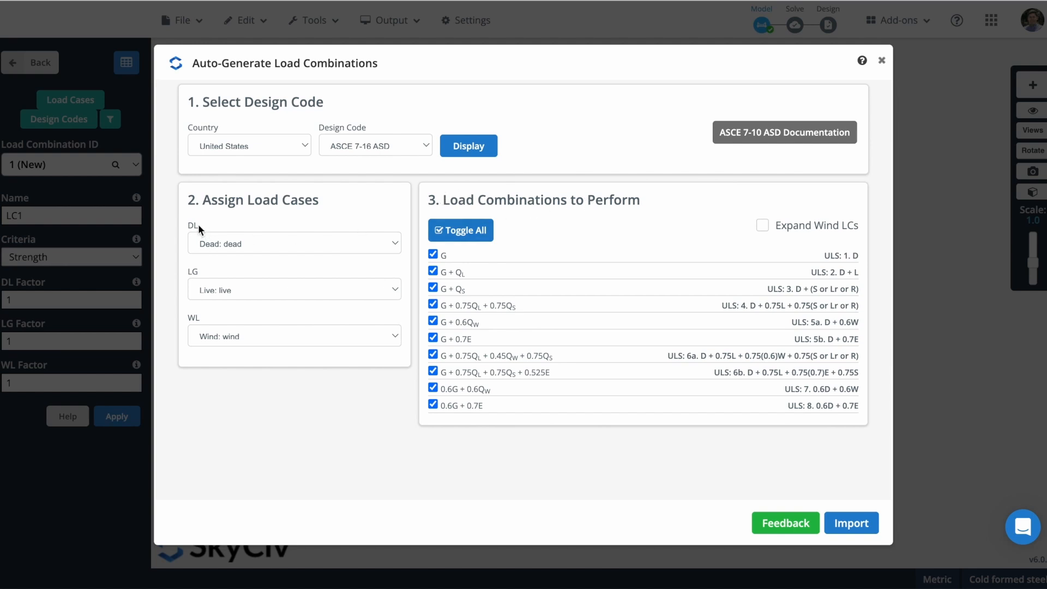
pyautogui.moveTo(191, 279)
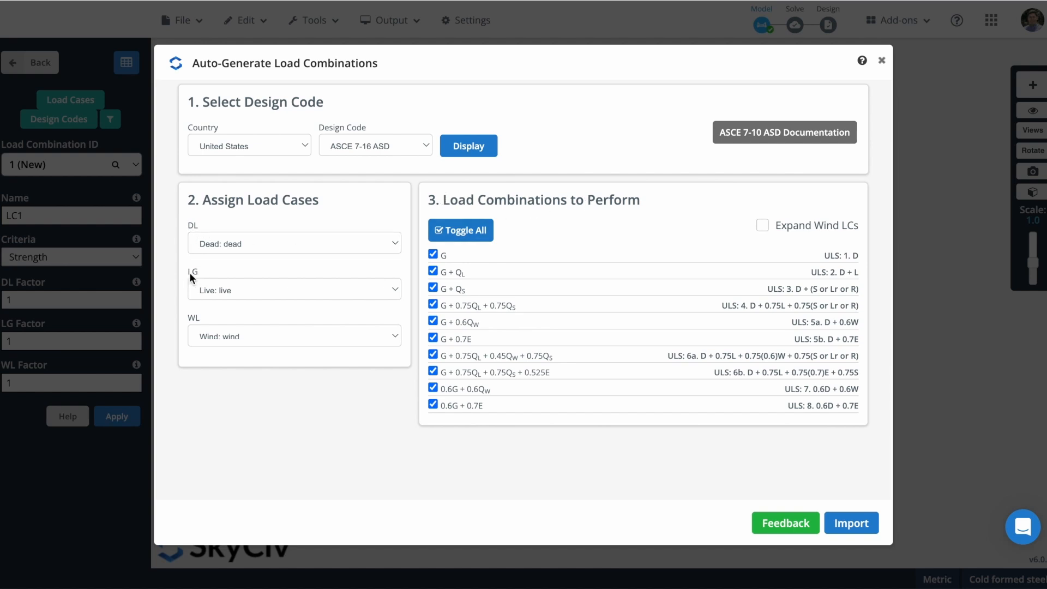
pyautogui.moveTo(194, 328)
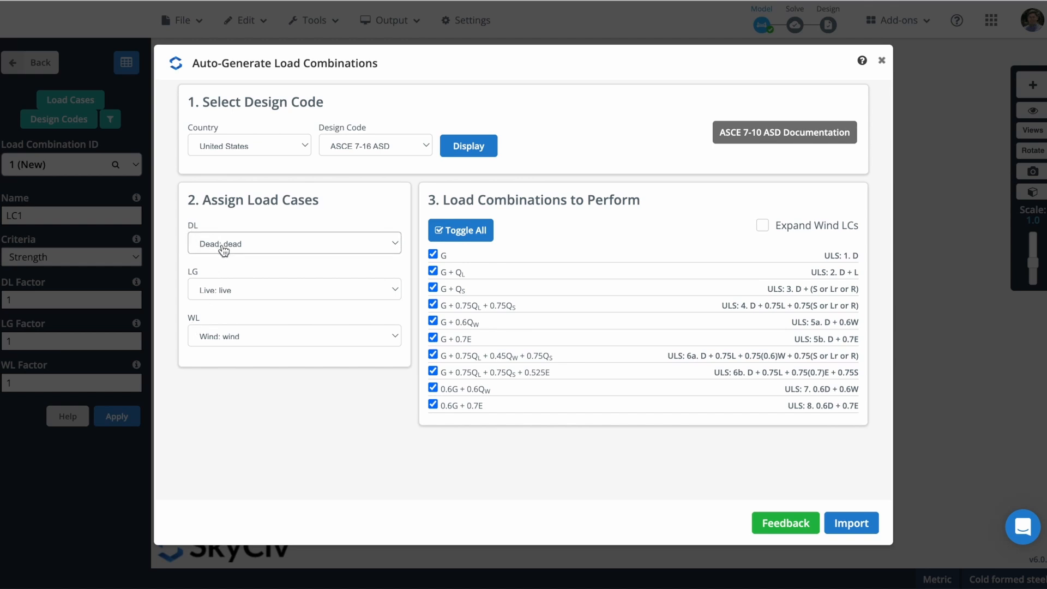
# - Confirm DL, LG and WL are mapped to dead, live and wind cases
pyautogui.click(293, 243)
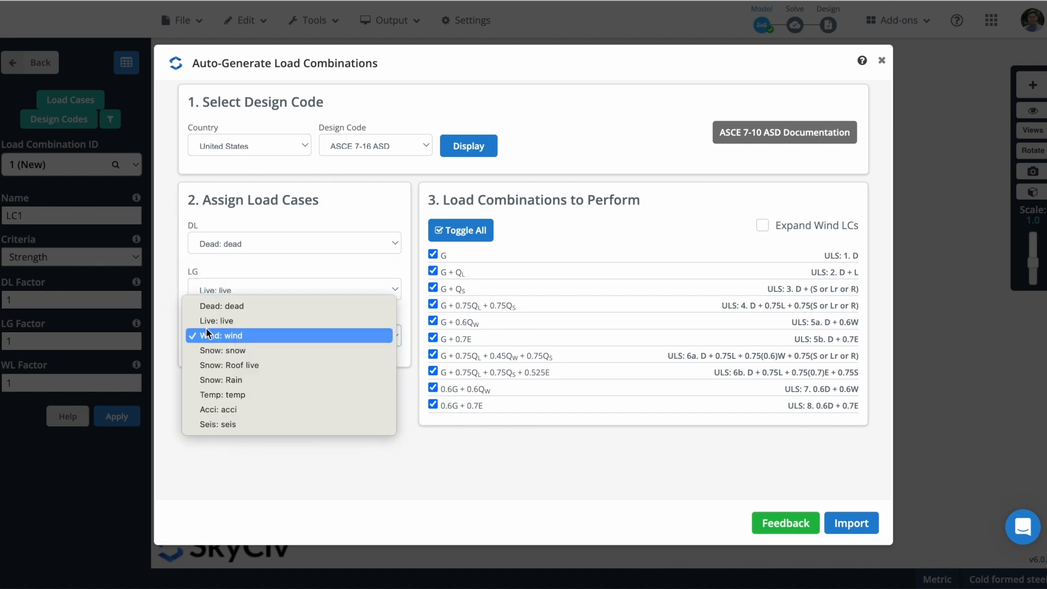
pyautogui.click(222, 335)
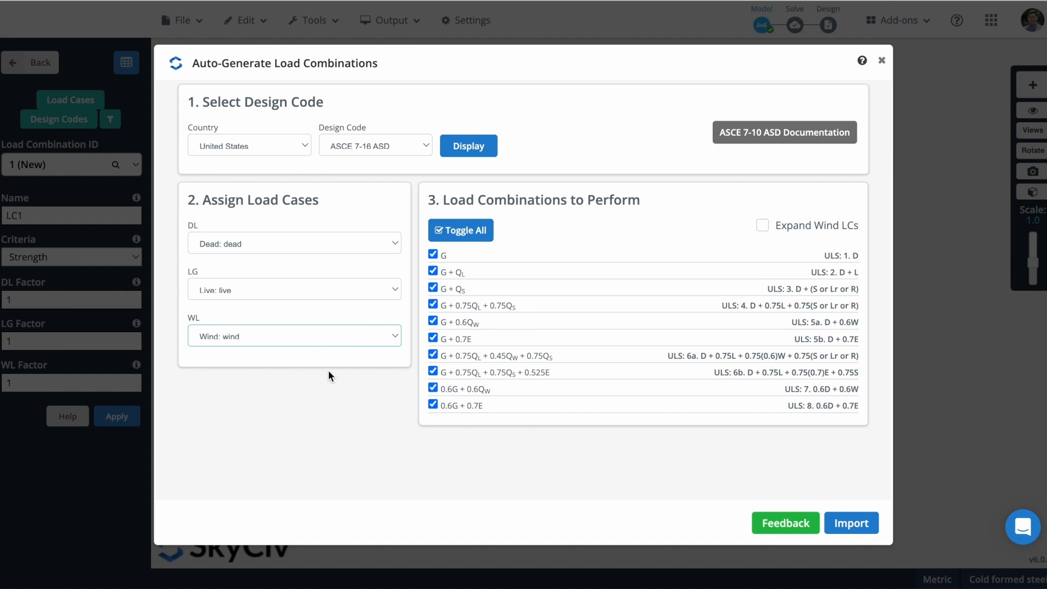
pyautogui.moveTo(852, 522)
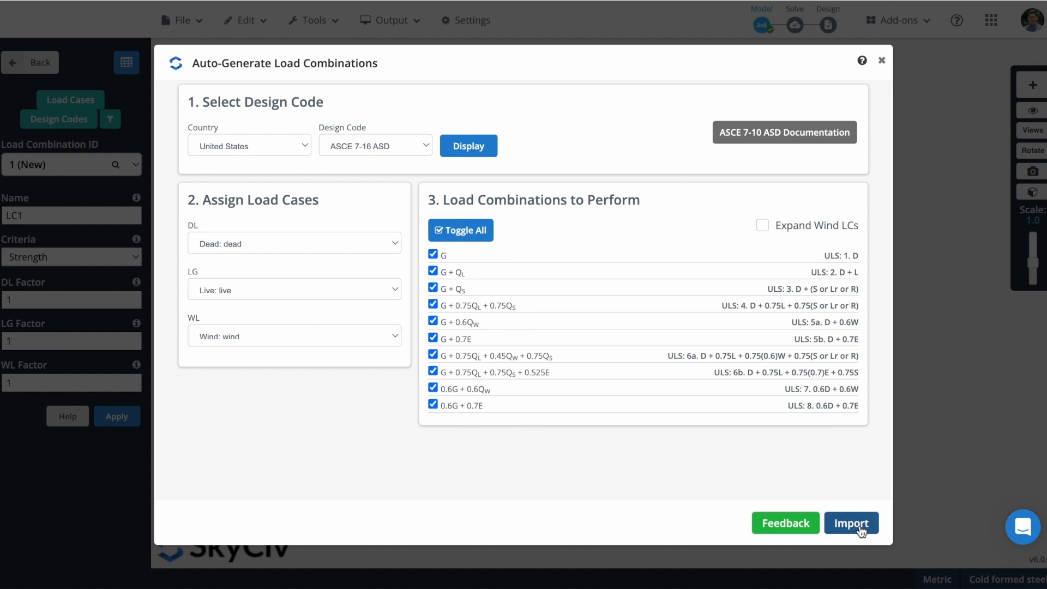
# - Import the ten combinations and set rows 9 and 10 to Serviceability in the datasheet
pyautogui.click(851, 522)
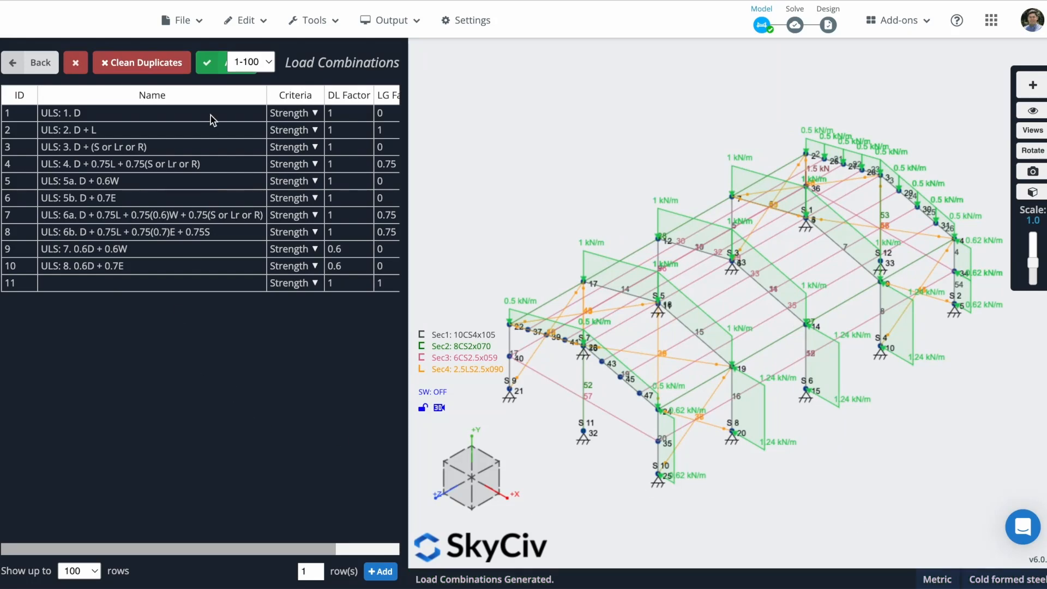
pyautogui.moveTo(141, 361)
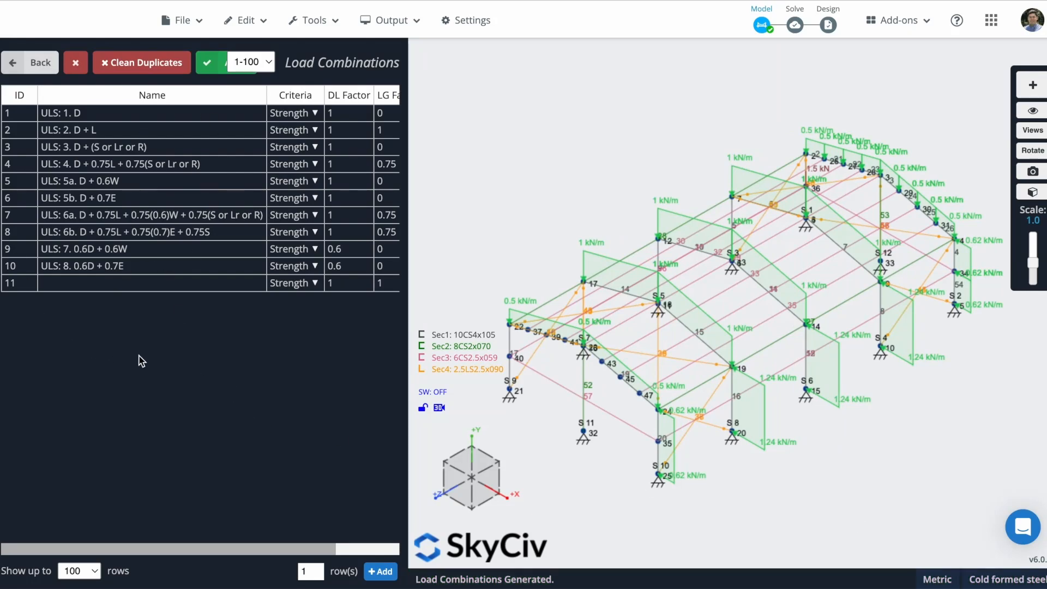
pyautogui.moveTo(231, 125)
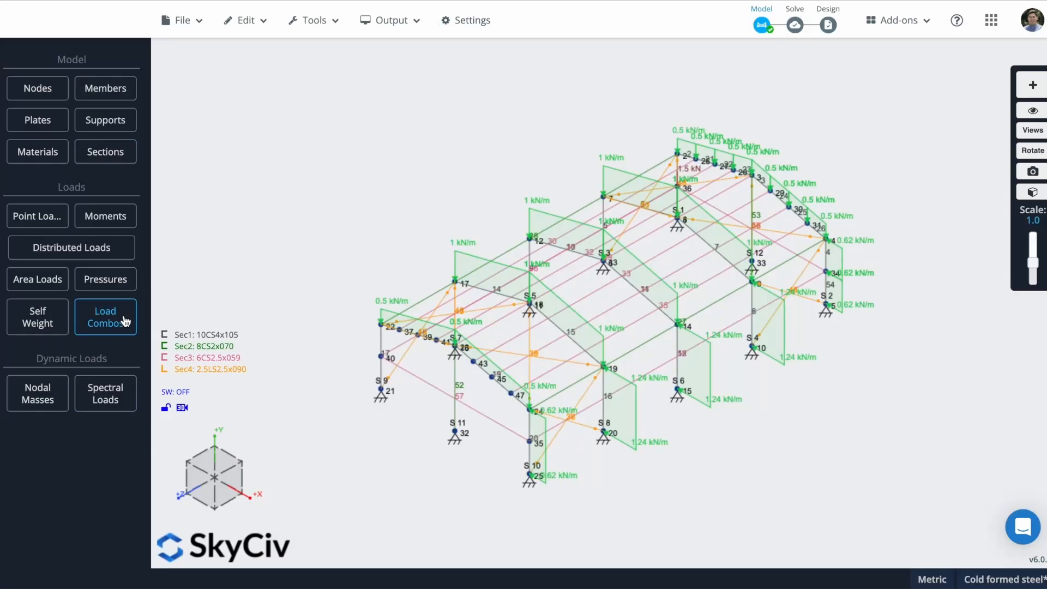
pyautogui.click(104, 316)
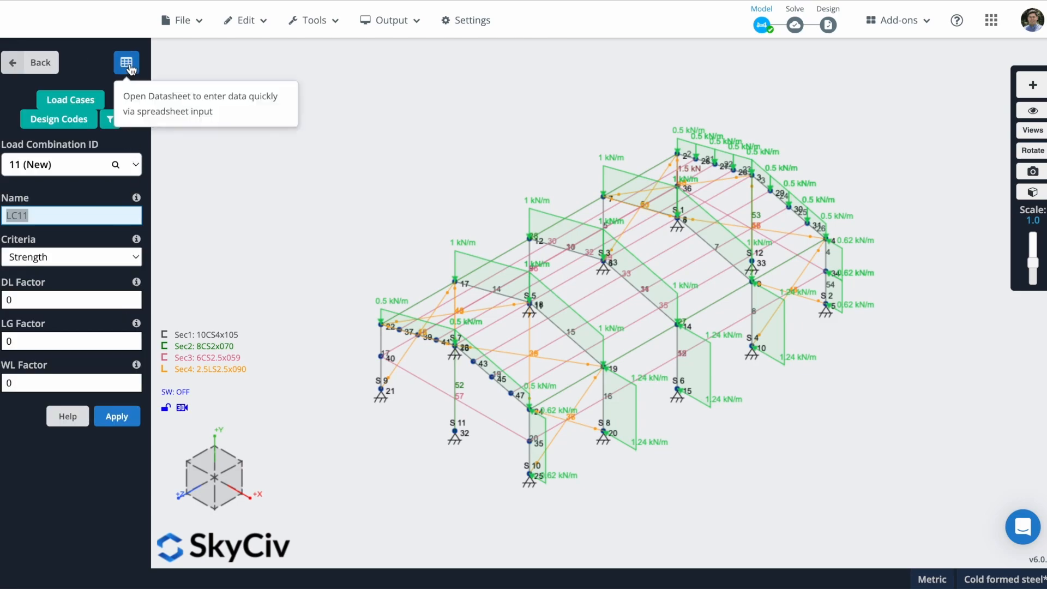
pyautogui.click(127, 62)
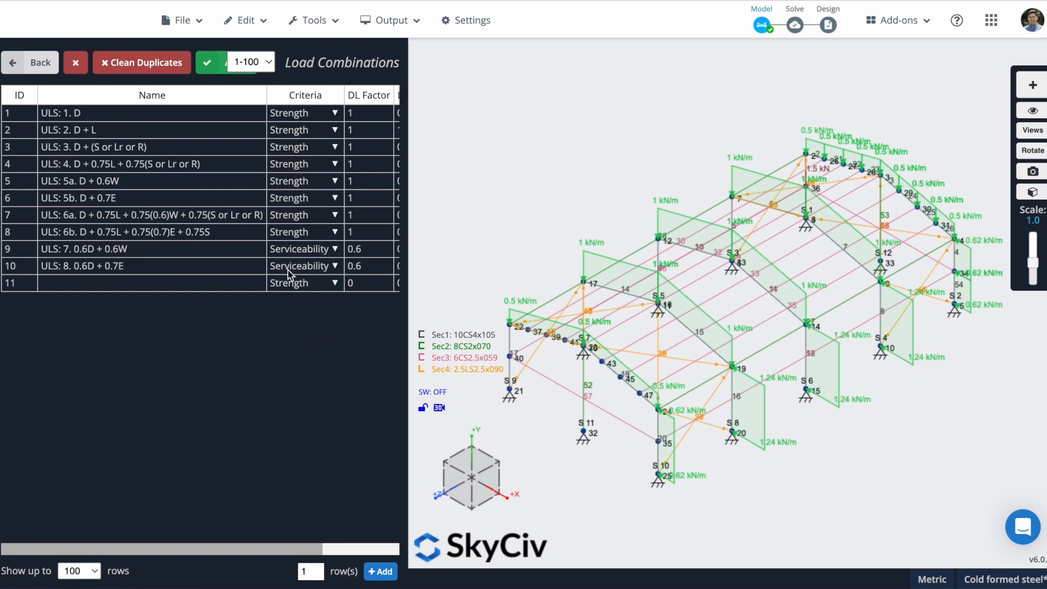
pyautogui.moveTo(326, 457)
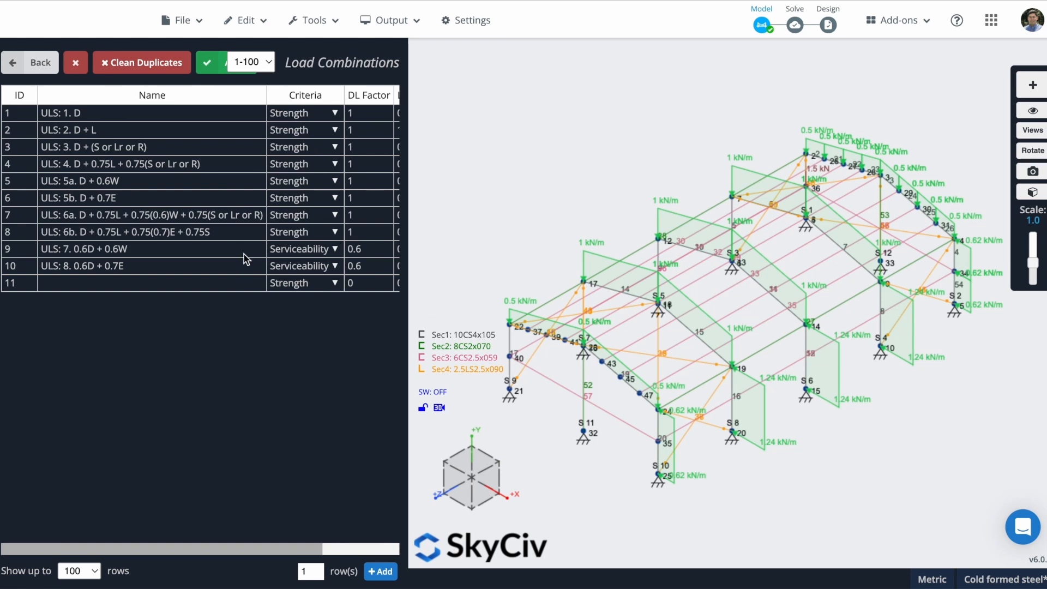
pyautogui.moveTo(317, 340)
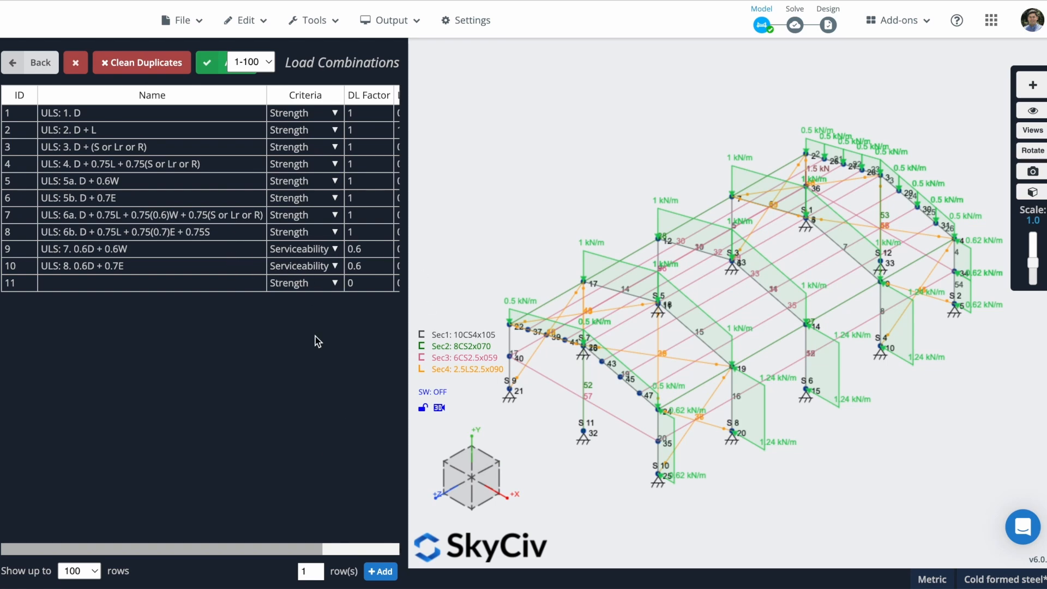
pyautogui.moveTo(334, 367)
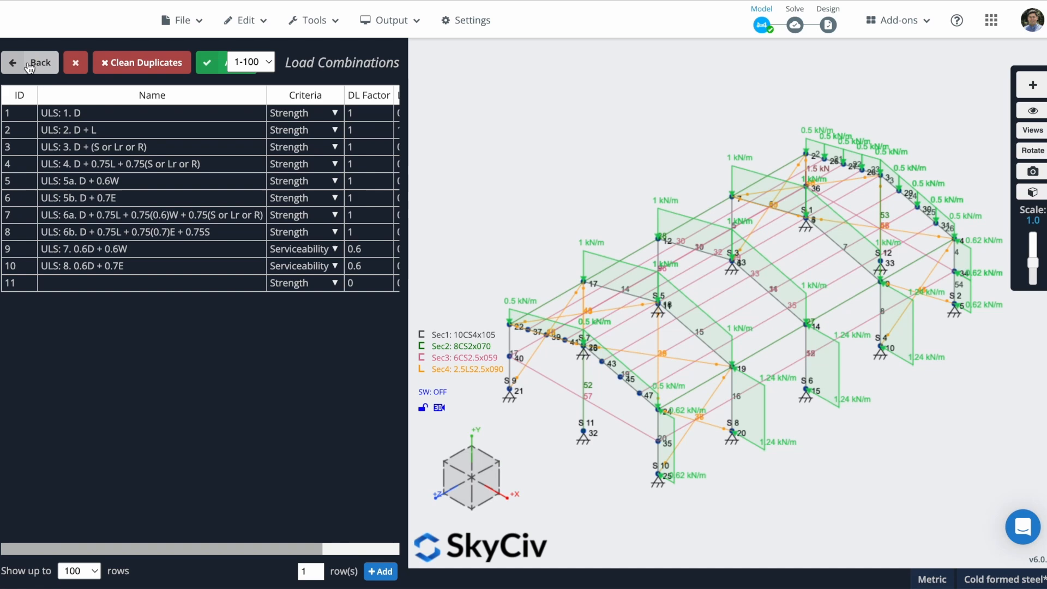
# - Enable self weight at -1 g along the Y-axis in group SW1 and apply
pyautogui.click(31, 63)
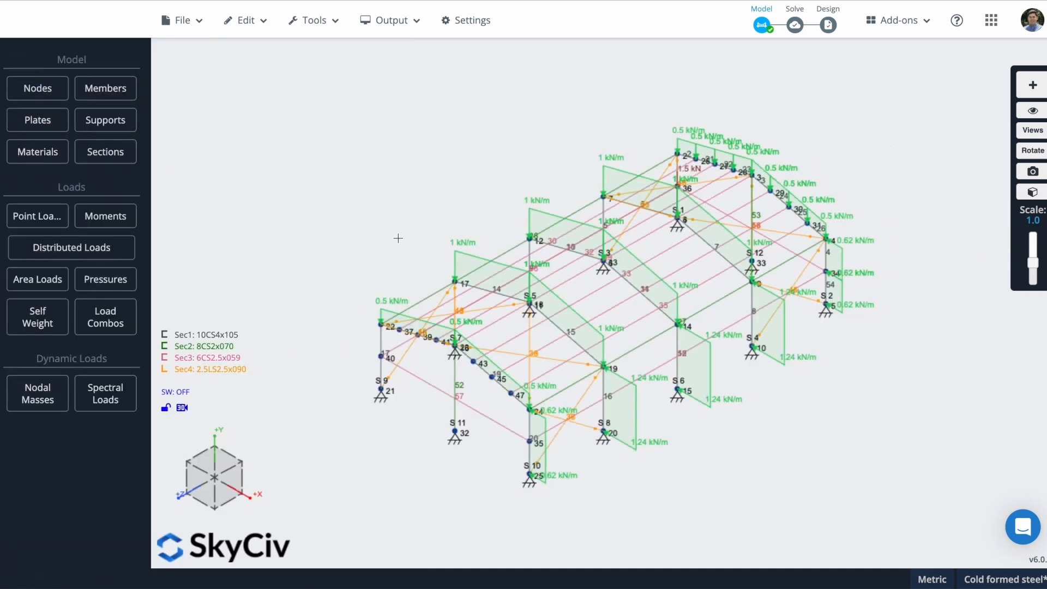
pyautogui.moveTo(42, 347)
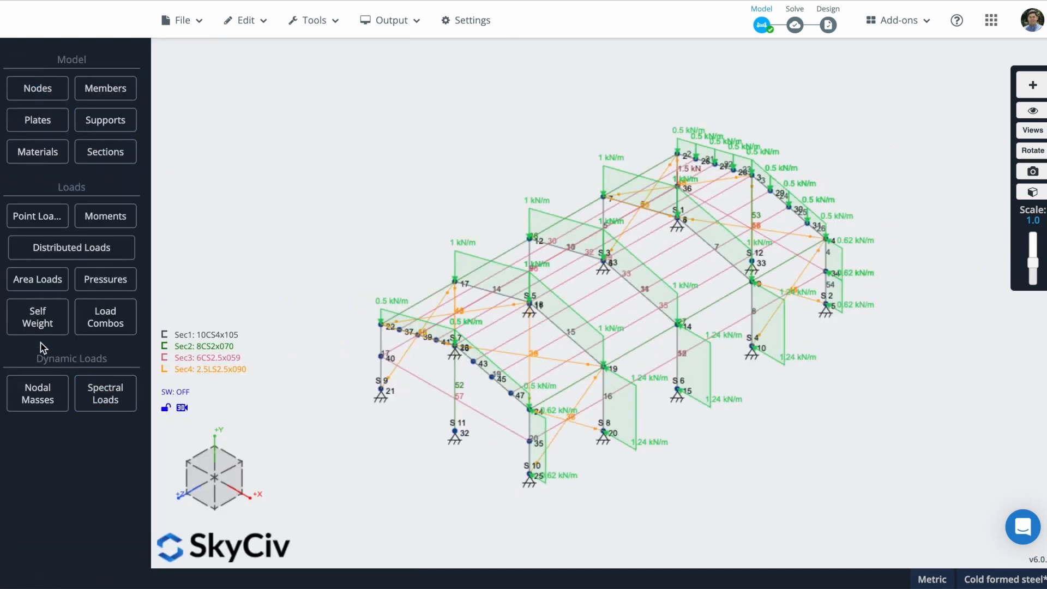
pyautogui.click(37, 317)
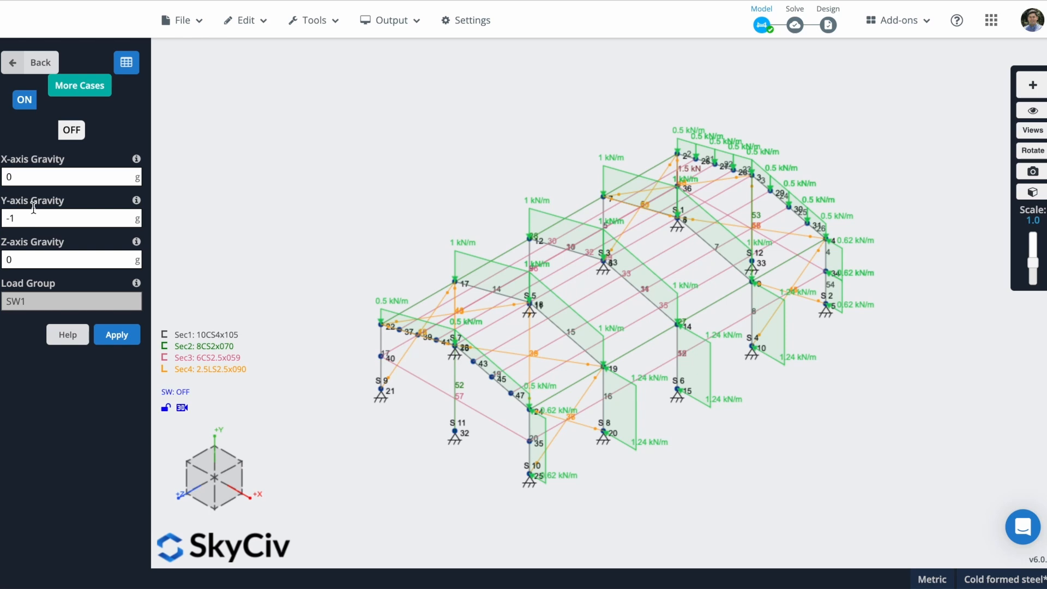
pyautogui.doubleClick(46, 201)
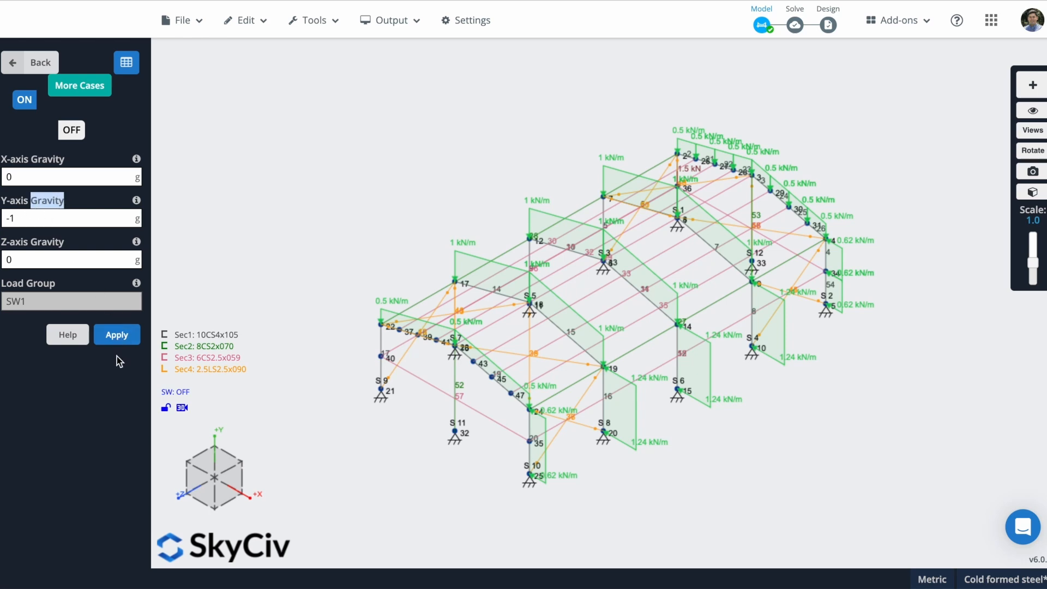
pyautogui.click(117, 335)
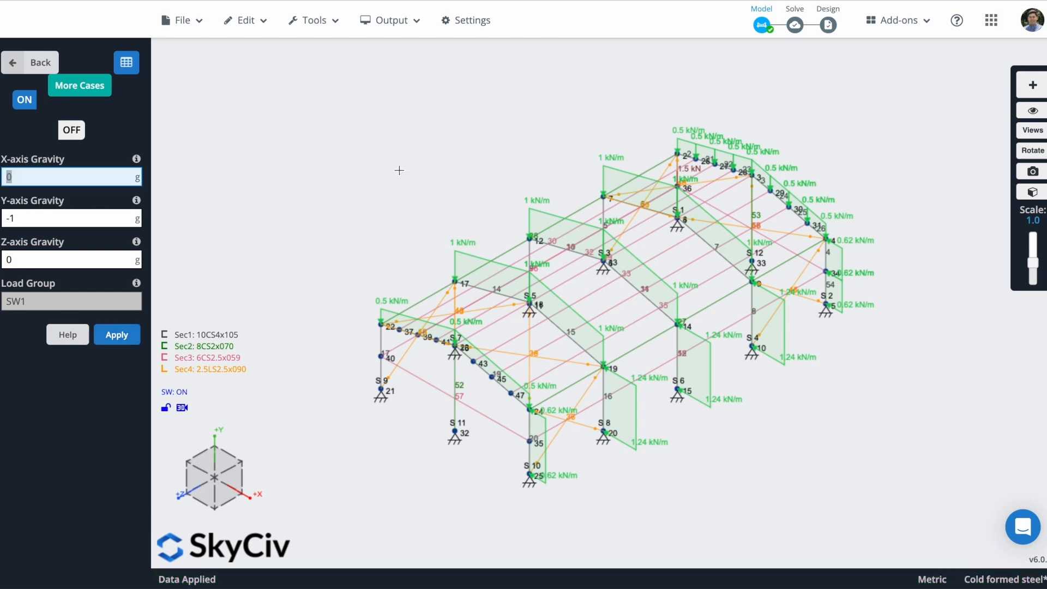
pyautogui.click(30, 62)
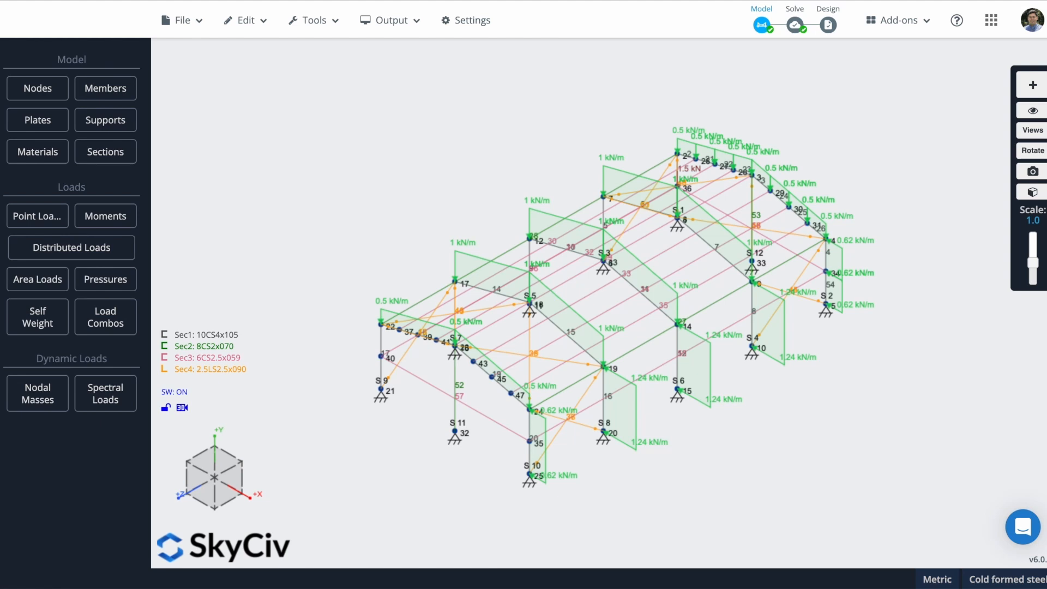
# - Solve the frame with a Linear Static (Default) analysis and wait for results for ULS 1
pyautogui.click(794, 25)
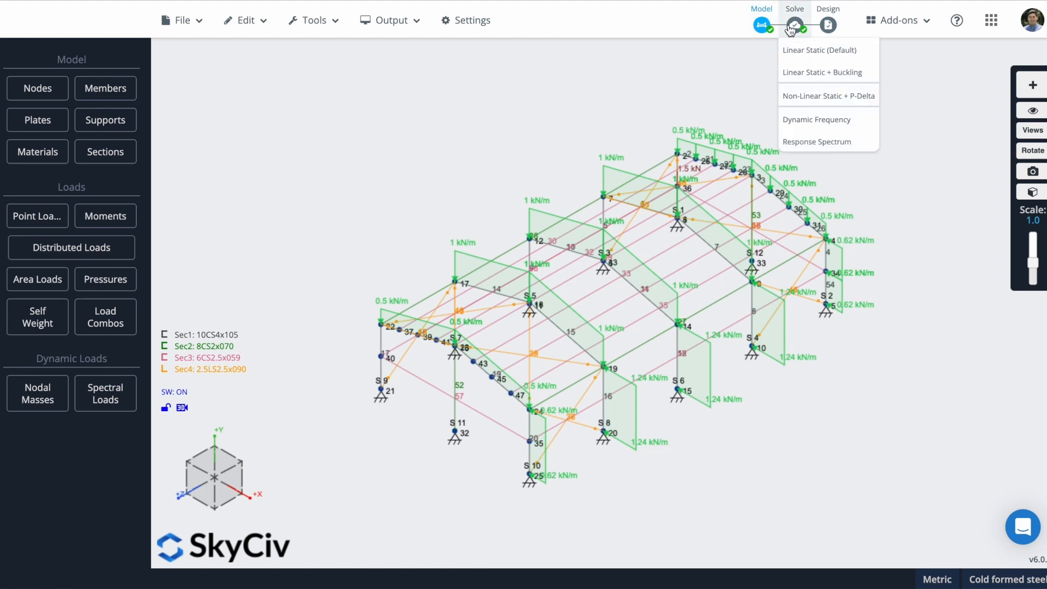
pyautogui.moveTo(818, 49)
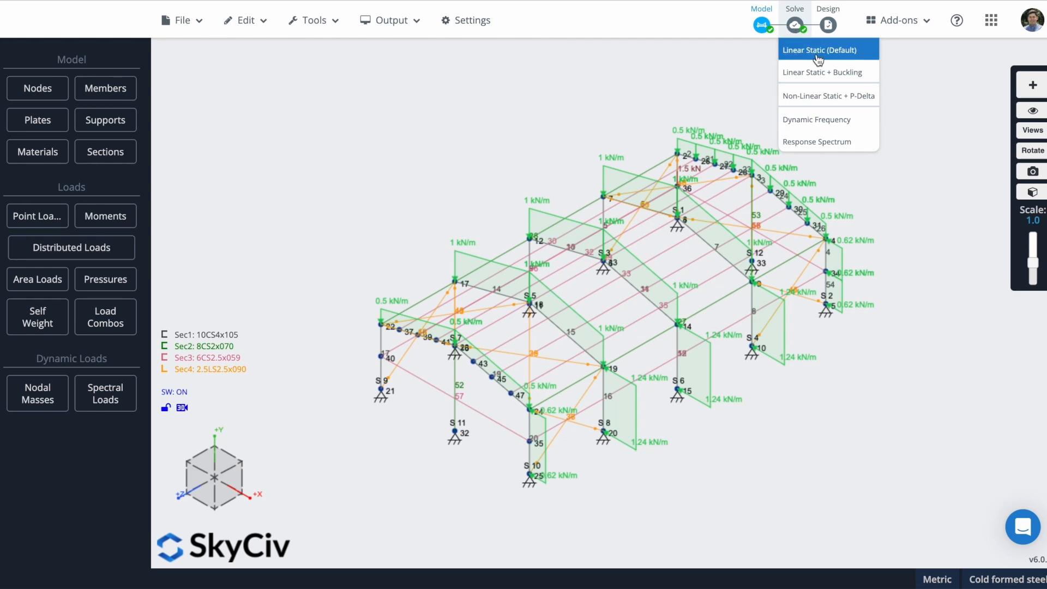
pyautogui.click(819, 49)
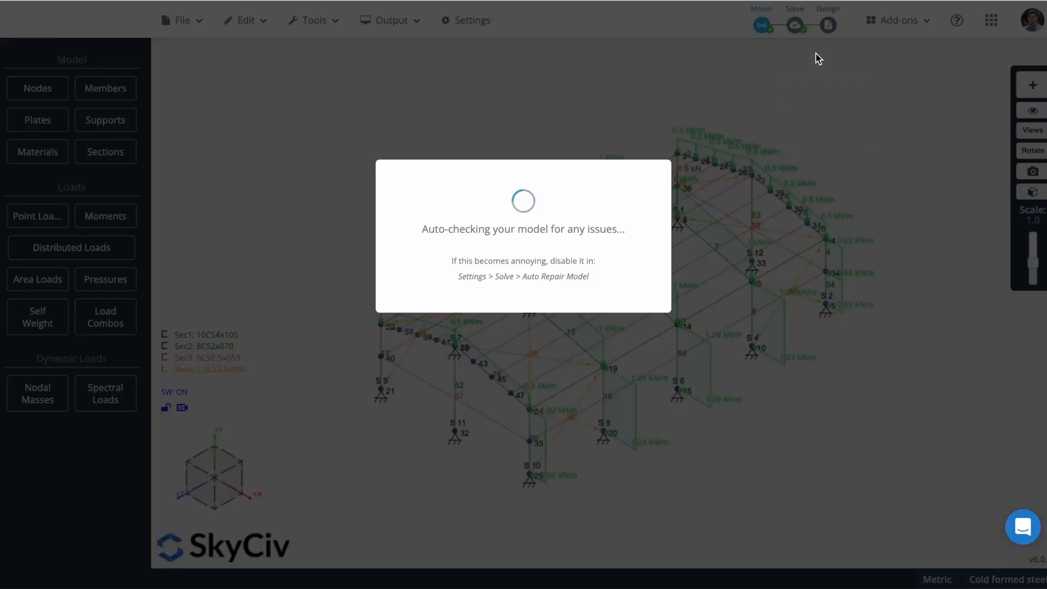
pyautogui.click(795, 25)
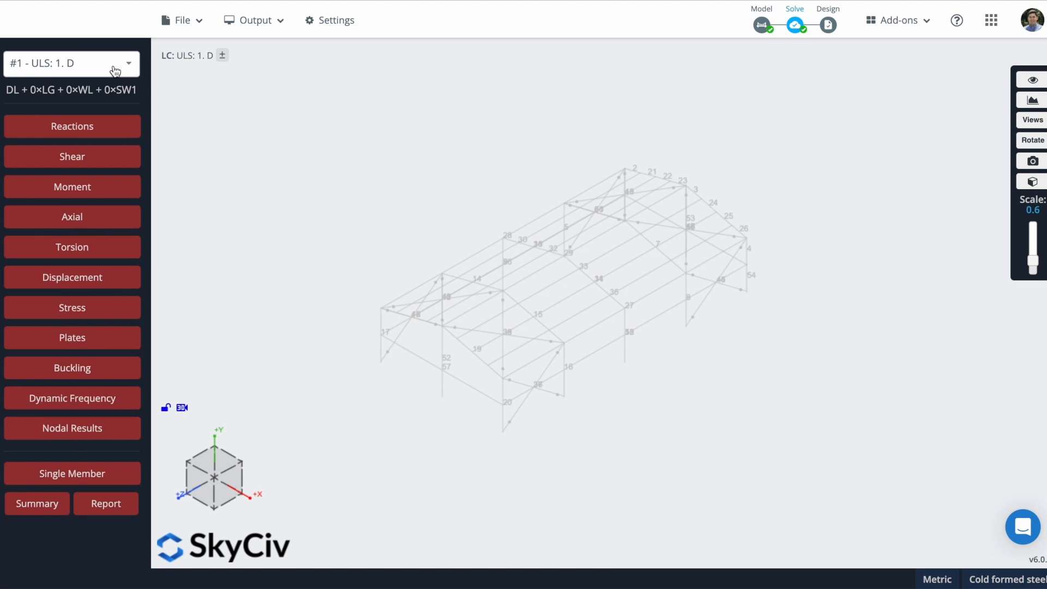
# - Show the support reactions and view results for combination 5a D + 0.6W
pyautogui.click(66, 63)
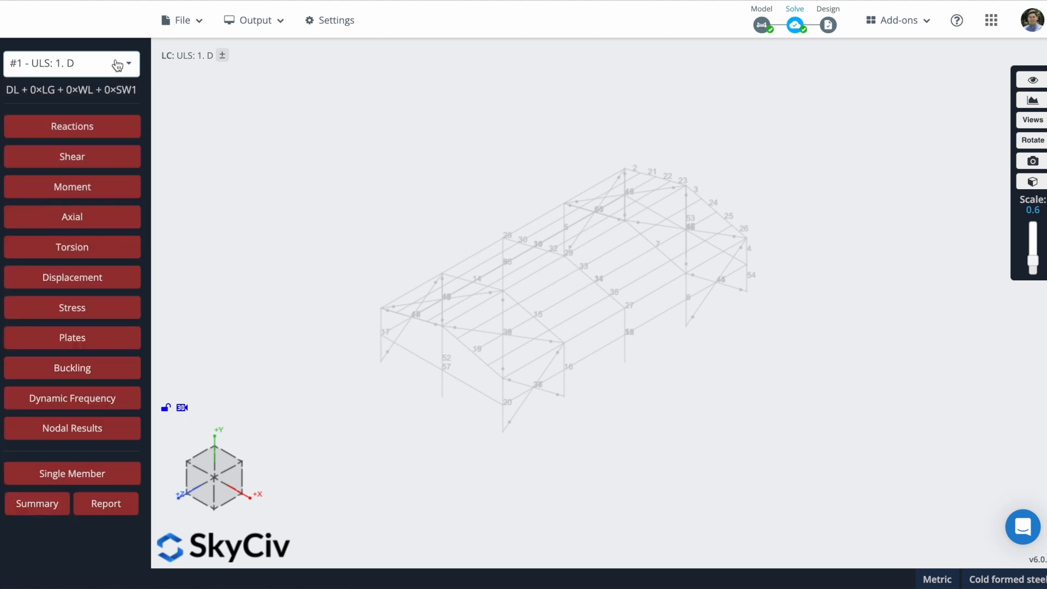
pyautogui.click(72, 127)
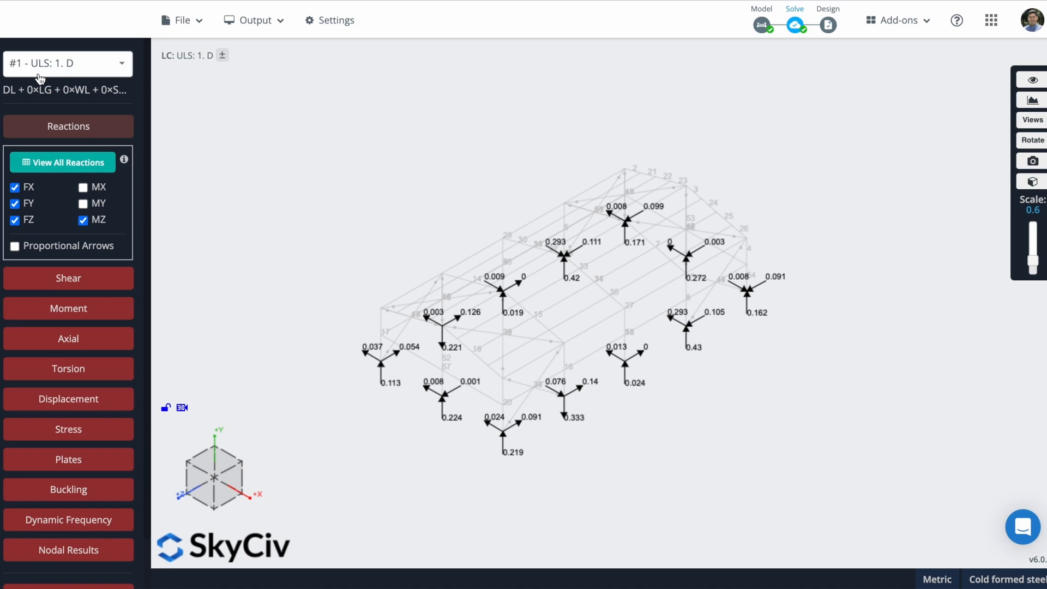
pyautogui.click(65, 64)
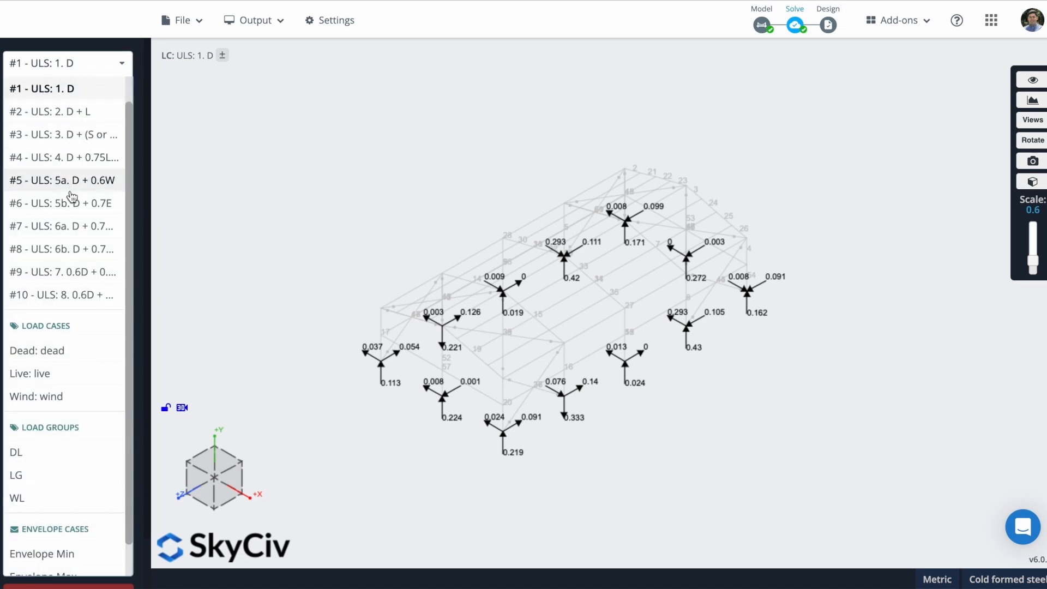
pyautogui.click(61, 180)
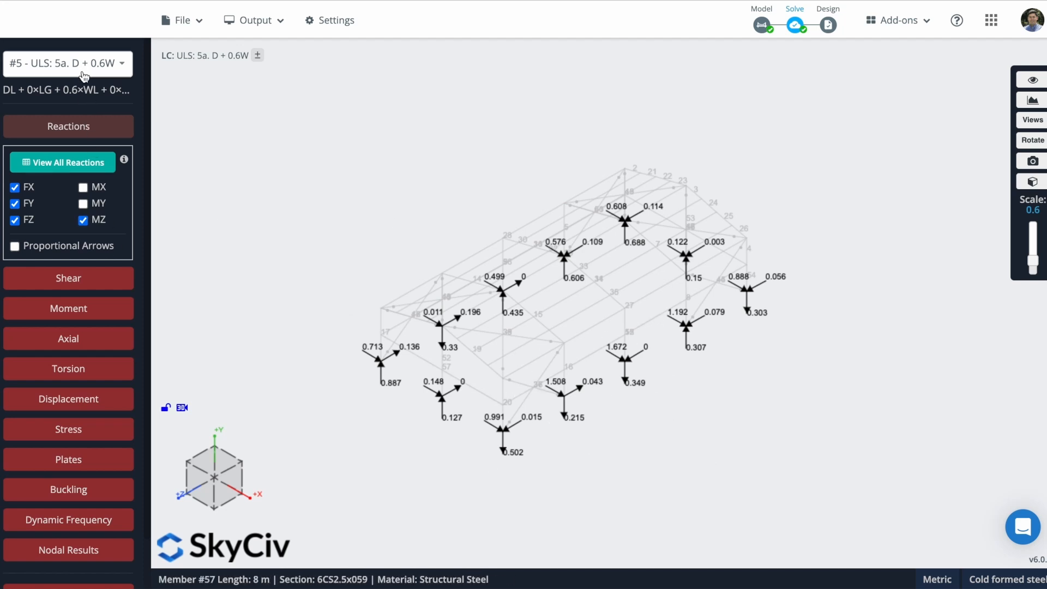
# - Switch results to Envelope Max and toggle the 8.547 mm displacement plot on and off
pyautogui.click(66, 63)
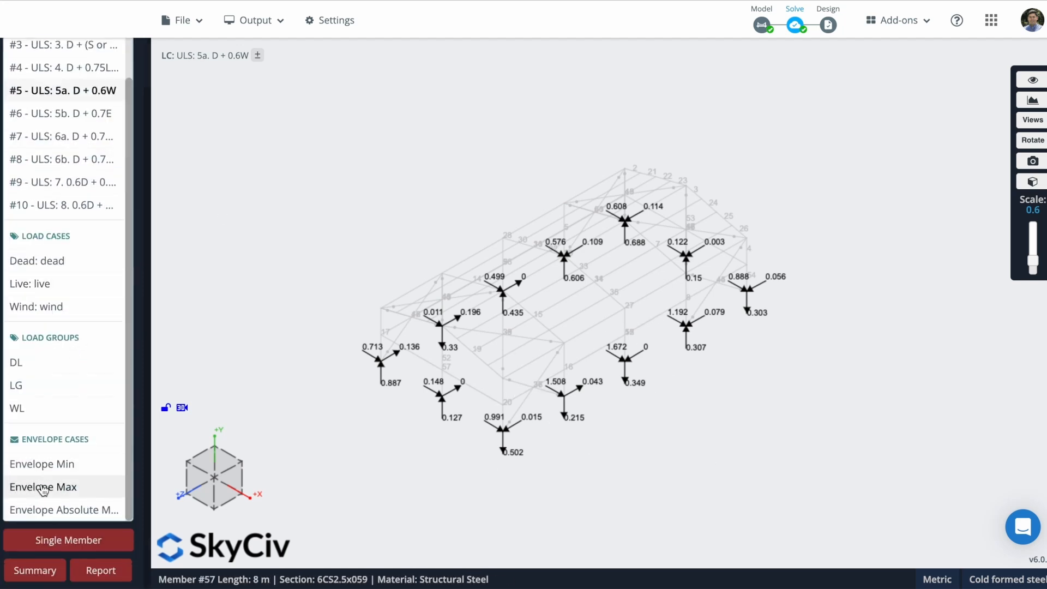
pyautogui.click(43, 486)
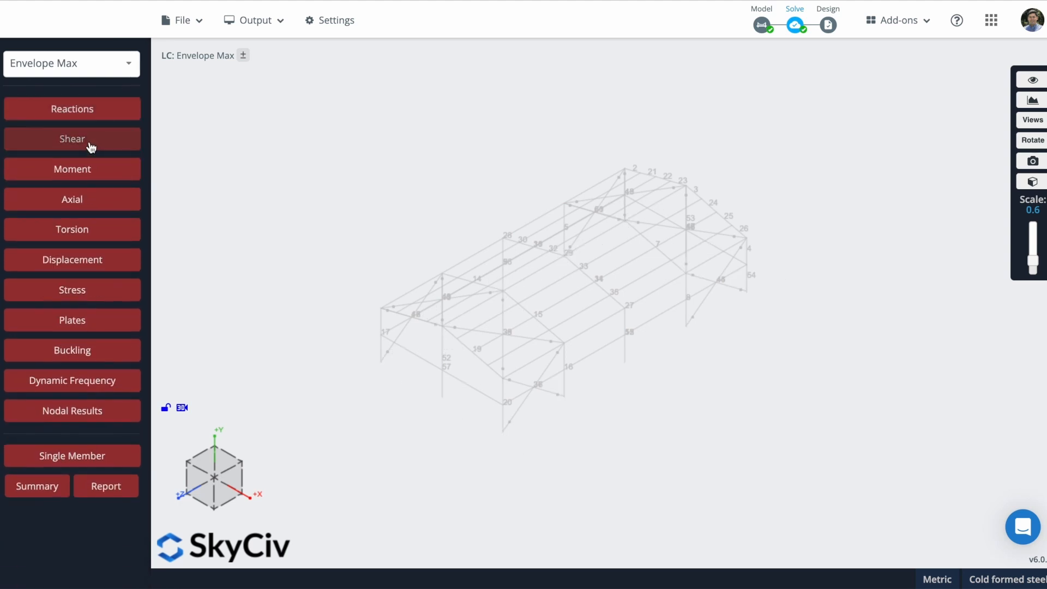
pyautogui.click(72, 138)
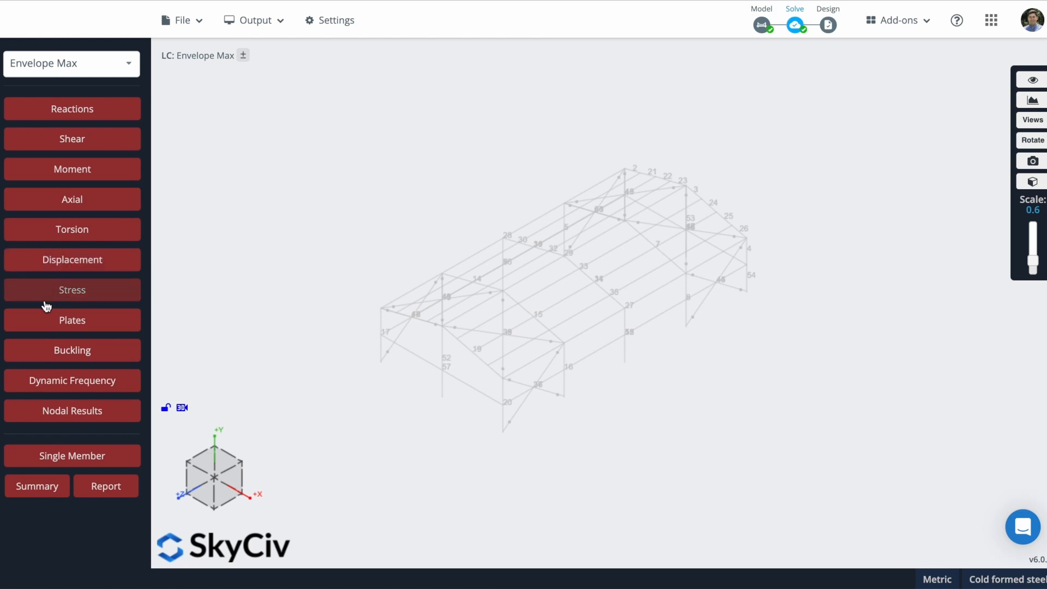
pyautogui.click(72, 259)
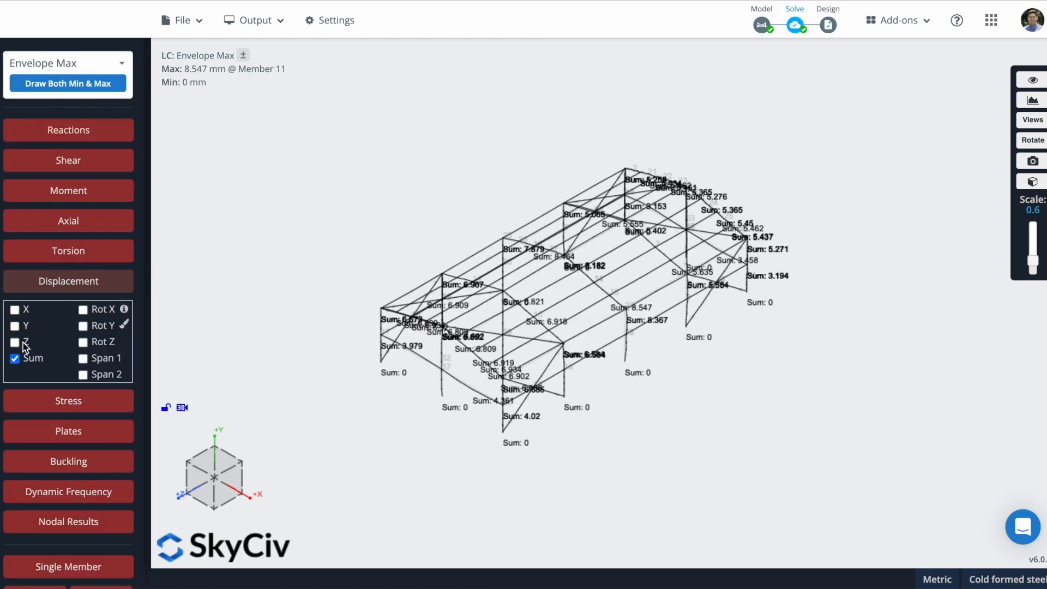
pyautogui.click(68, 280)
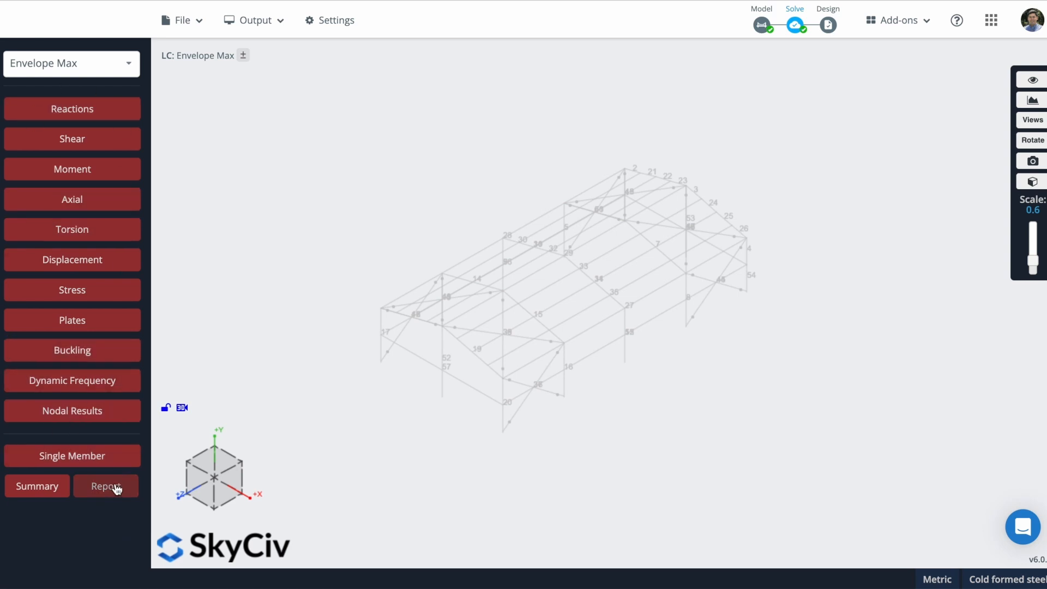
# - Create the analysis report from the Generate Analysis Report settings
pyautogui.click(106, 486)
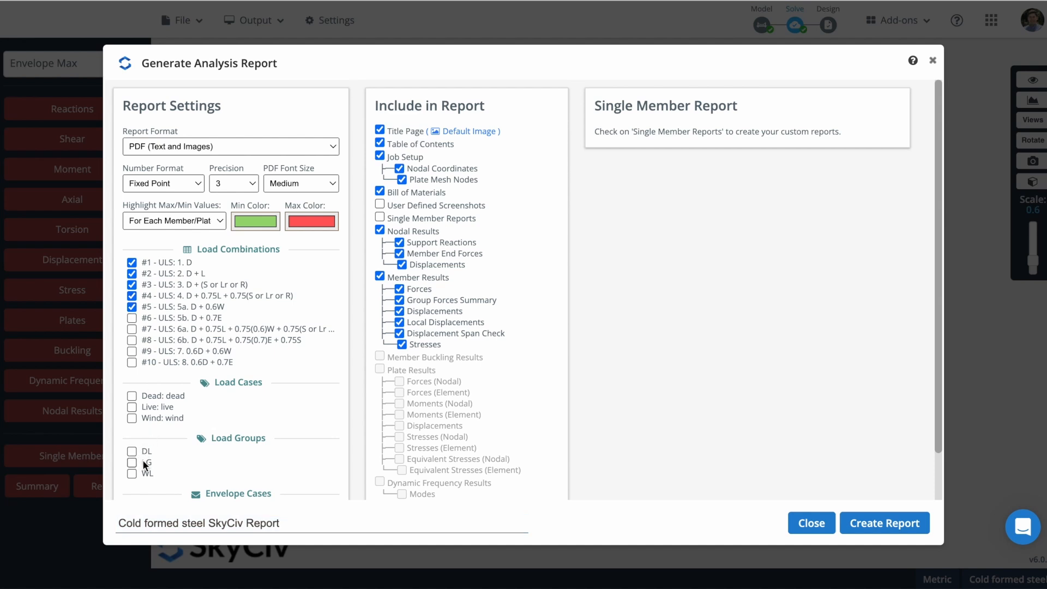
pyautogui.scroll(-3)
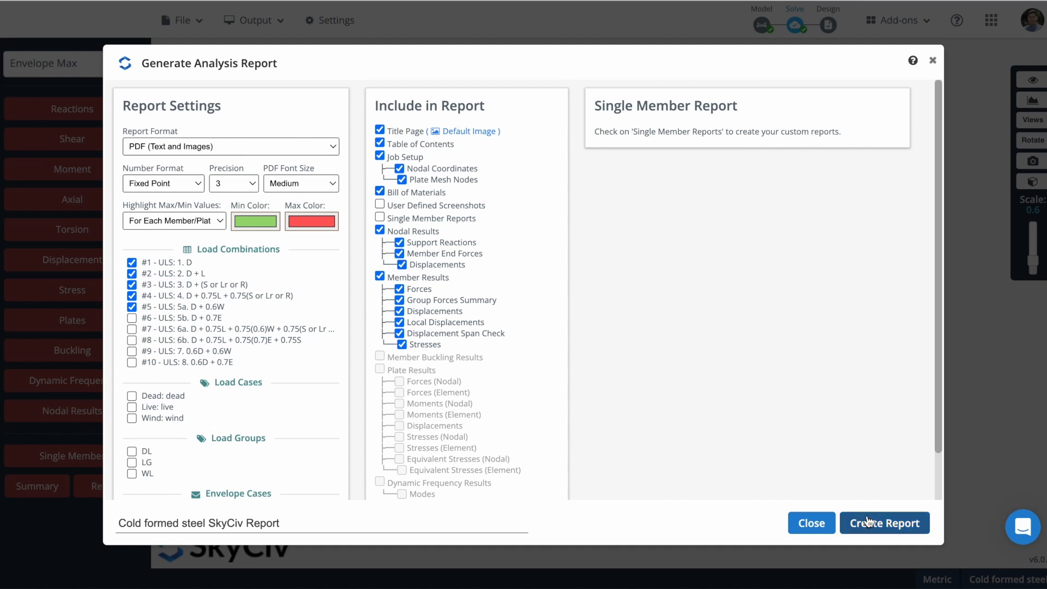
pyautogui.click(884, 523)
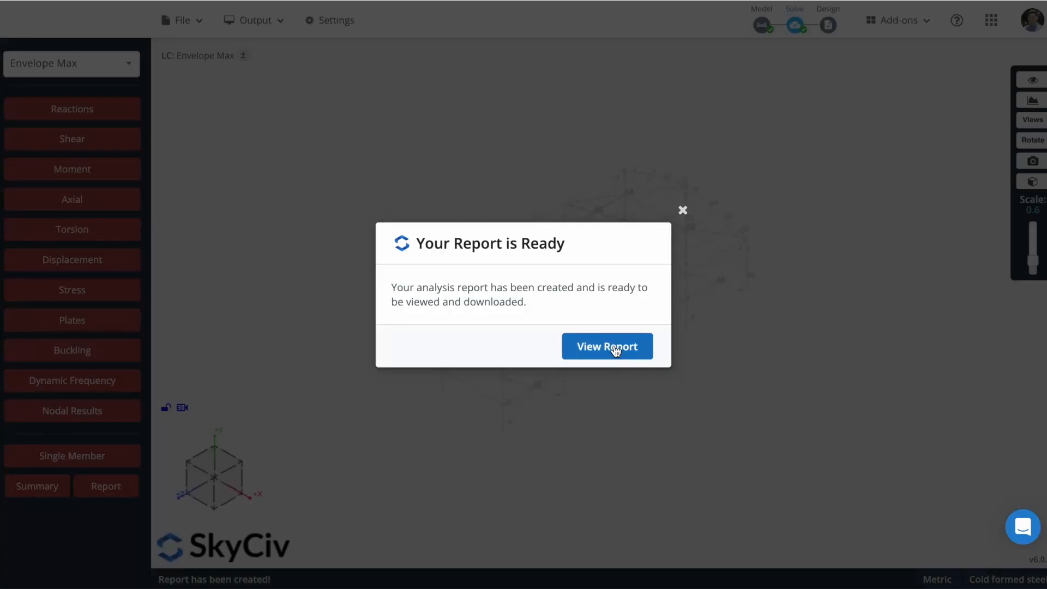
# - View the report and browse its members, supports and bill of materials sections
pyautogui.click(607, 346)
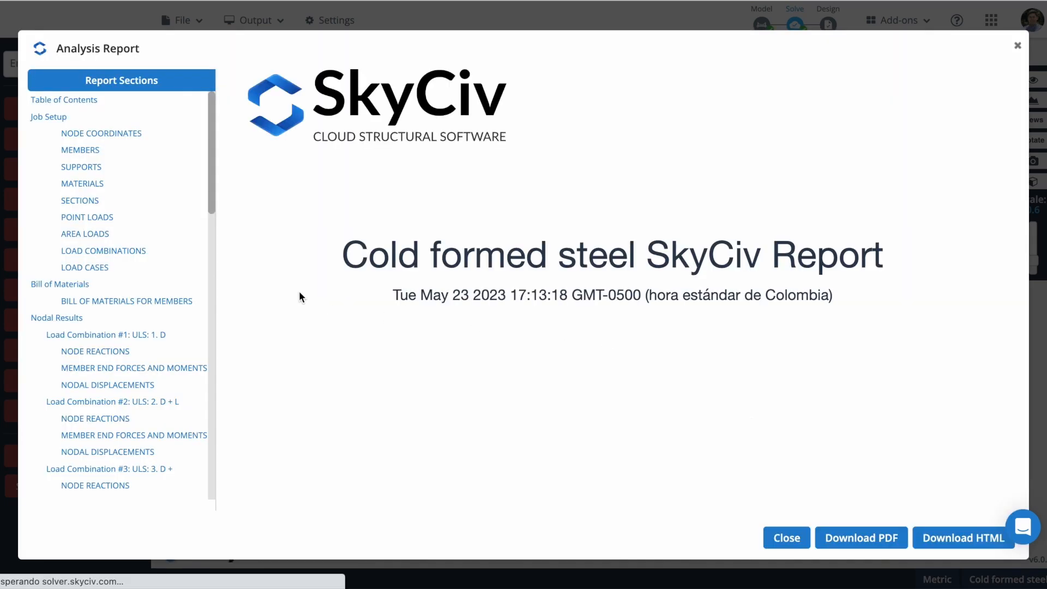
pyautogui.scroll(-3)
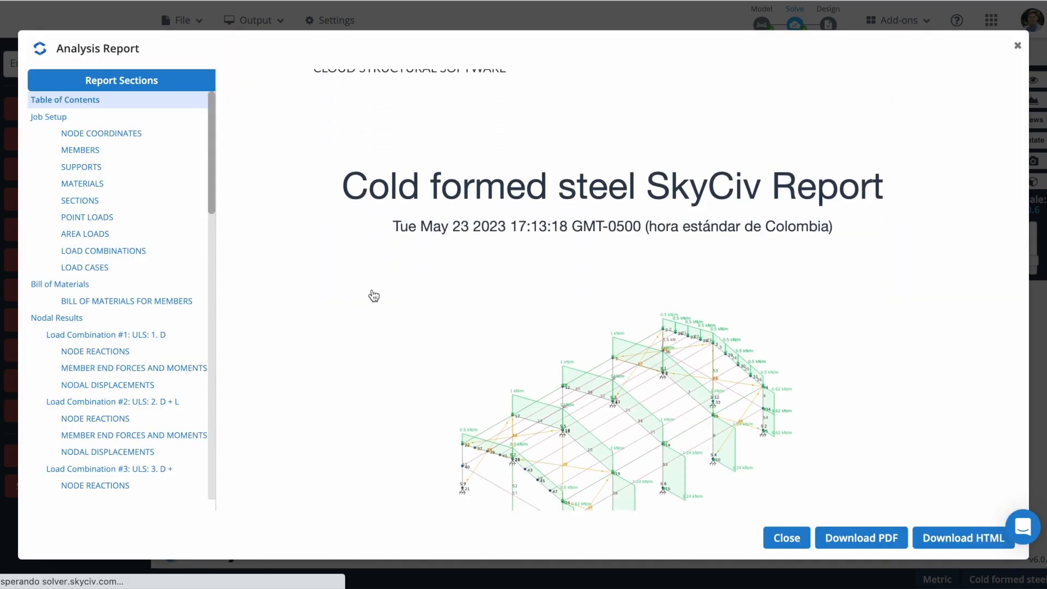
pyautogui.scroll(-3)
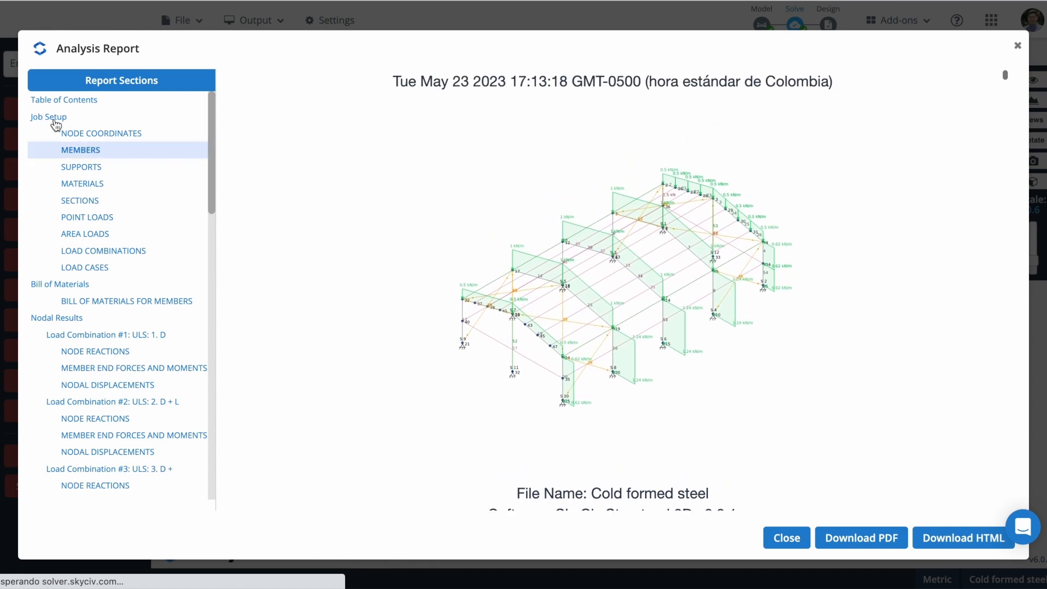
pyautogui.click(80, 167)
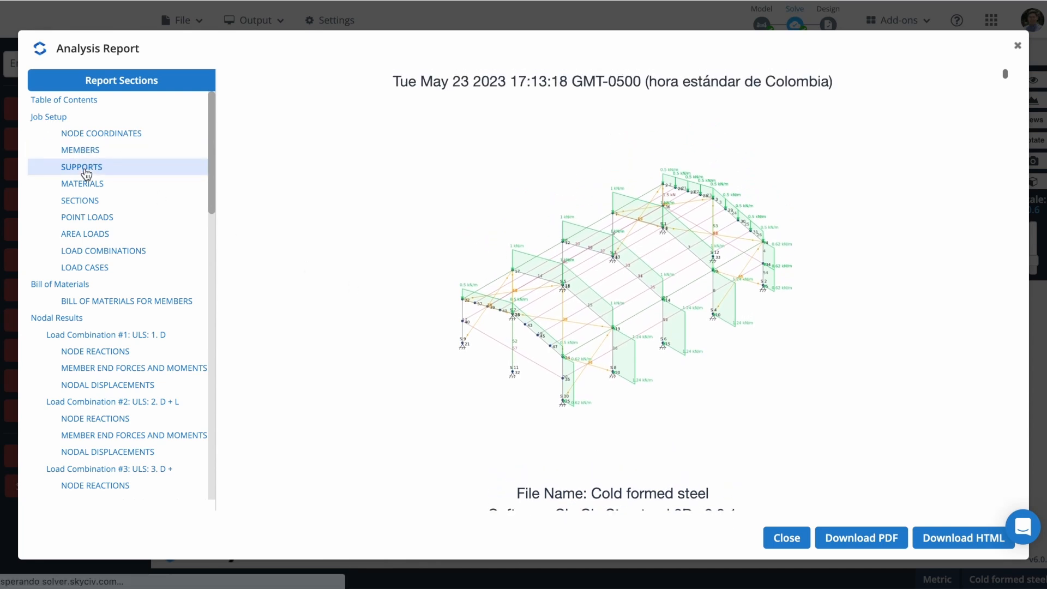
pyautogui.click(81, 167)
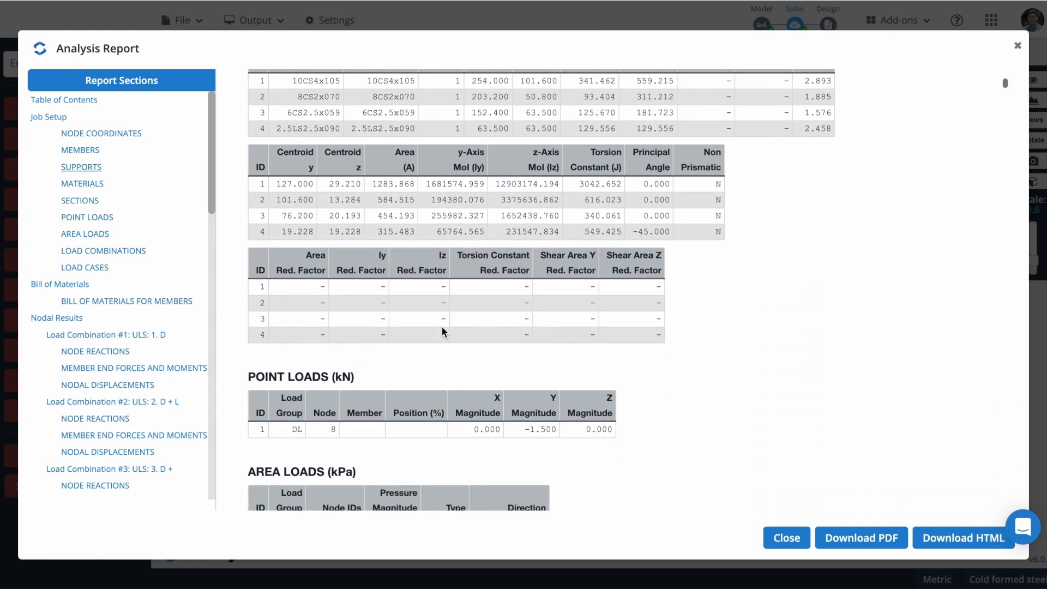
pyautogui.click(59, 284)
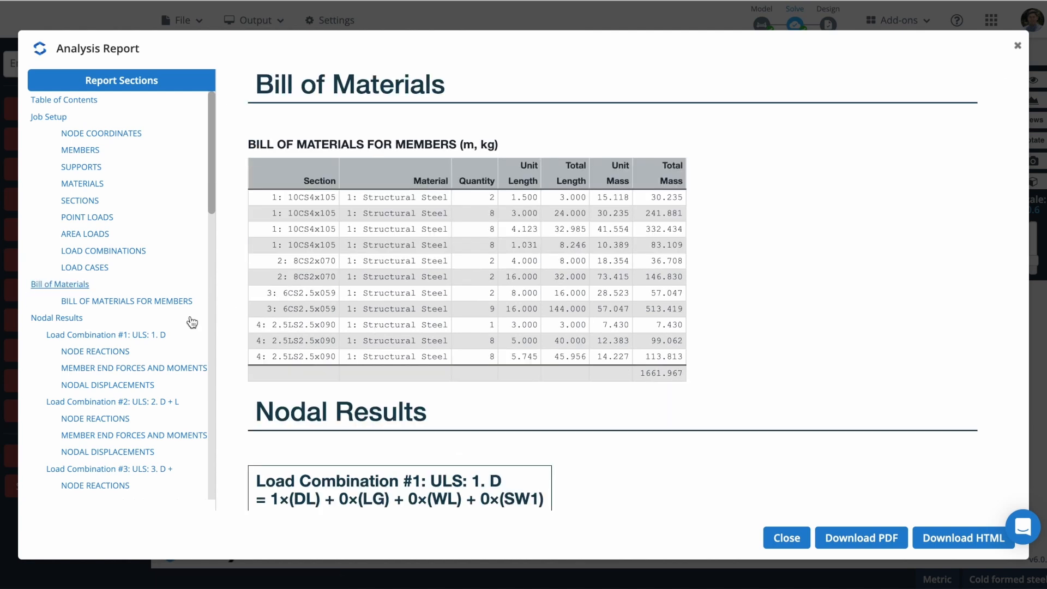
# - Browse nodal results for load combinations 1, 2 and 3, then download the report as PDF
pyautogui.click(104, 335)
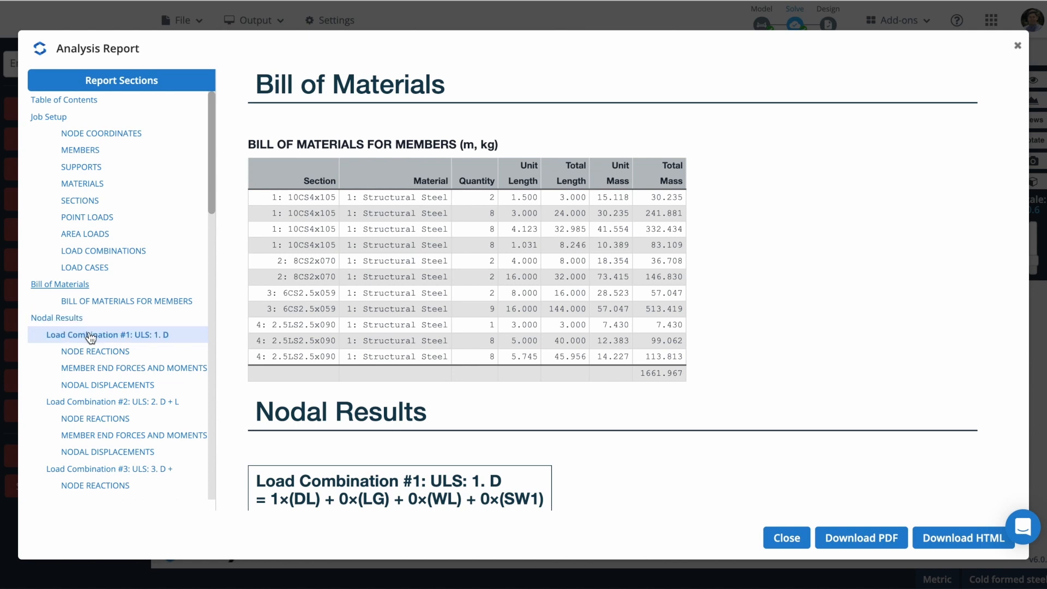
pyautogui.moveTo(101, 341)
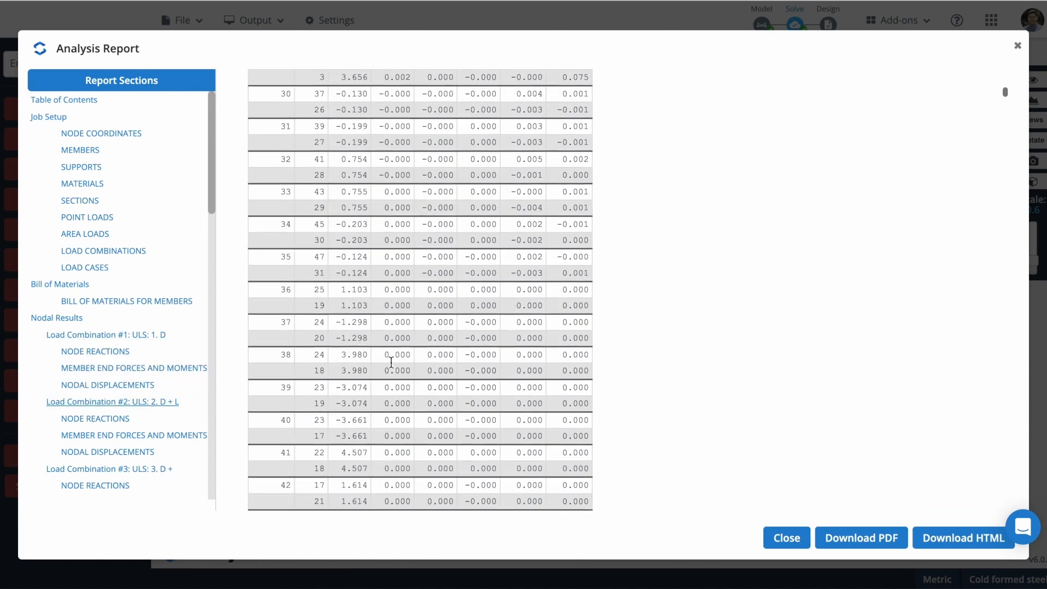
pyautogui.click(95, 485)
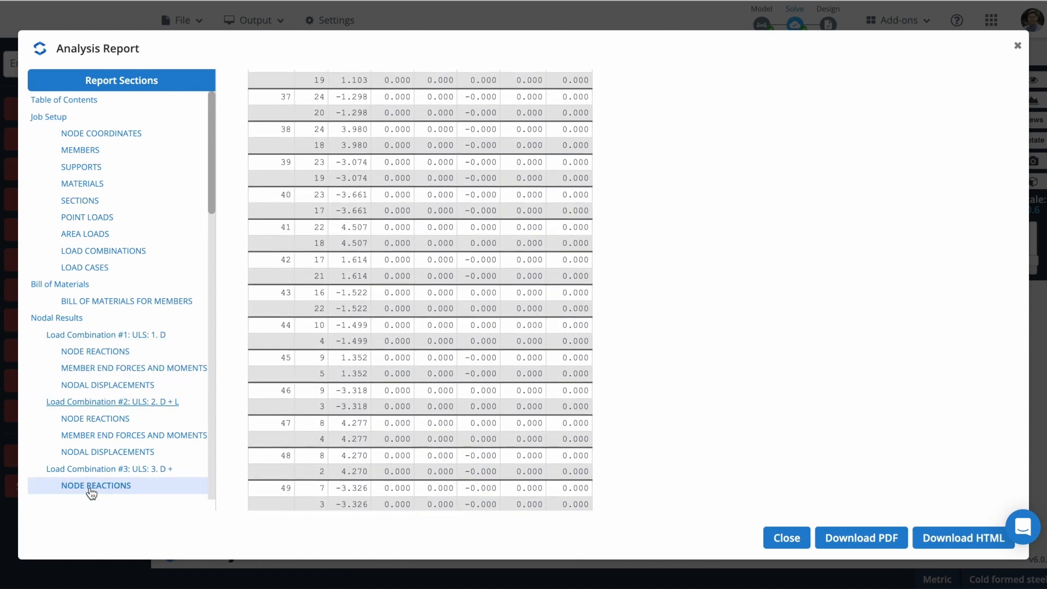
pyautogui.click(95, 485)
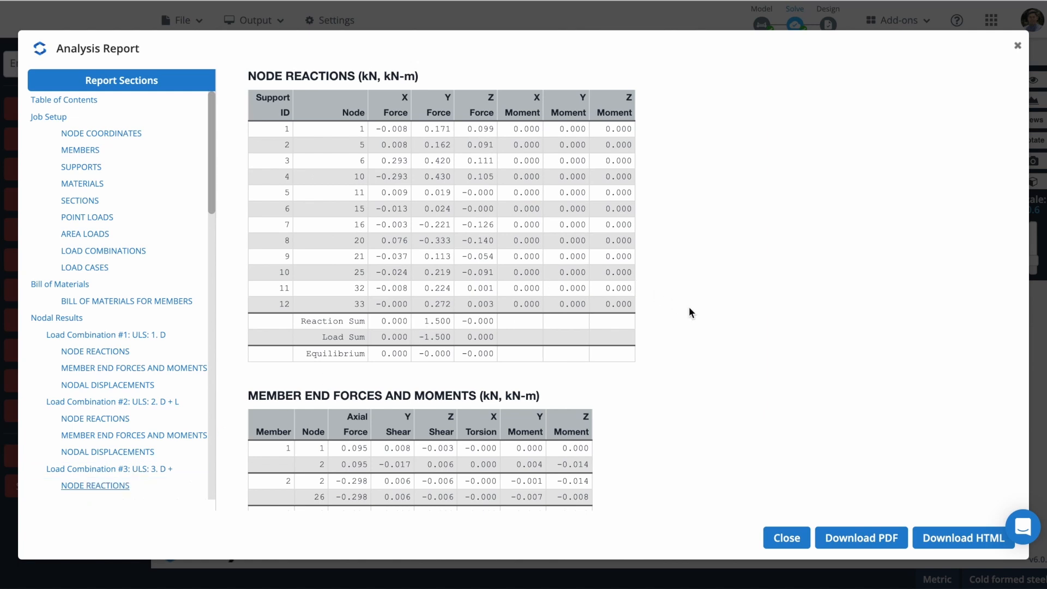
pyautogui.moveTo(837, 559)
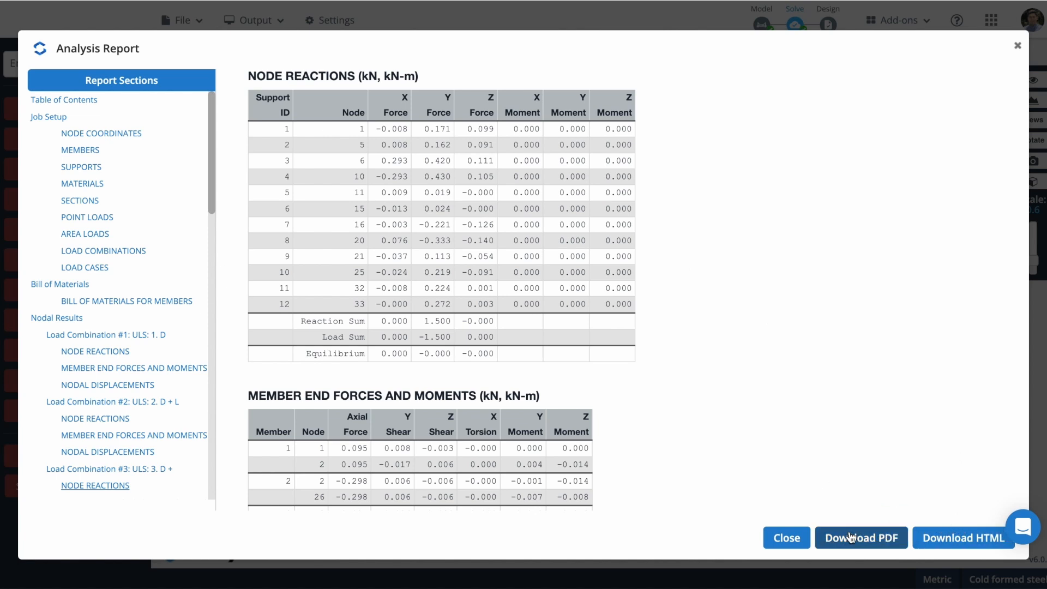
pyautogui.click(860, 538)
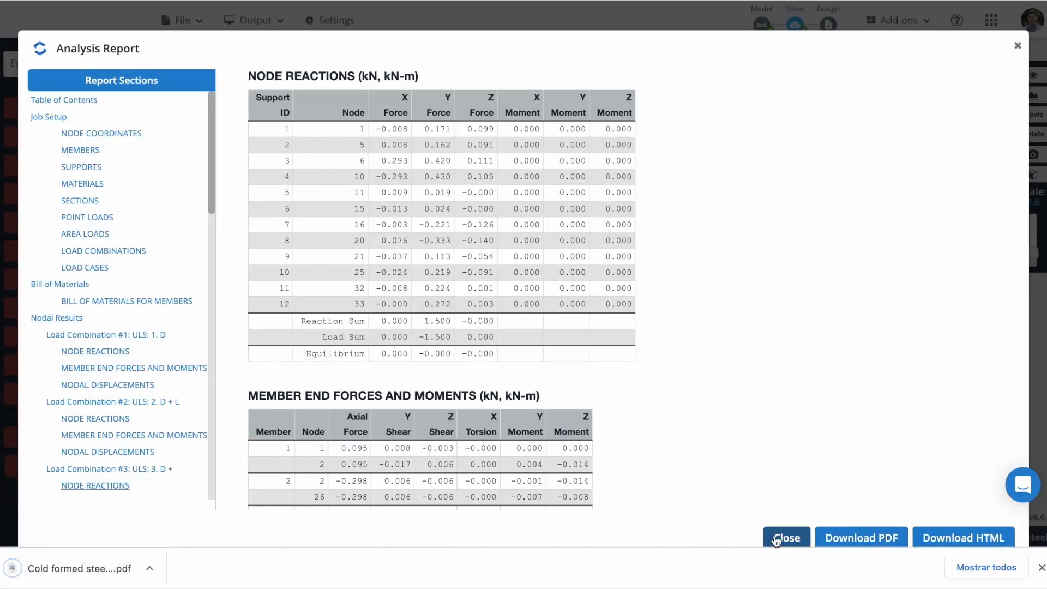
# - Close the report and start an AISI S100-12 ASD member design, hitting the metric-units warning
pyautogui.click(786, 538)
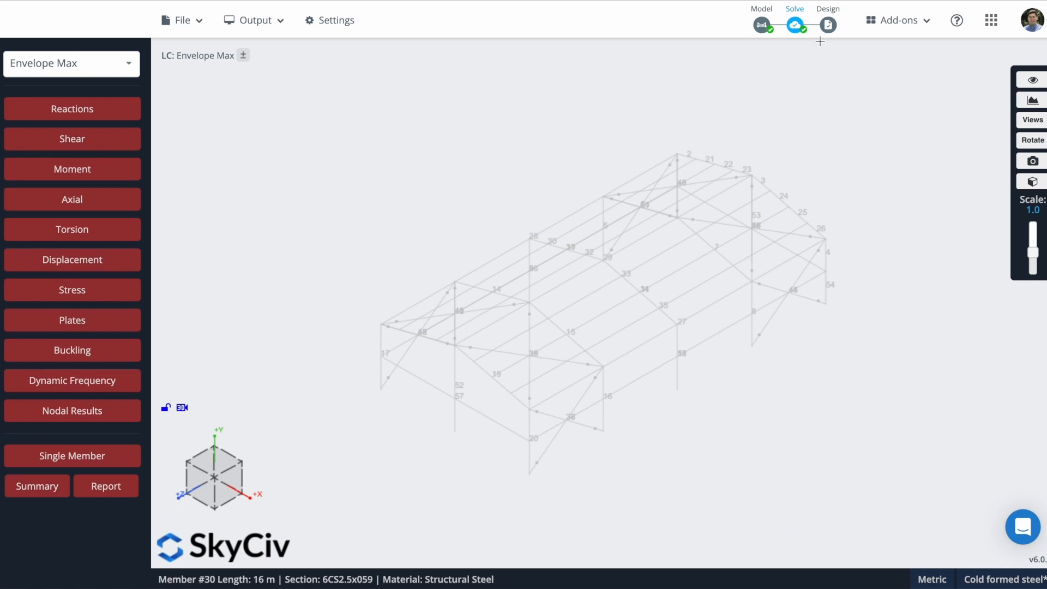
pyautogui.click(828, 25)
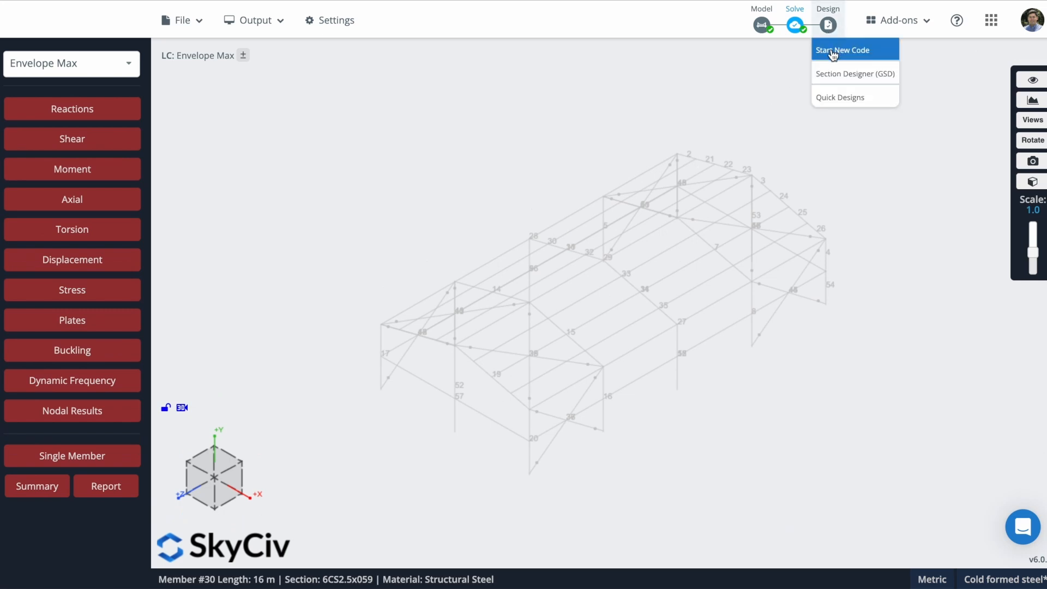
pyautogui.click(843, 49)
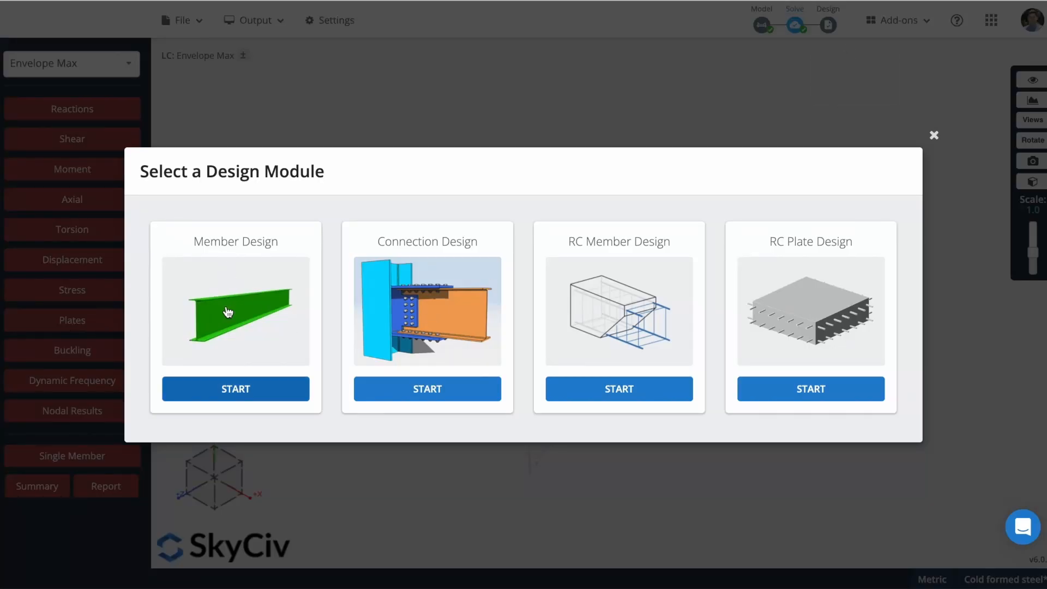
pyautogui.click(235, 388)
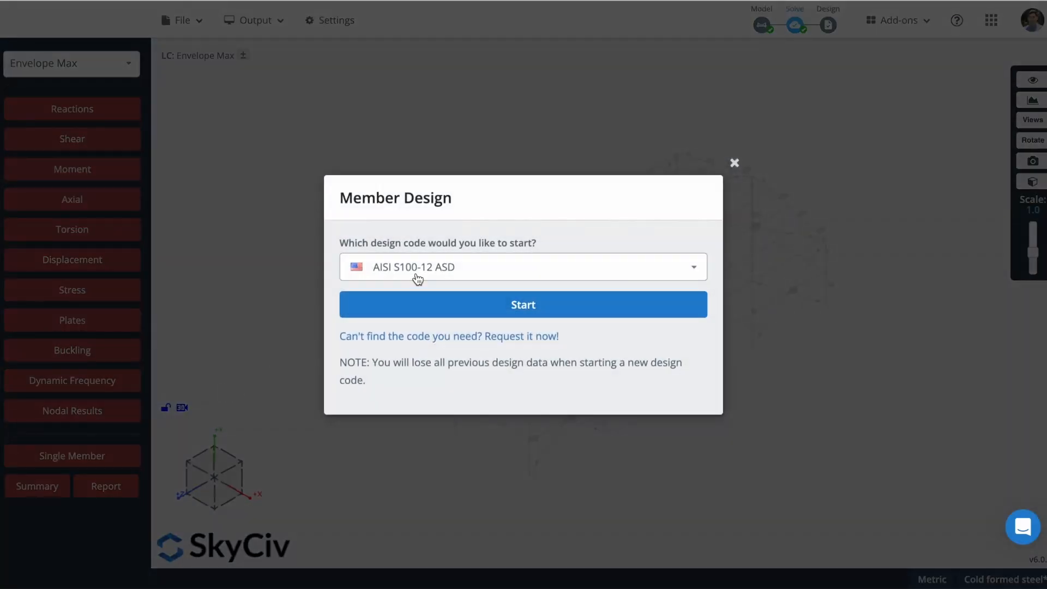
pyautogui.moveTo(377, 276)
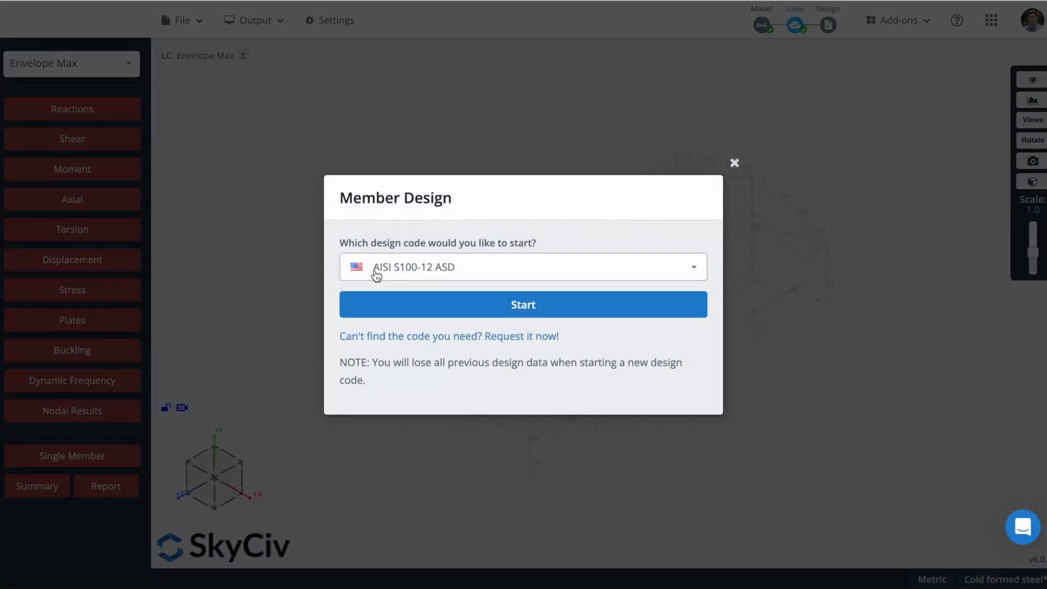
pyautogui.click(522, 305)
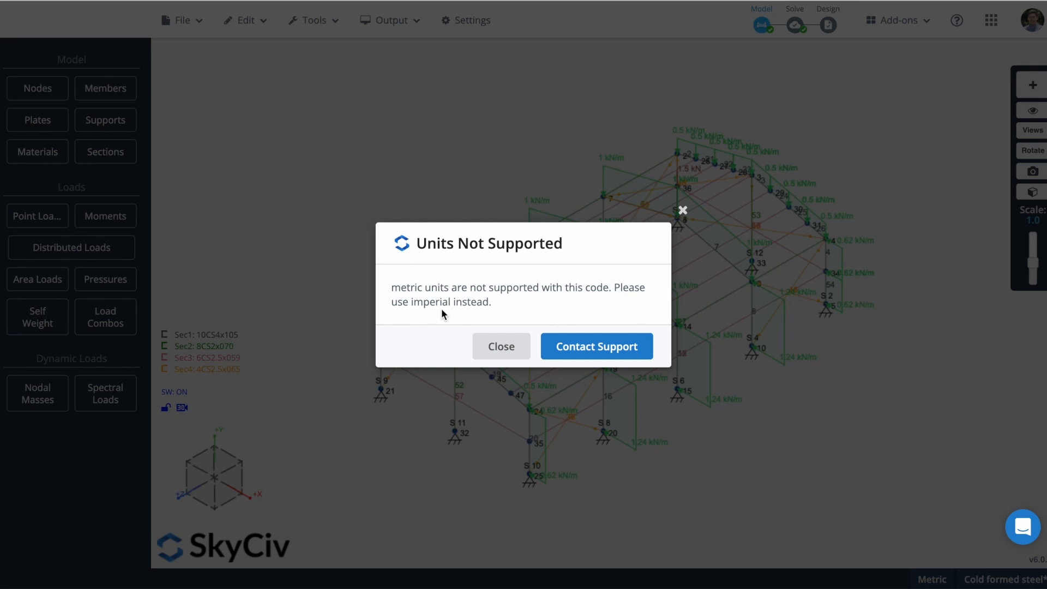
pyautogui.moveTo(528, 277)
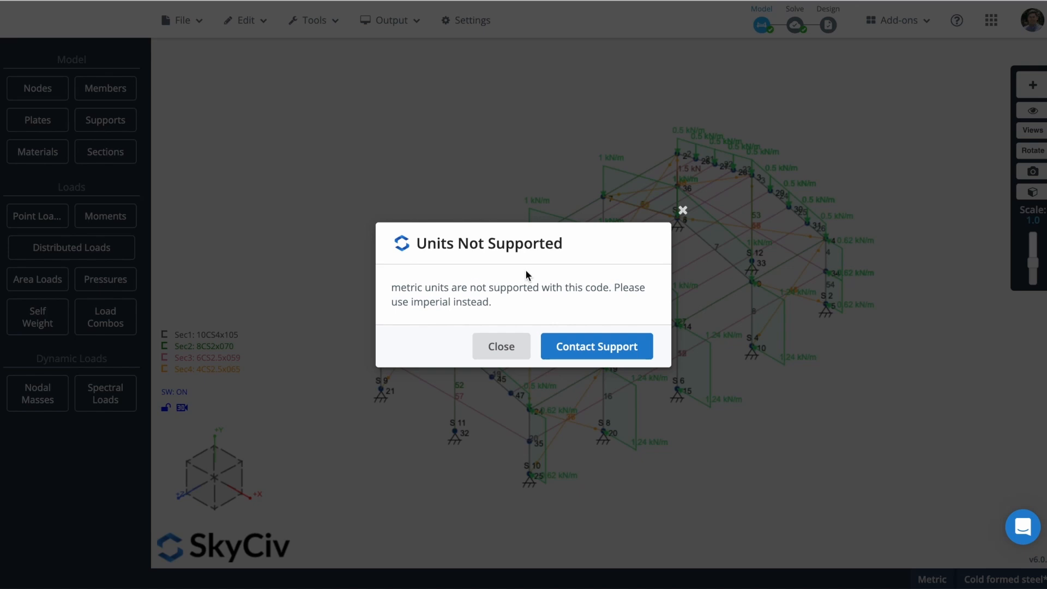
# - Convert the model's unit system to Imperial in Settings and re-run the linear static solve
pyautogui.click(501, 346)
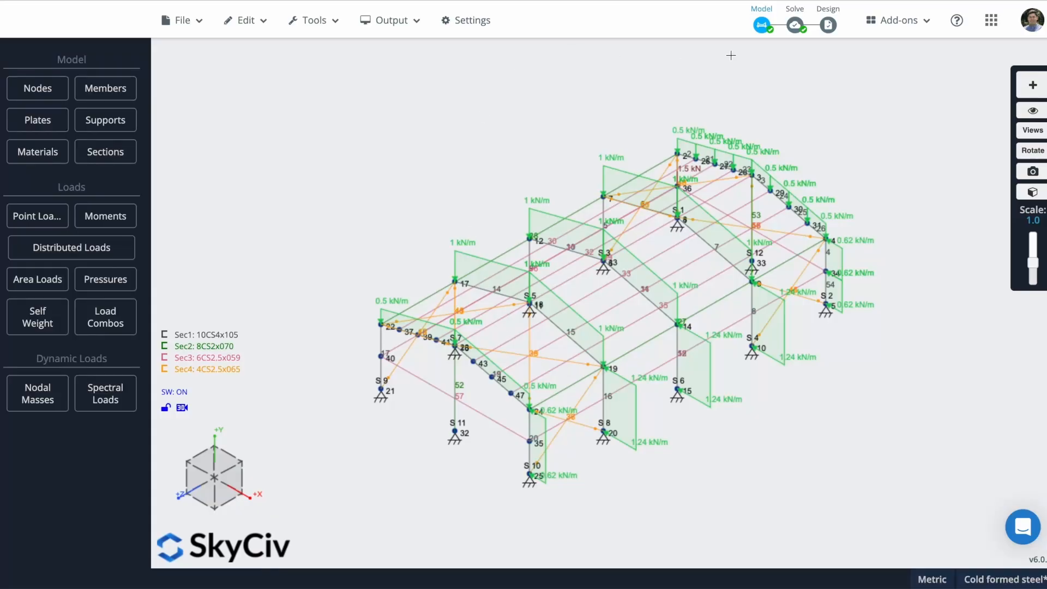
pyautogui.click(471, 20)
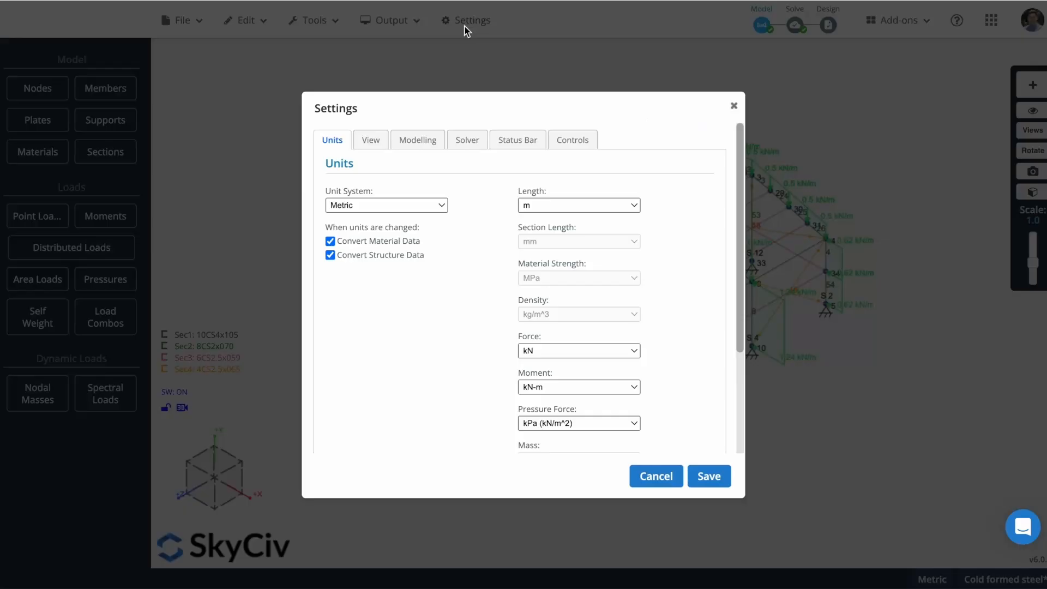
pyautogui.click(386, 205)
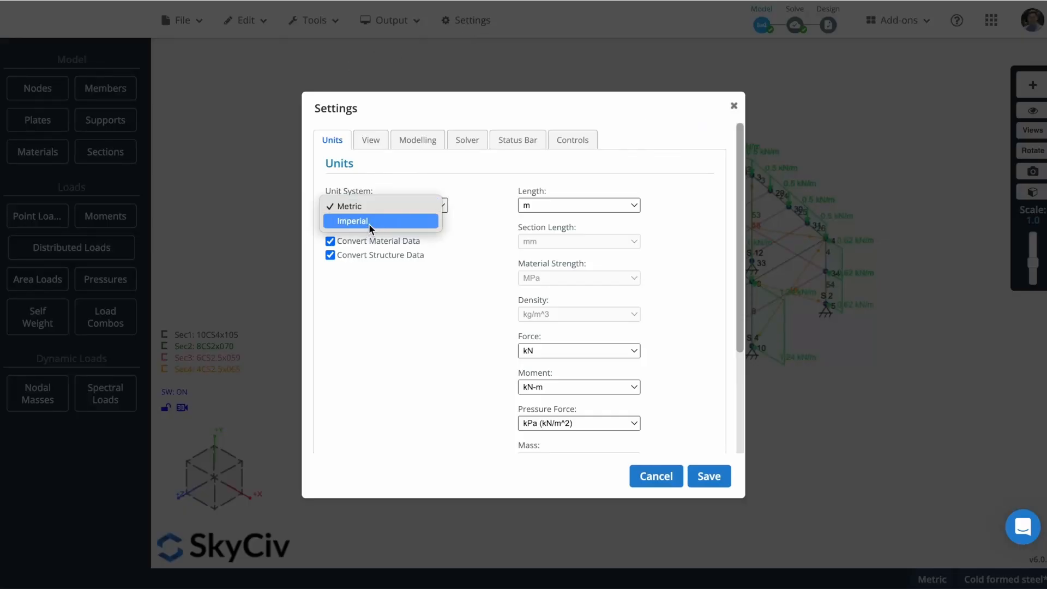
pyautogui.click(352, 221)
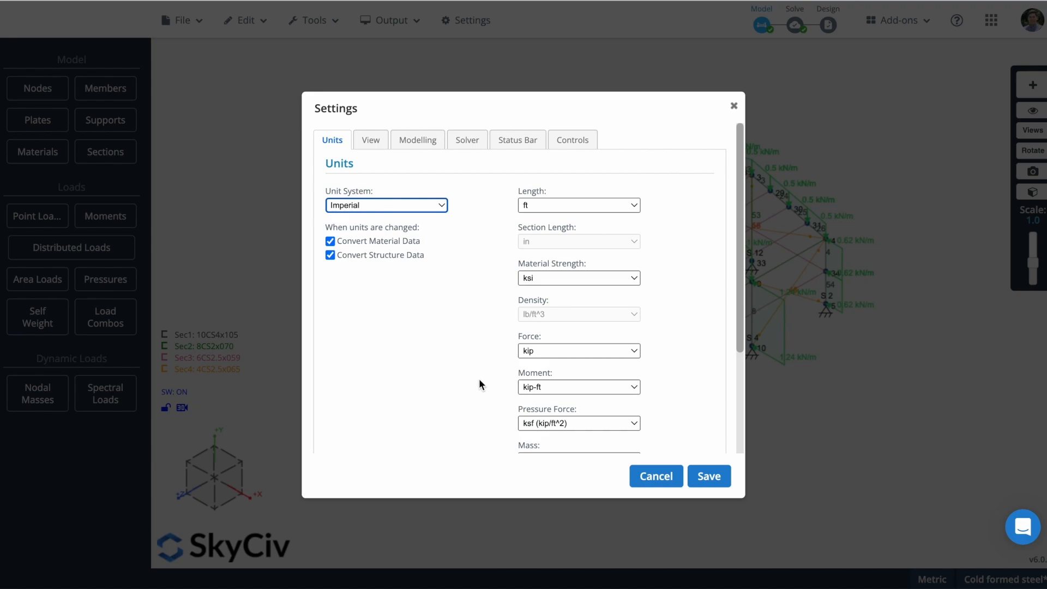
pyautogui.click(709, 476)
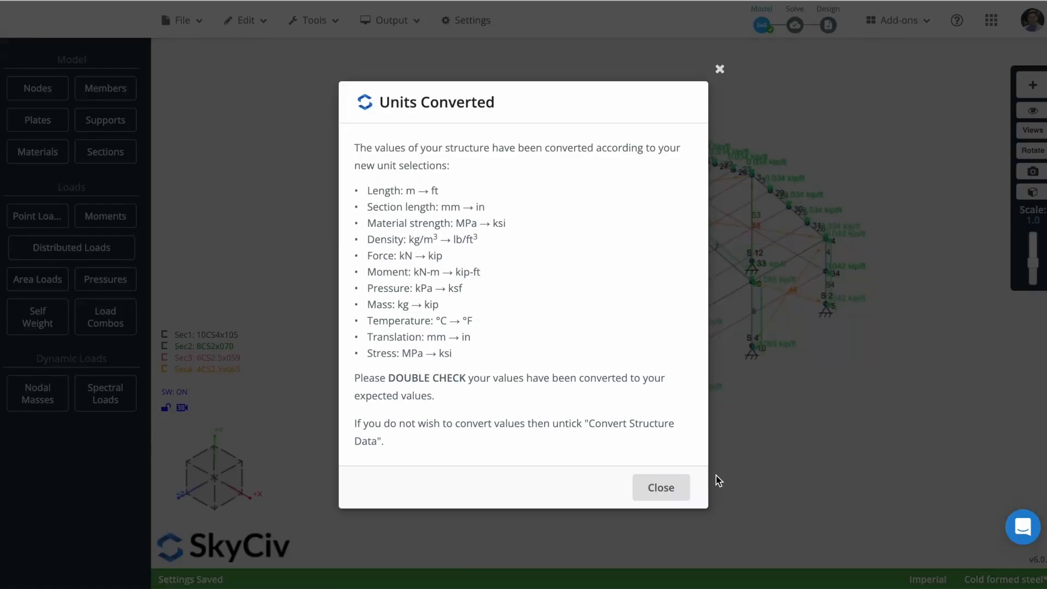
pyautogui.click(659, 486)
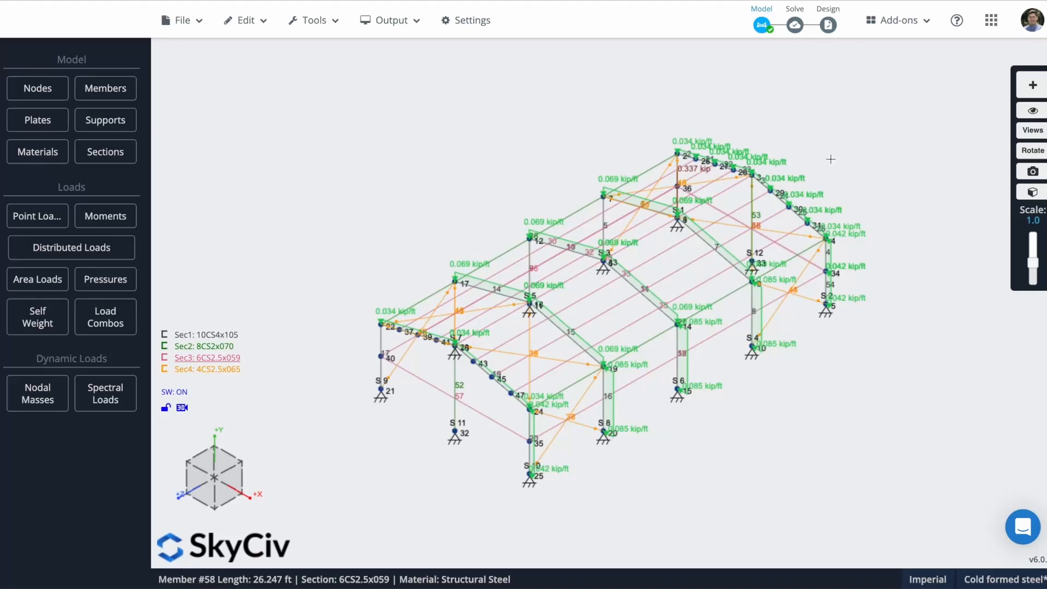
pyautogui.click(793, 25)
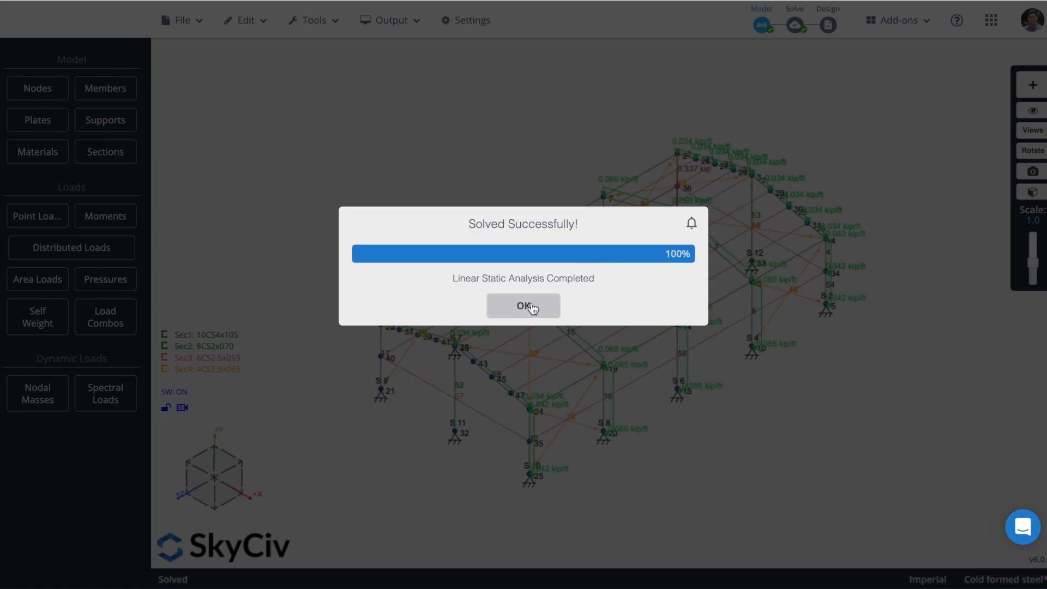
# - Acknowledge the solve and begin a member design to AISI S100-12 ASD
pyautogui.click(522, 305)
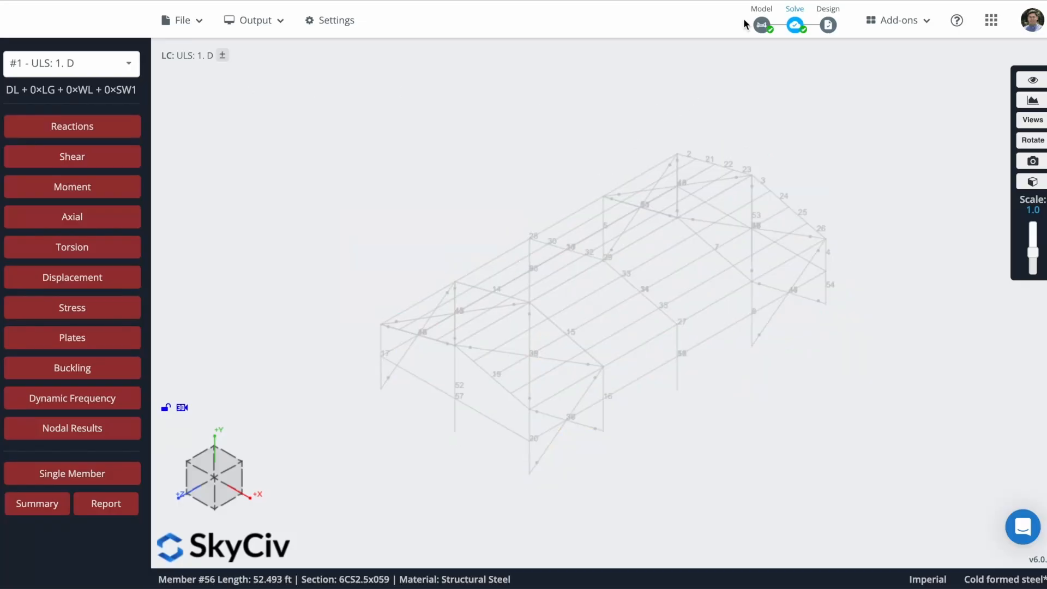
pyautogui.click(827, 9)
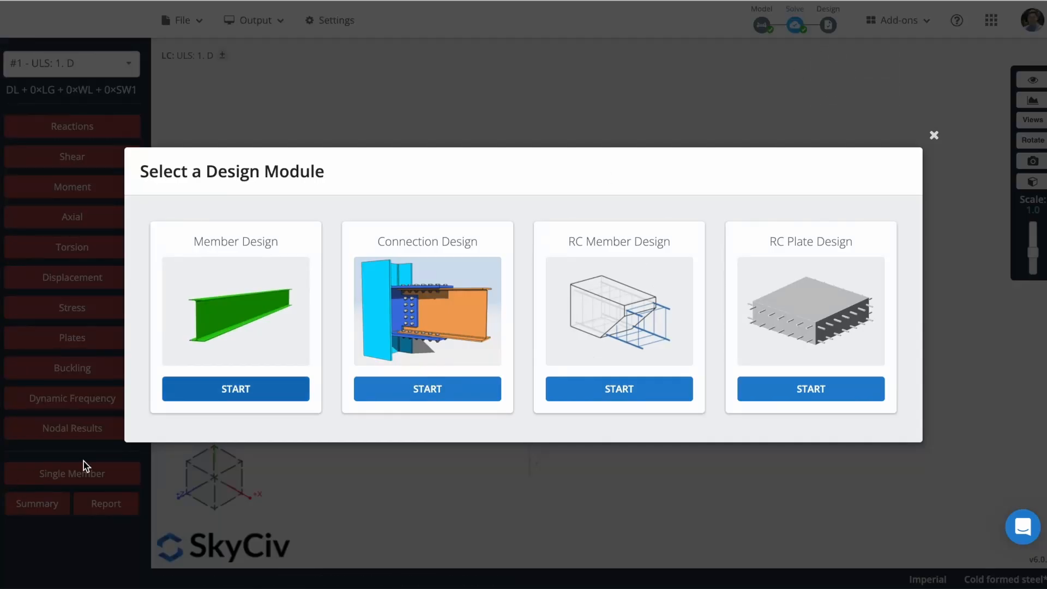
pyautogui.click(235, 388)
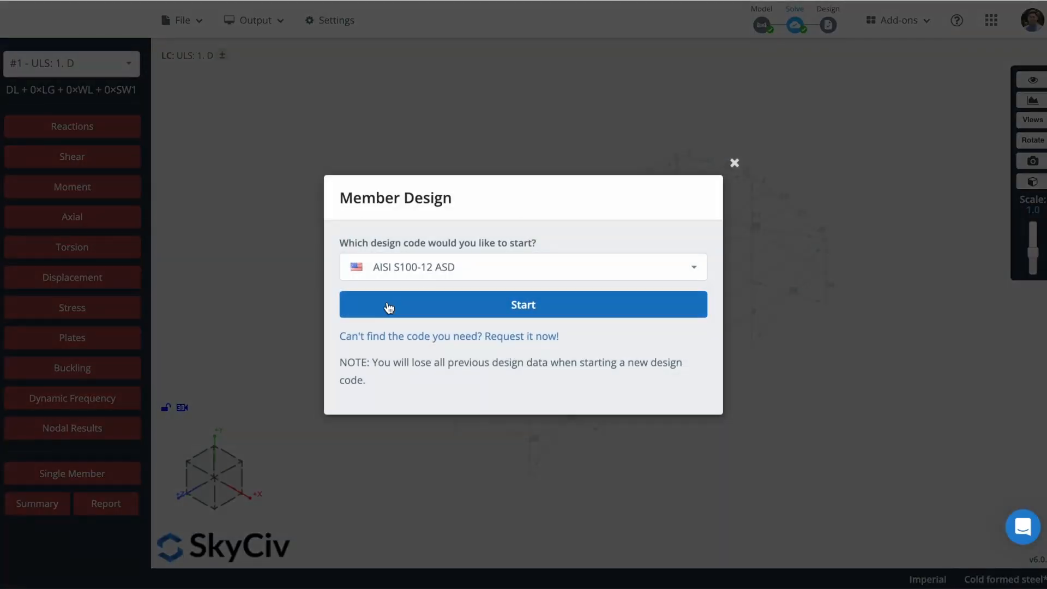
pyautogui.click(522, 304)
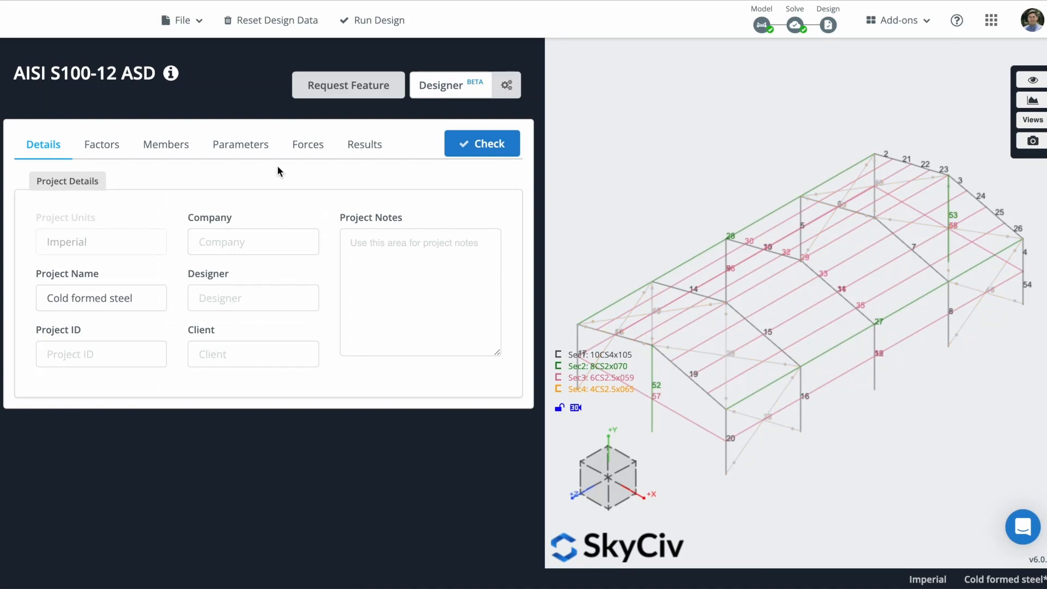
pyautogui.moveTo(101, 144)
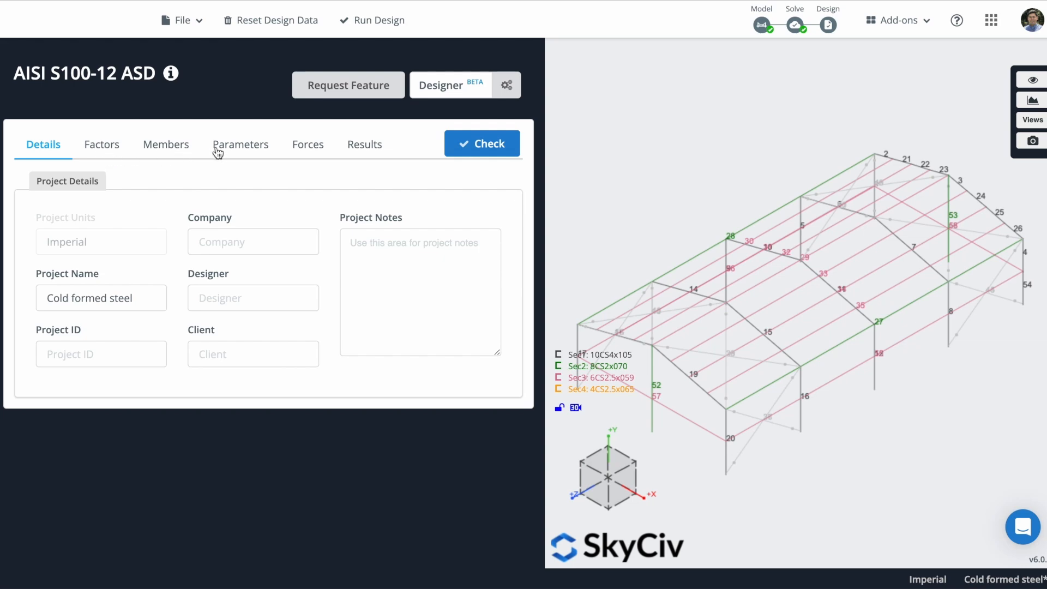
# - Show the Members table and run the design check
pyautogui.click(165, 144)
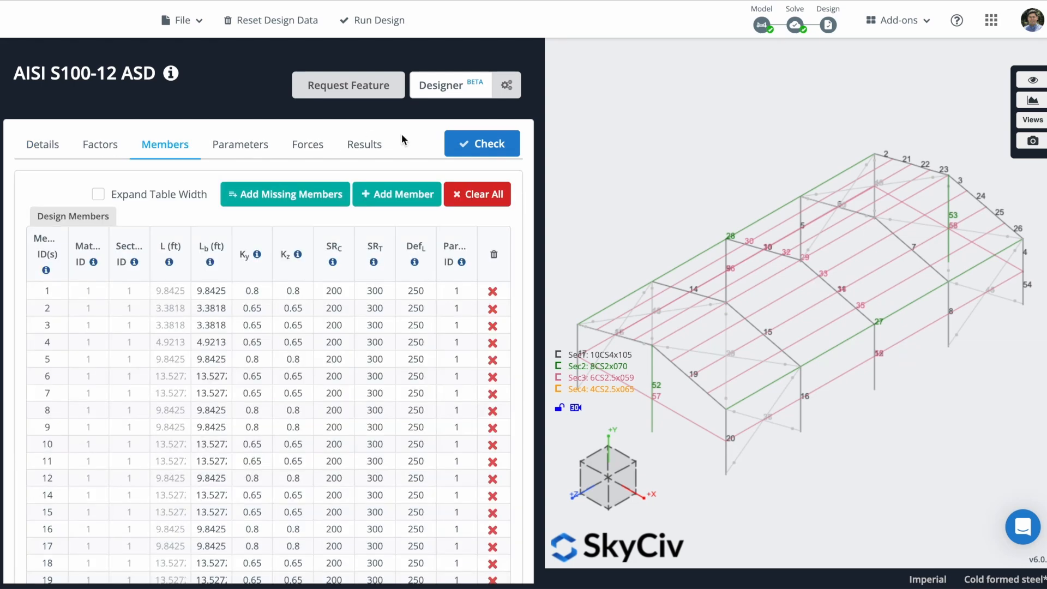
pyautogui.moveTo(525, 167)
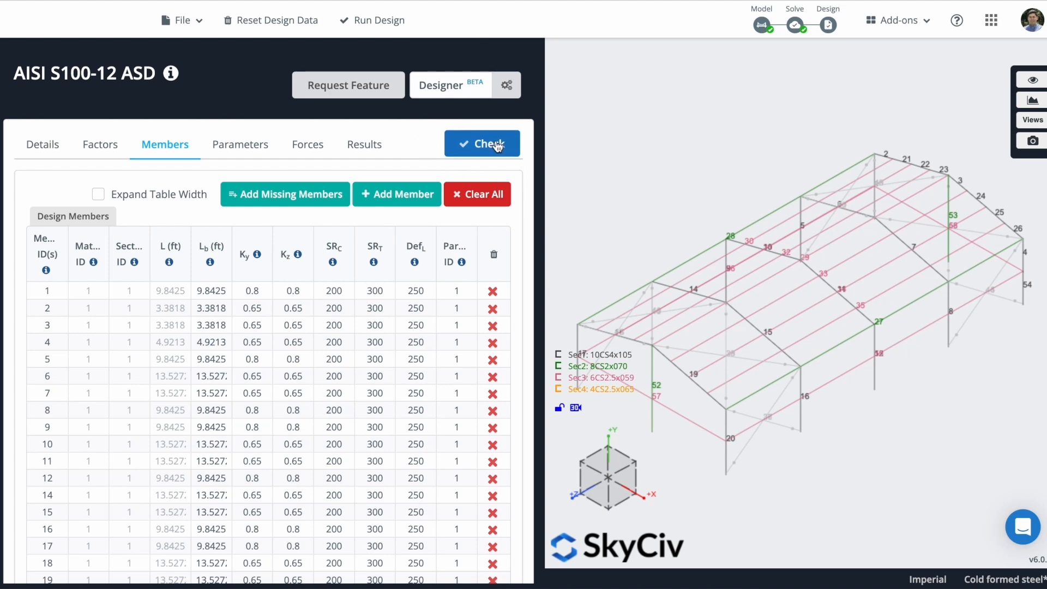
pyautogui.click(481, 144)
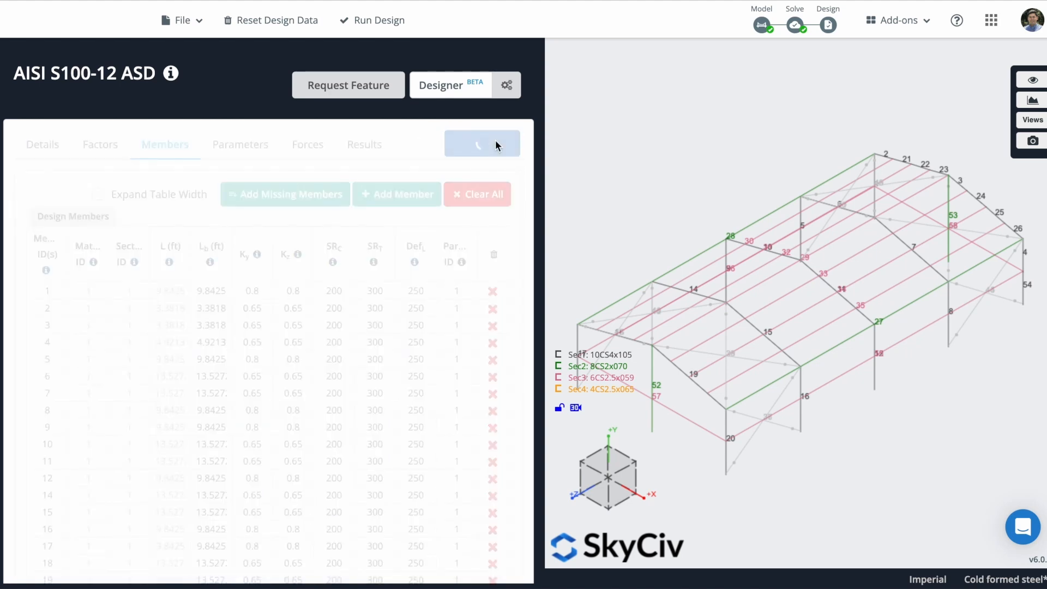
# - Scroll the Member Design Ratios table to find failing members 27, 28 and 29
pyautogui.click(482, 143)
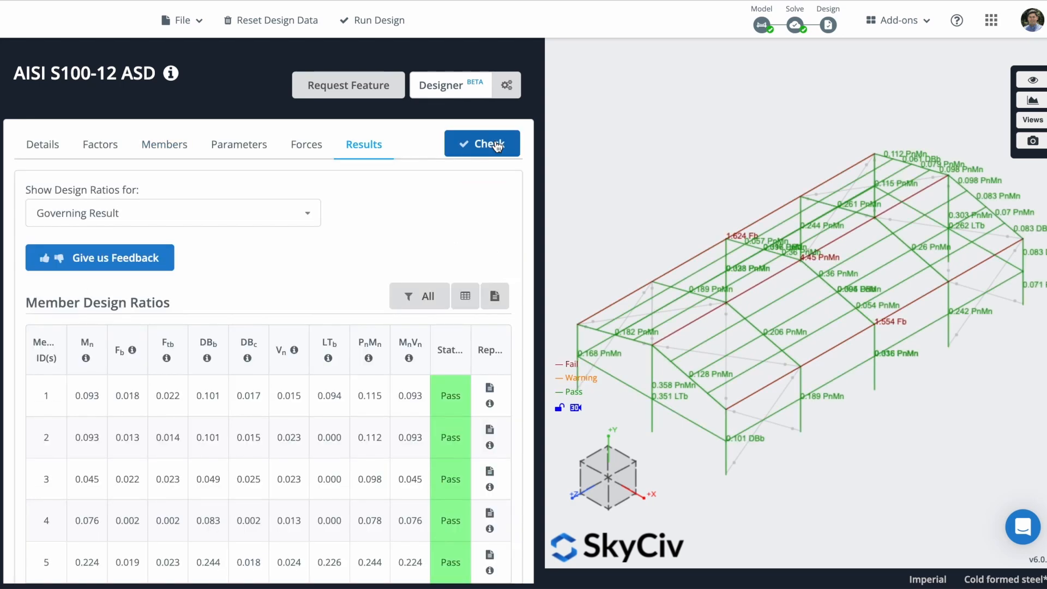
pyautogui.moveTo(413, 411)
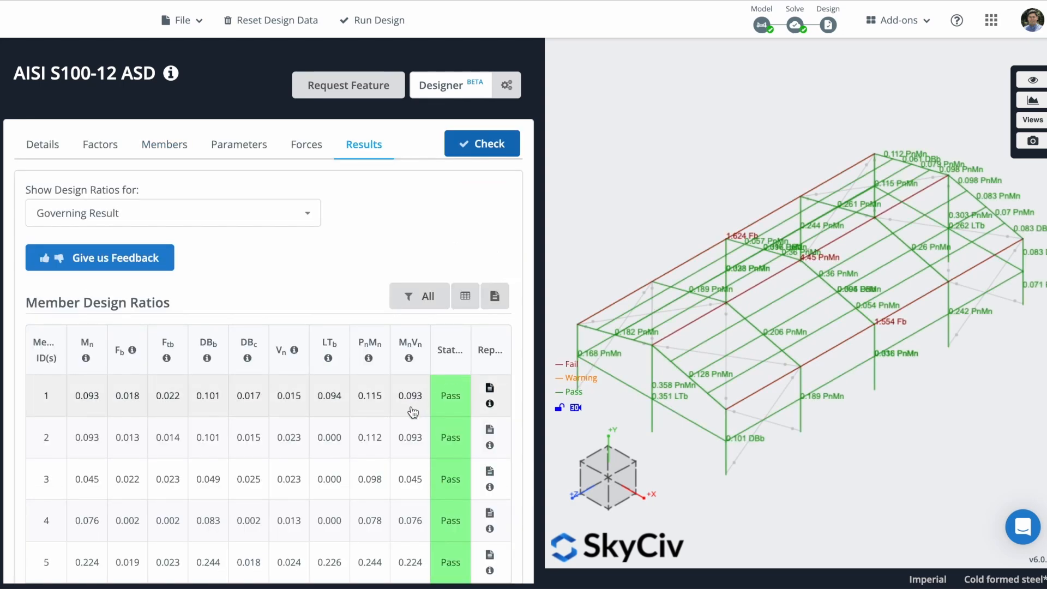
pyautogui.scroll(-3)
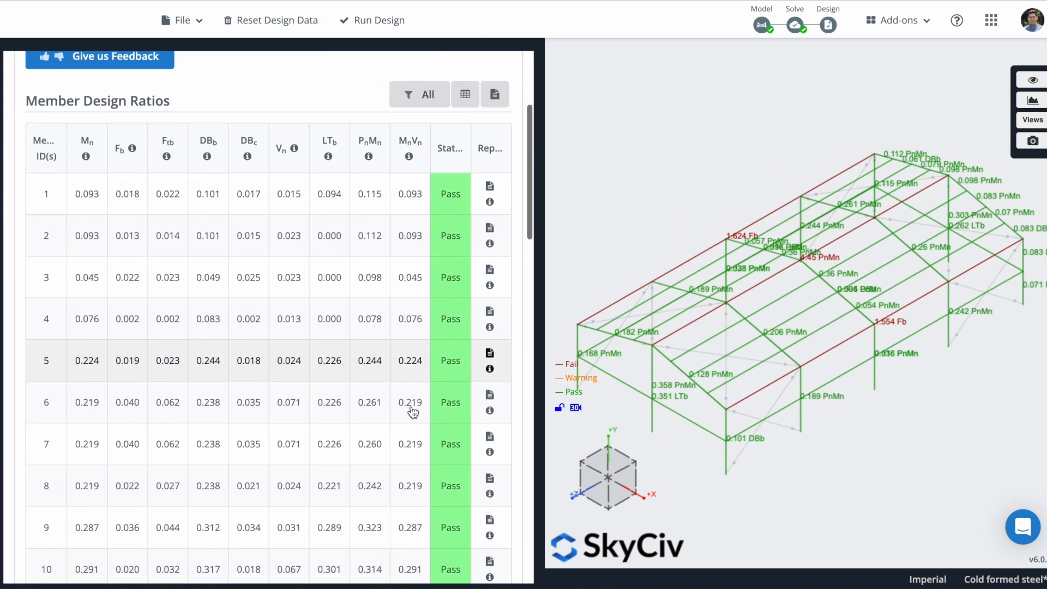
pyautogui.scroll(-3)
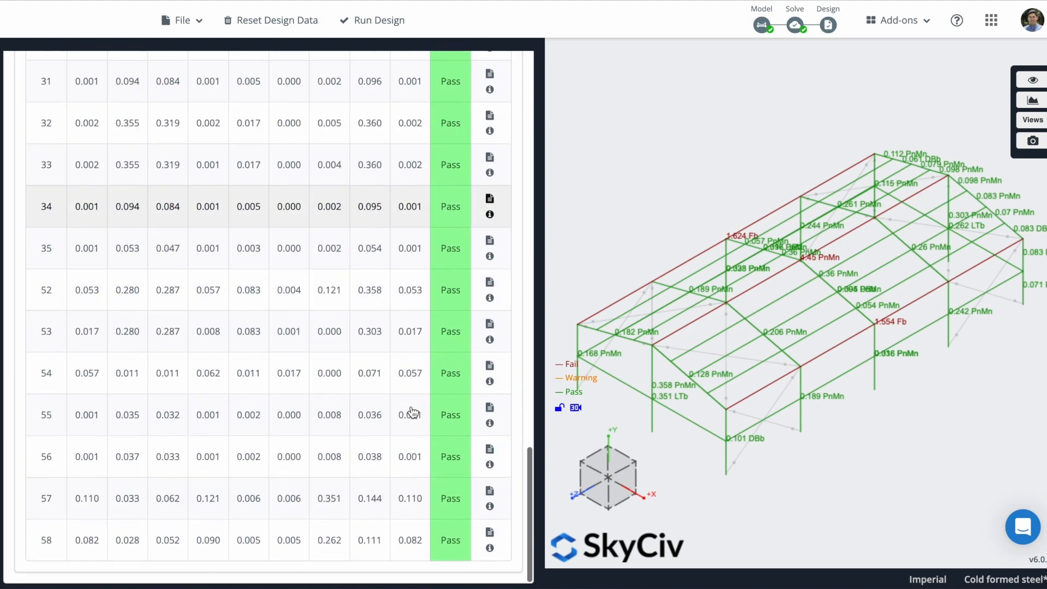
pyautogui.scroll(3)
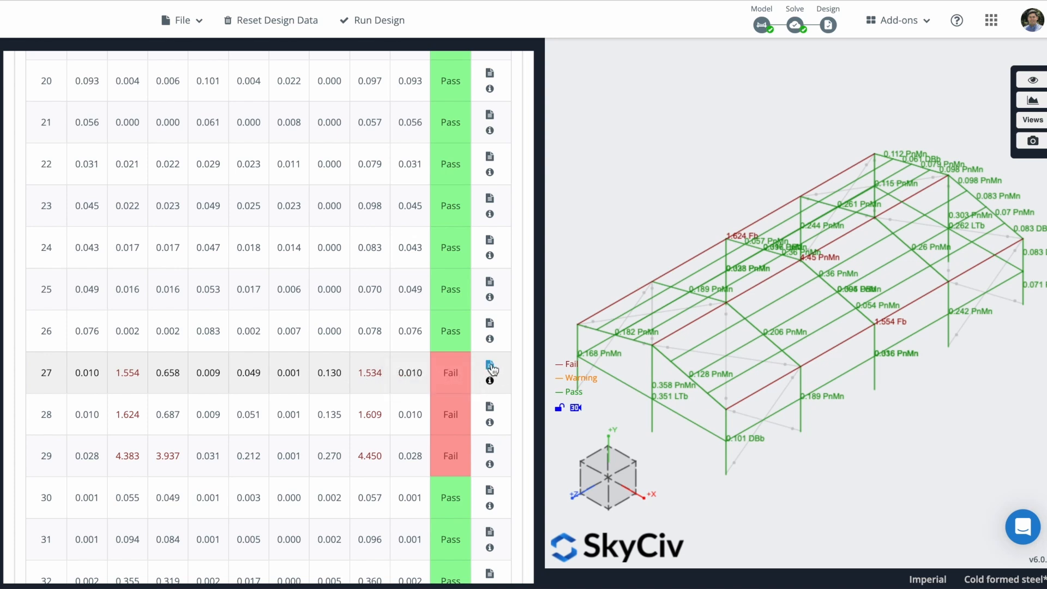
# - Read Member #27's design report, showing axial compression failing at 1.554
pyautogui.click(490, 367)
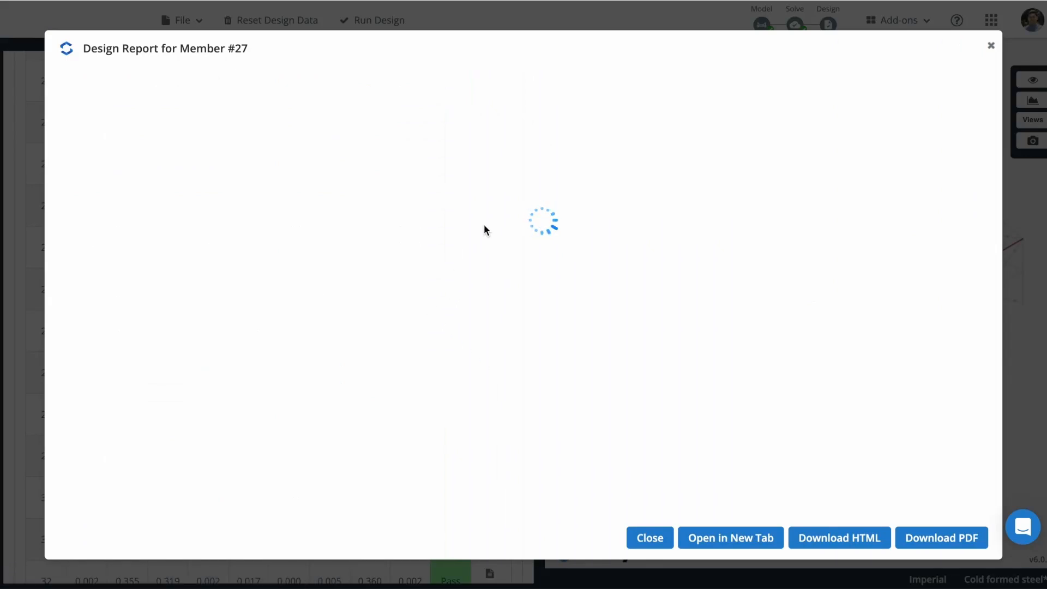
pyautogui.moveTo(552, 259)
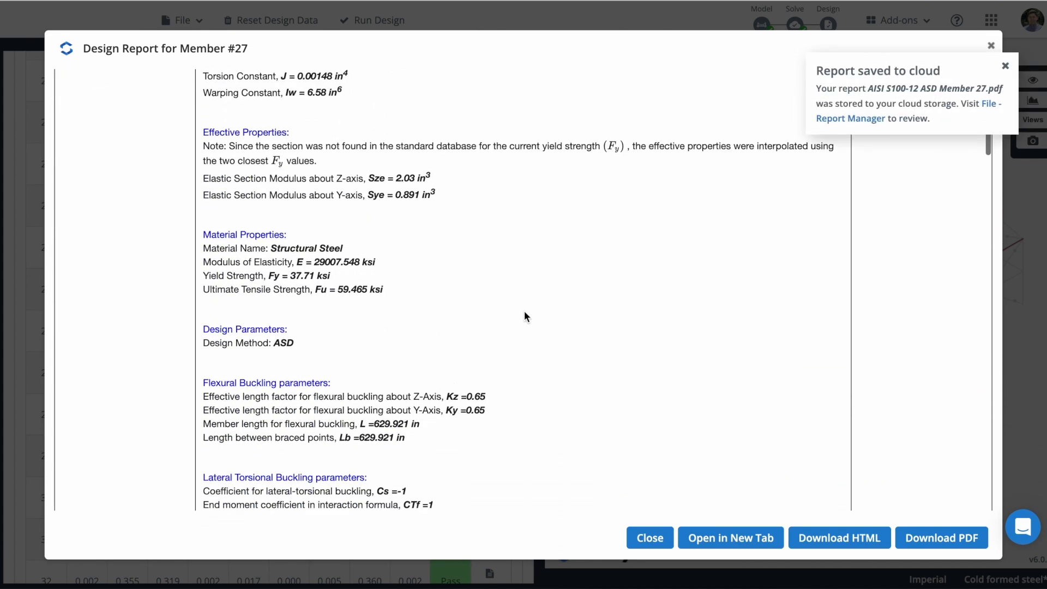
pyautogui.scroll(-3)
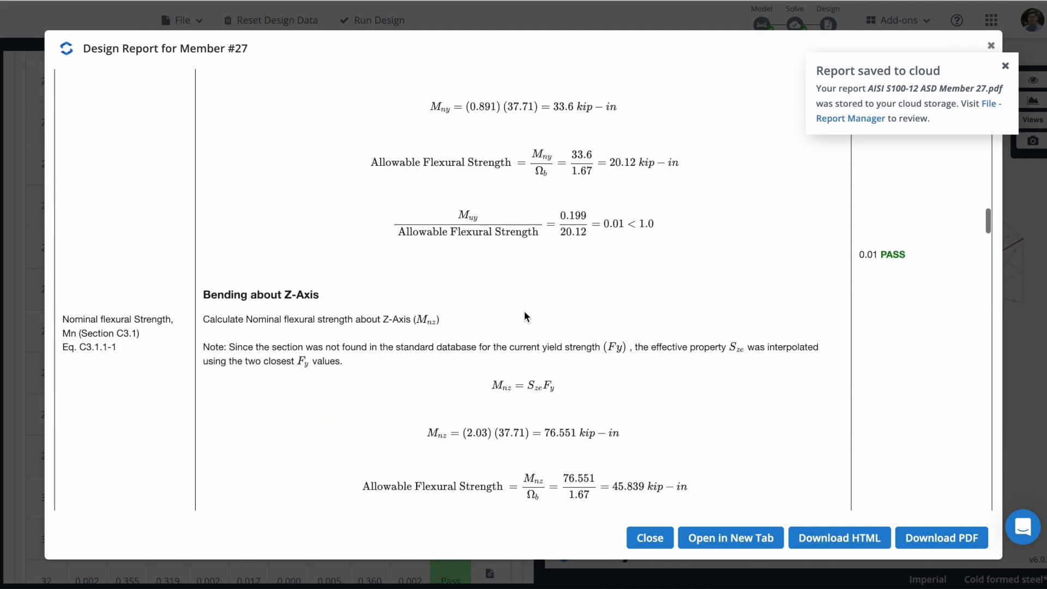
pyautogui.scroll(-3)
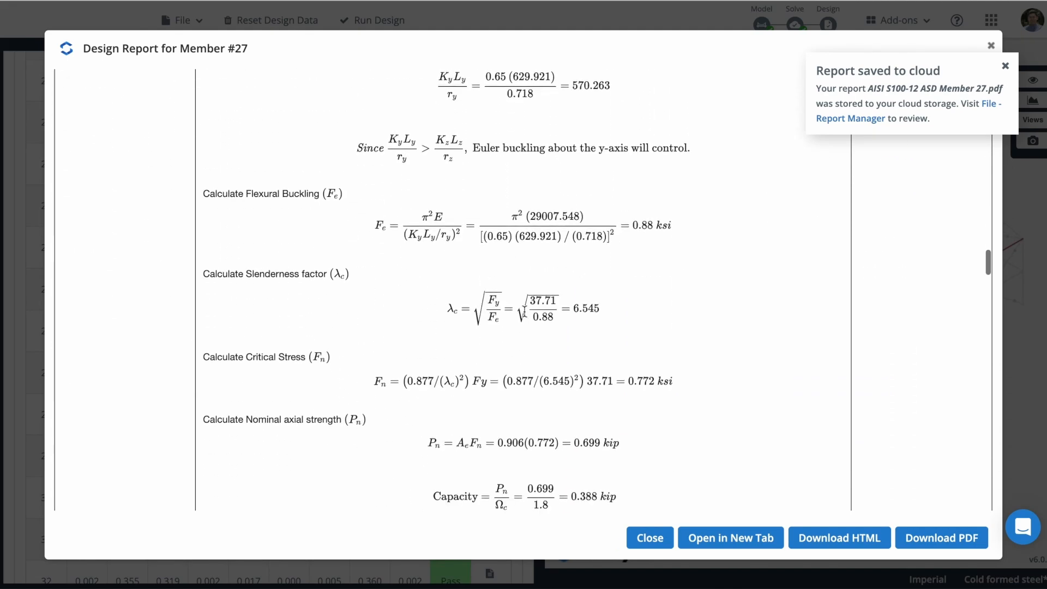
pyautogui.scroll(-3)
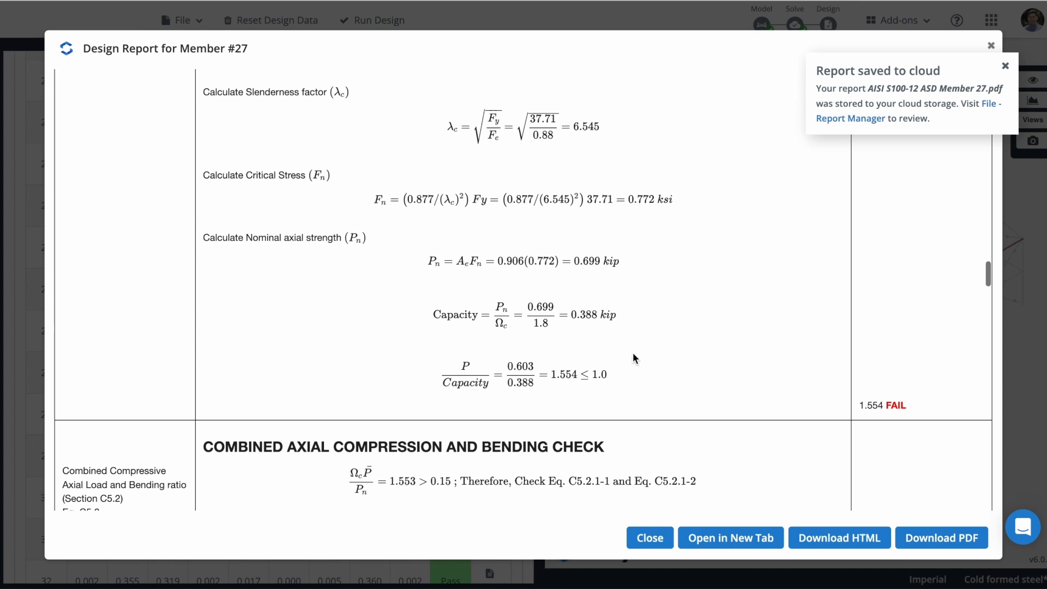
pyautogui.moveTo(563, 374)
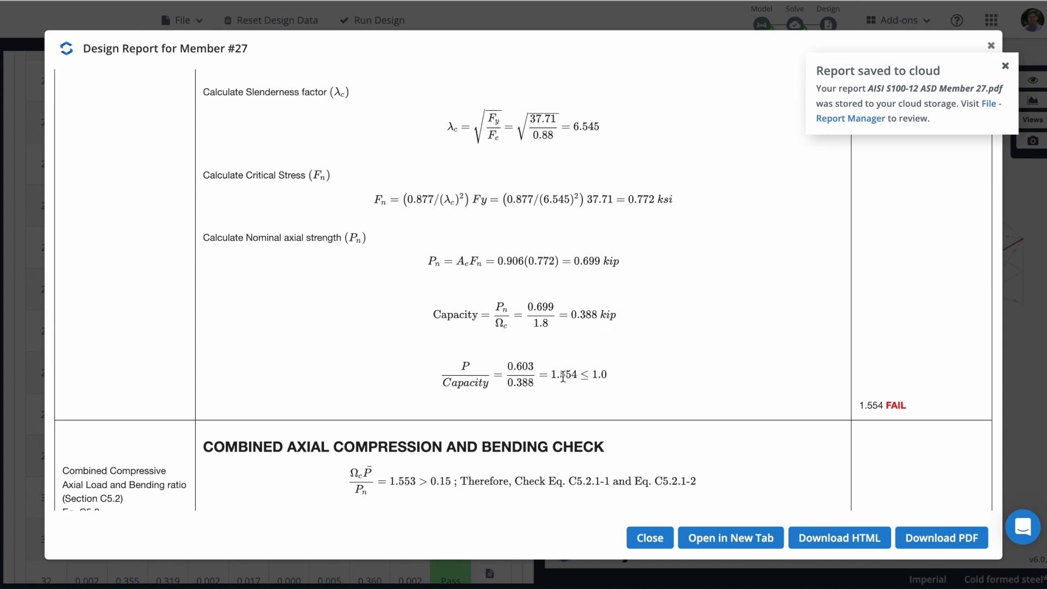
pyautogui.scroll(-3)
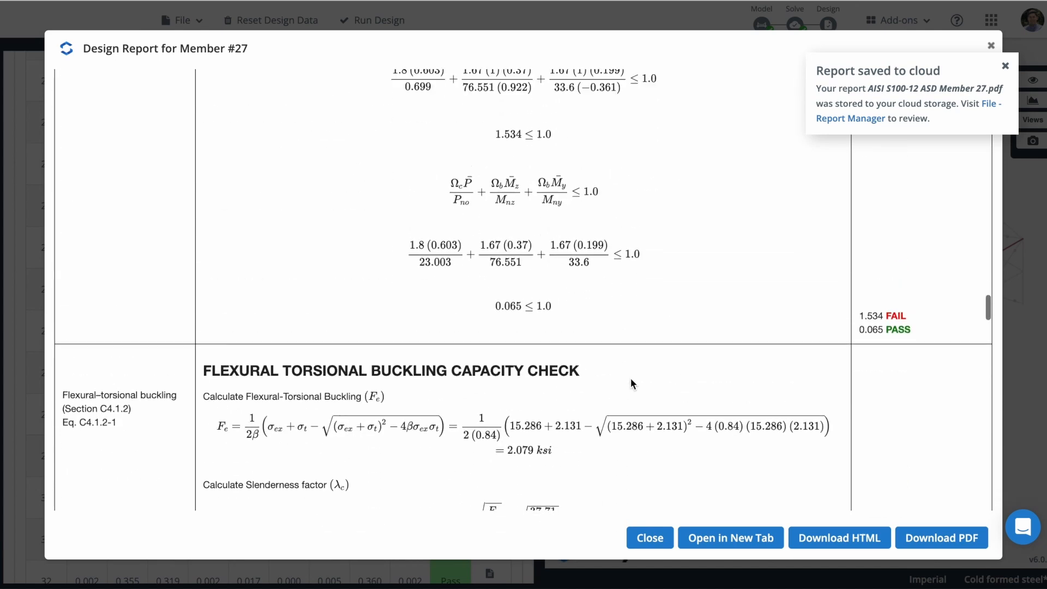
pyautogui.scroll(-3)
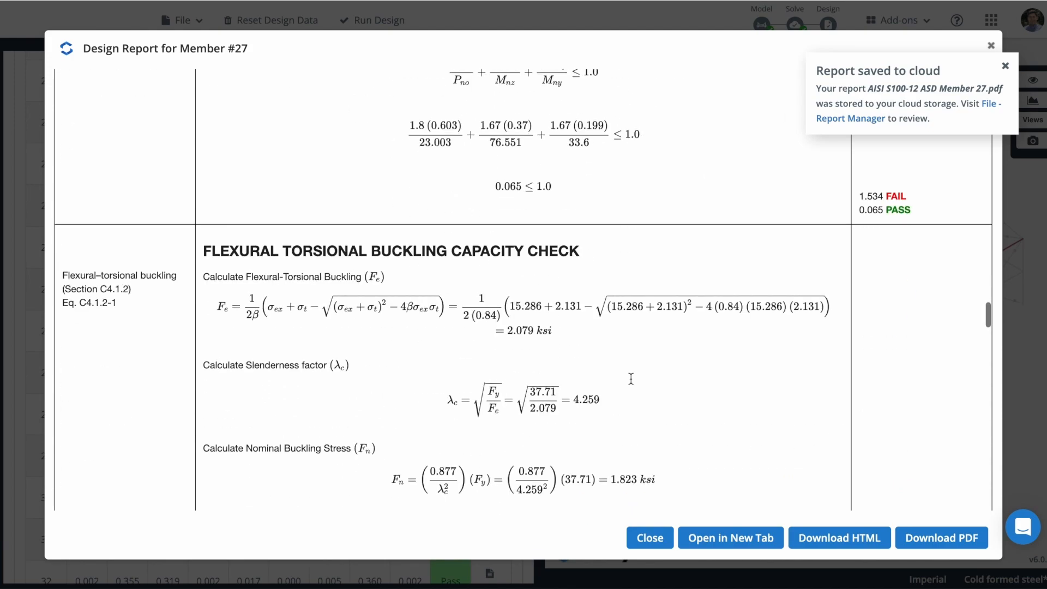
pyautogui.scroll(-3)
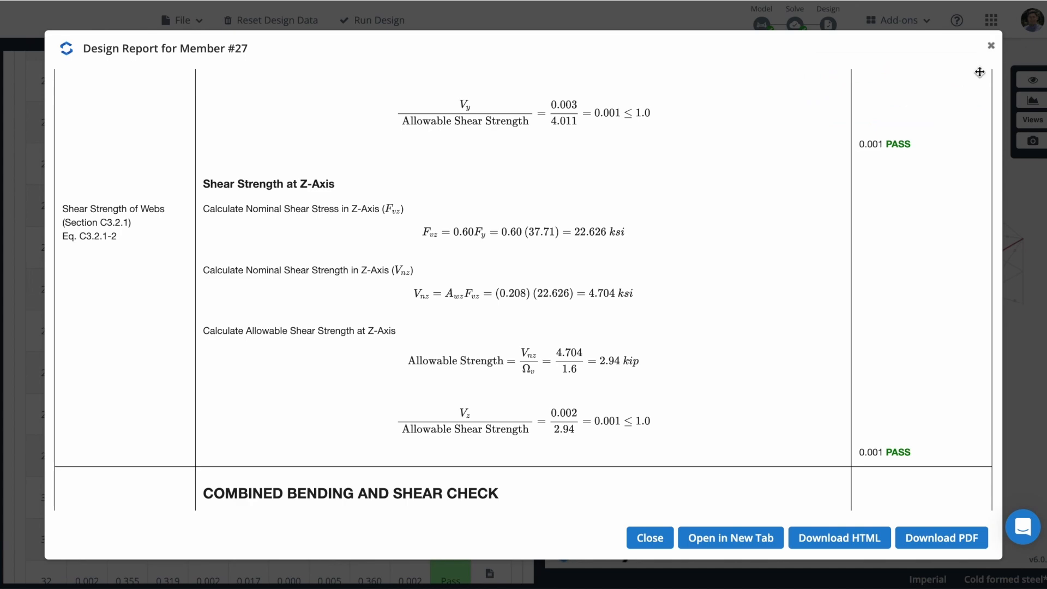
pyautogui.scroll(-3)
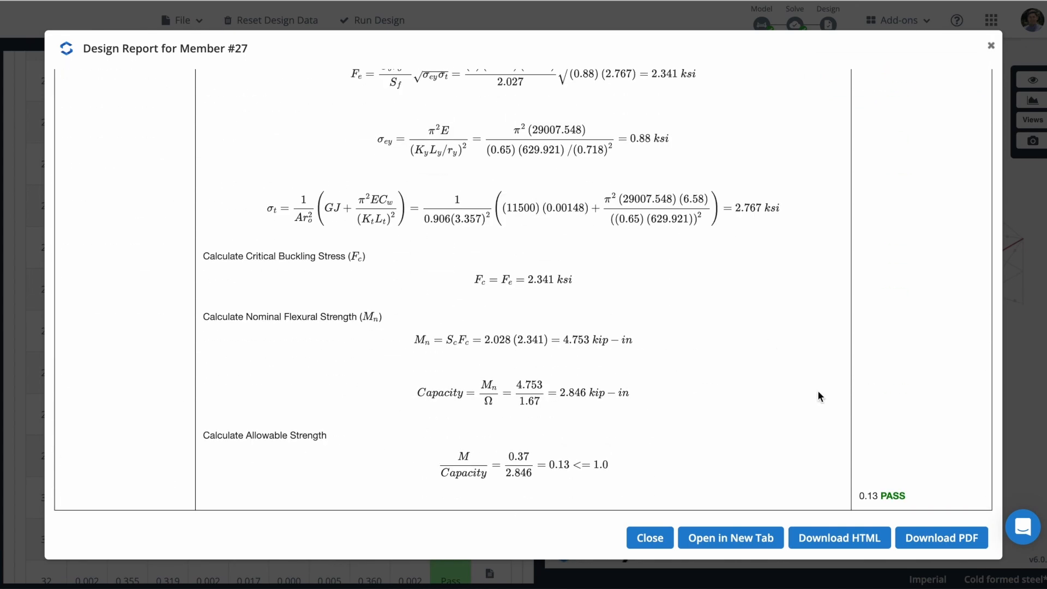
pyautogui.moveTo(838, 537)
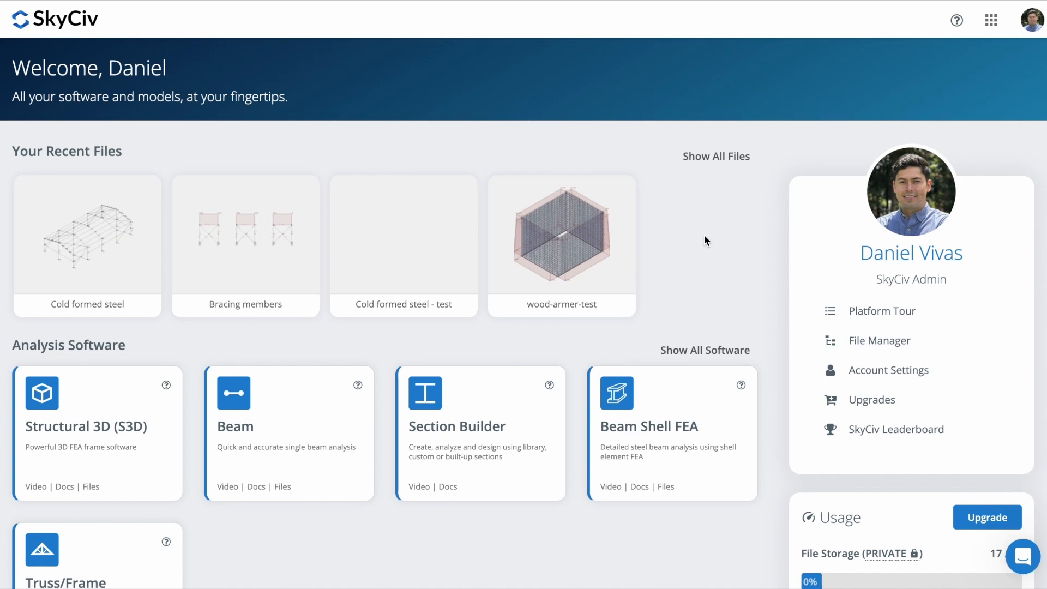
pyautogui.moveTo(1021, 557)
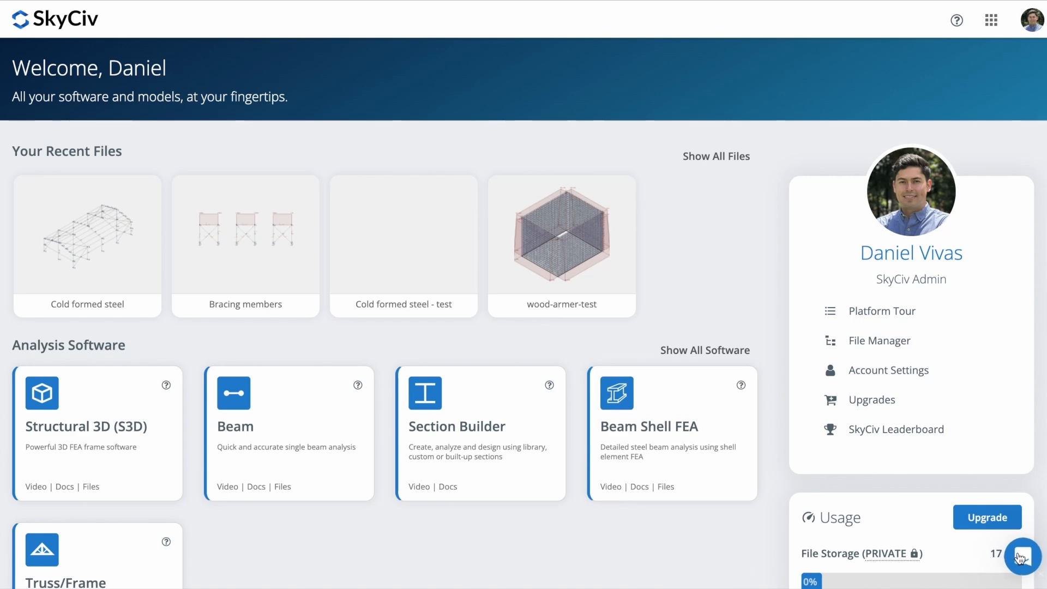